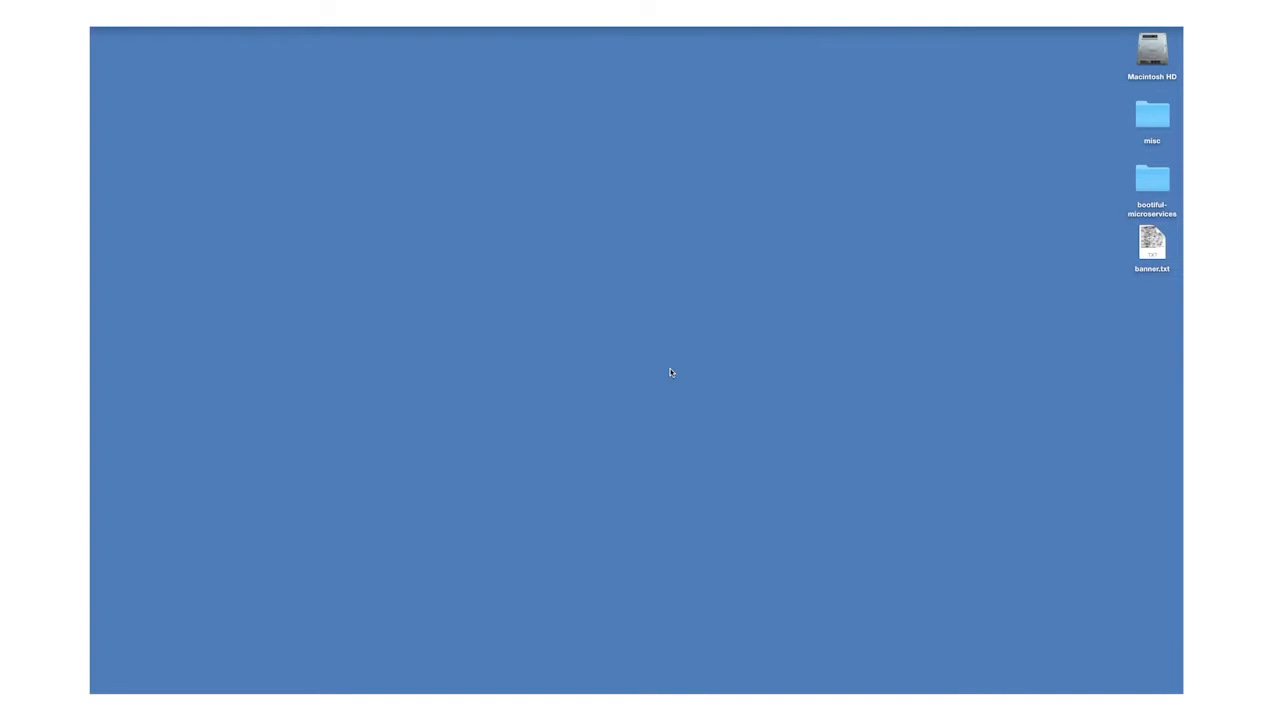
Step: Launch Google Chrome from Alfred to bring up the Spring Initializr page
type("C")
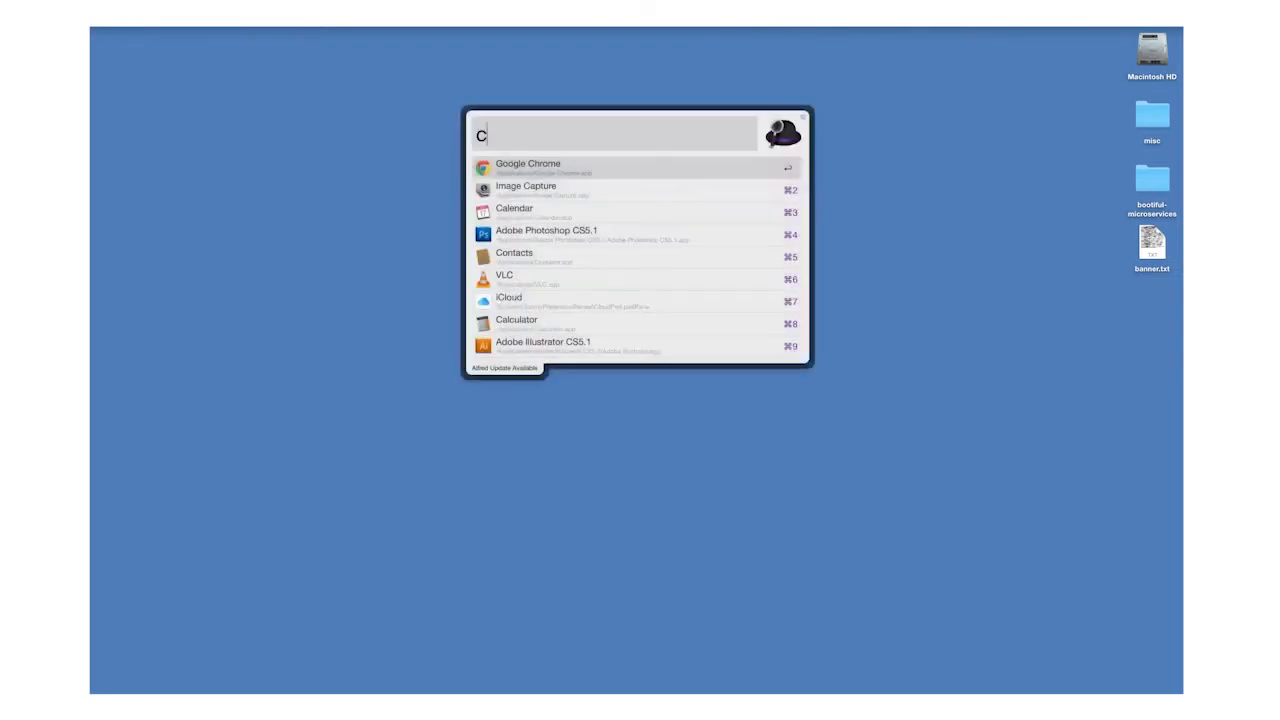
left_click(528, 163)
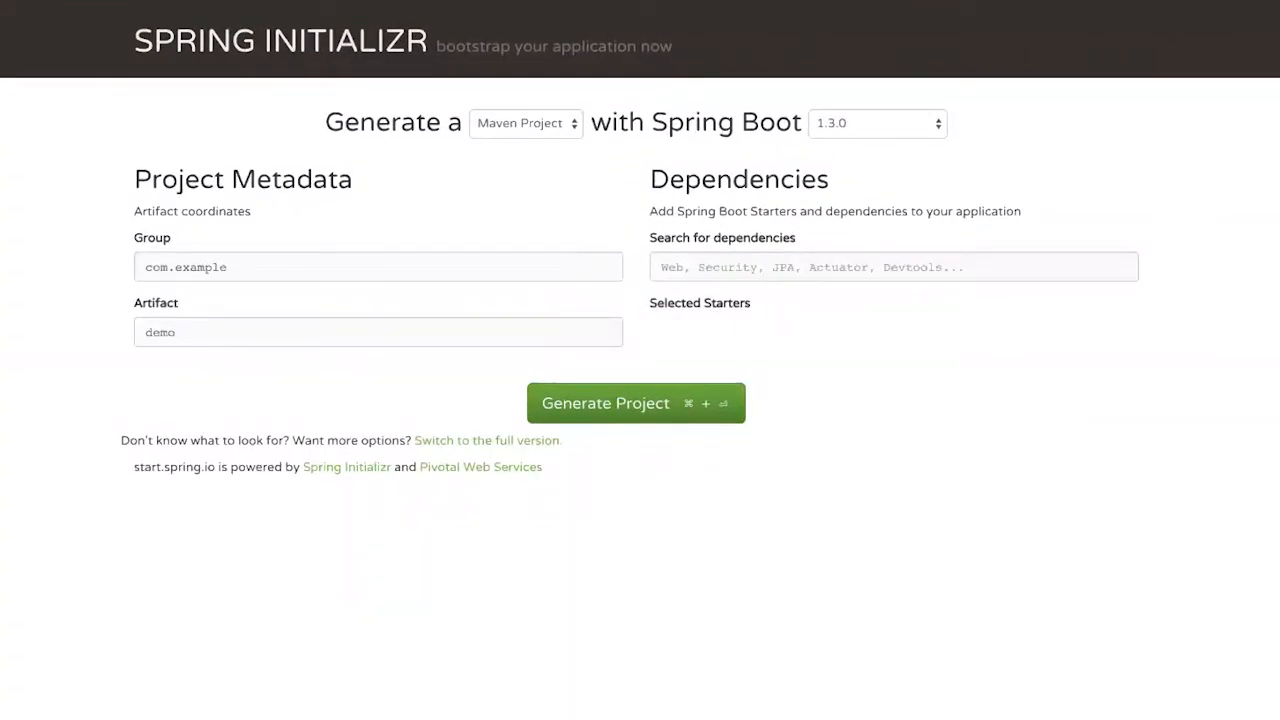
mouse_move(970, 174)
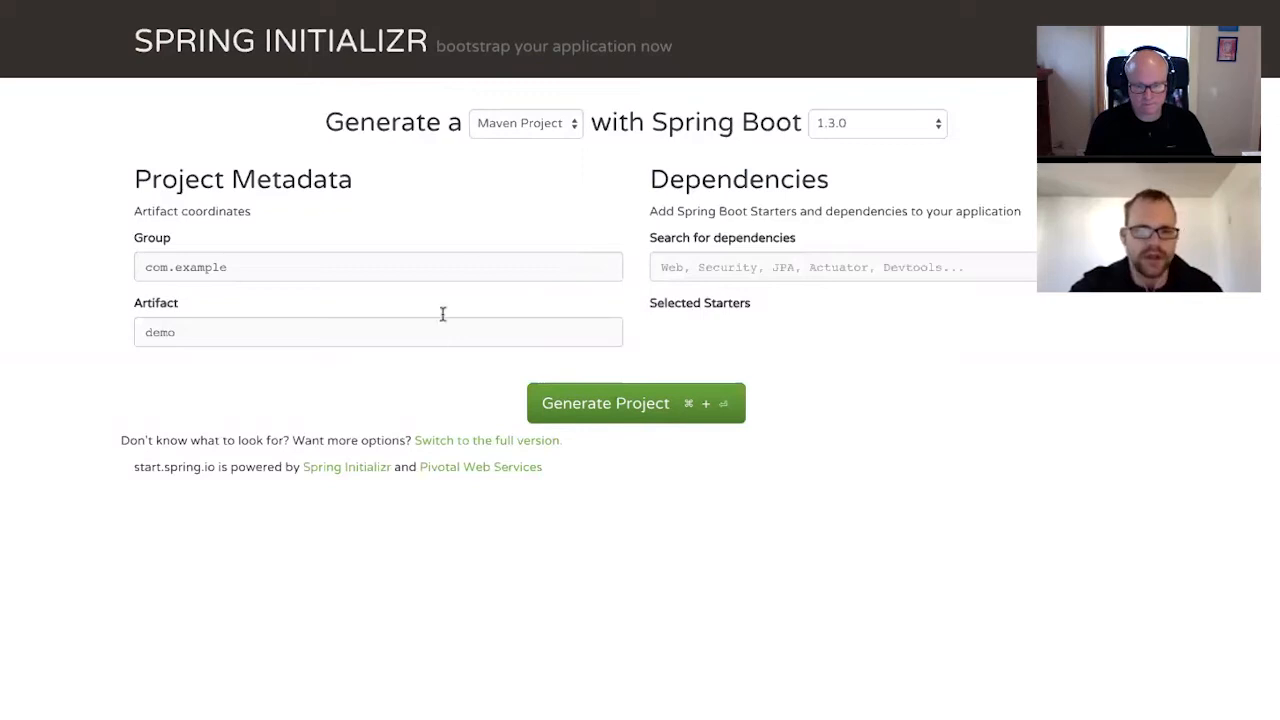
mouse_move(467, 441)
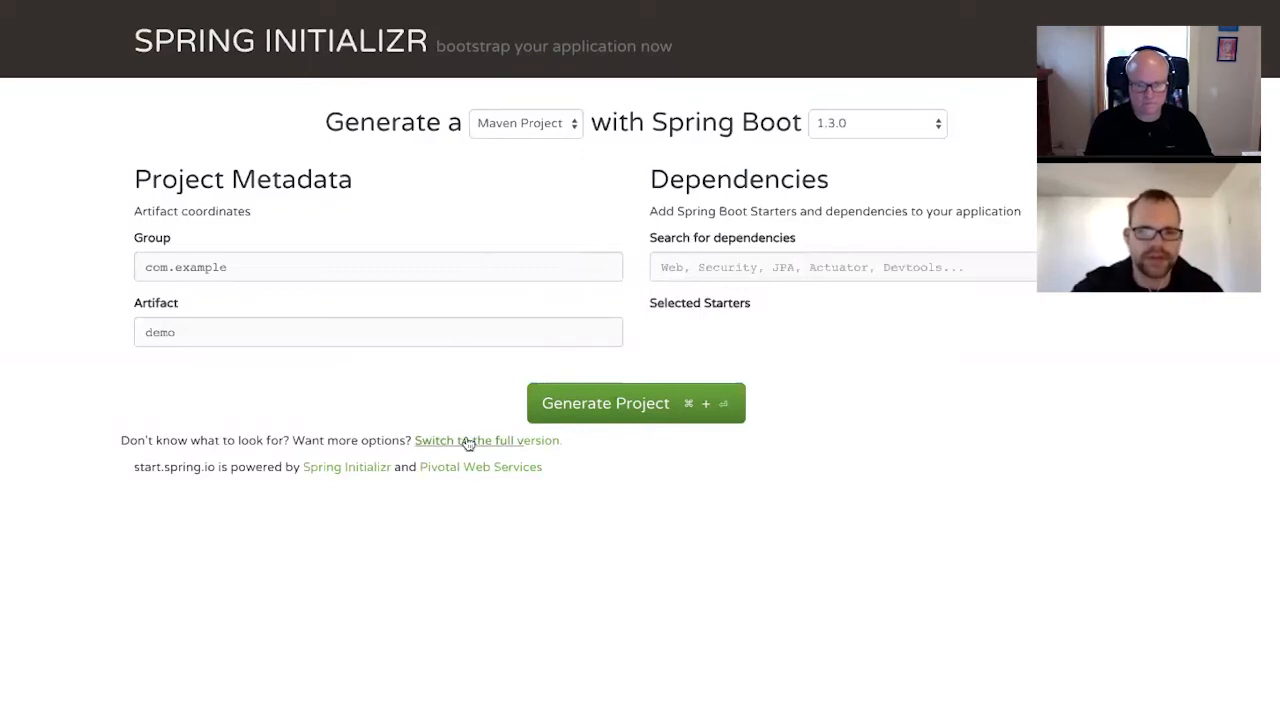
Step: Switch Spring Initializr to the full version and enter 'reservation-service' as the artifact
left_click(487, 440)
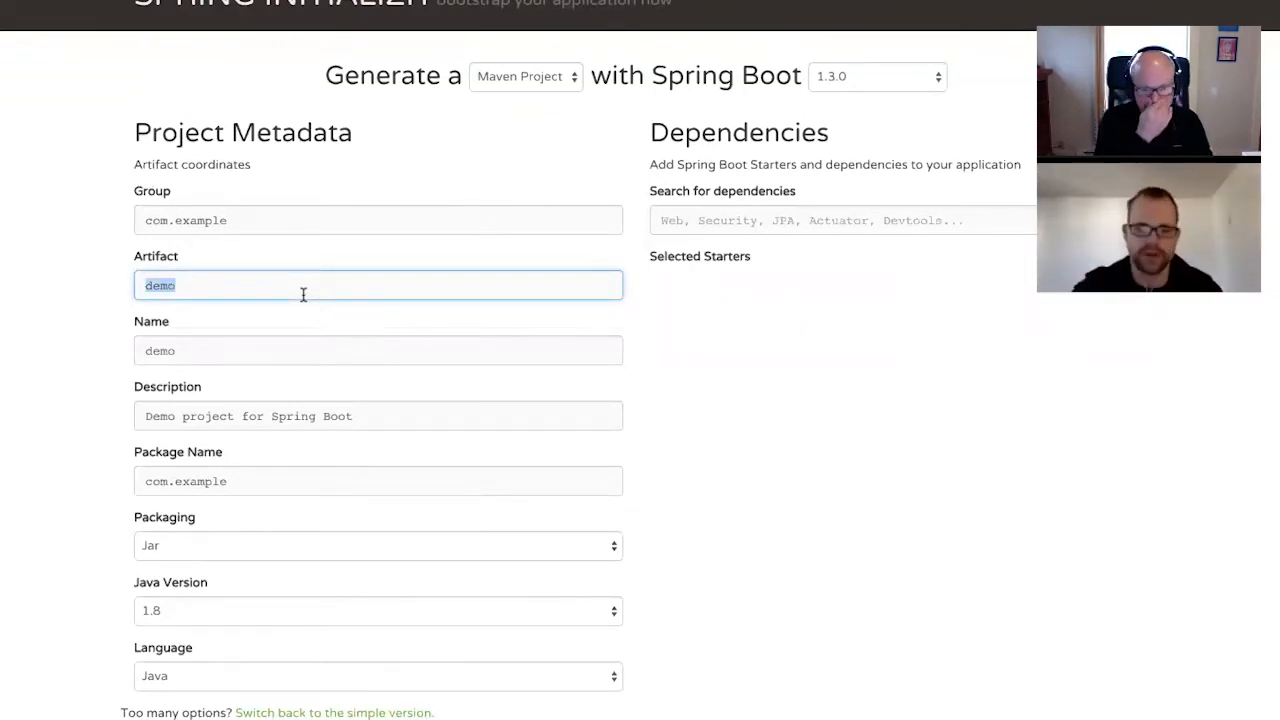
type("reservation-service")
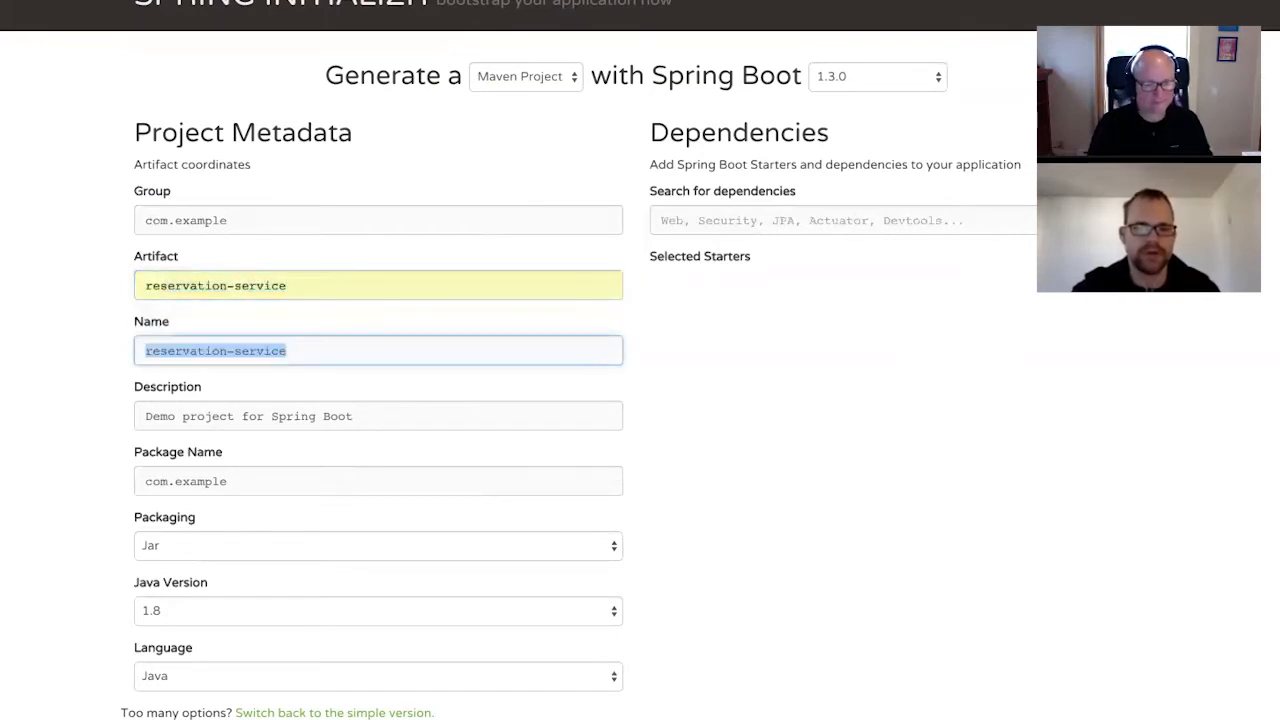
mouse_move(475, 645)
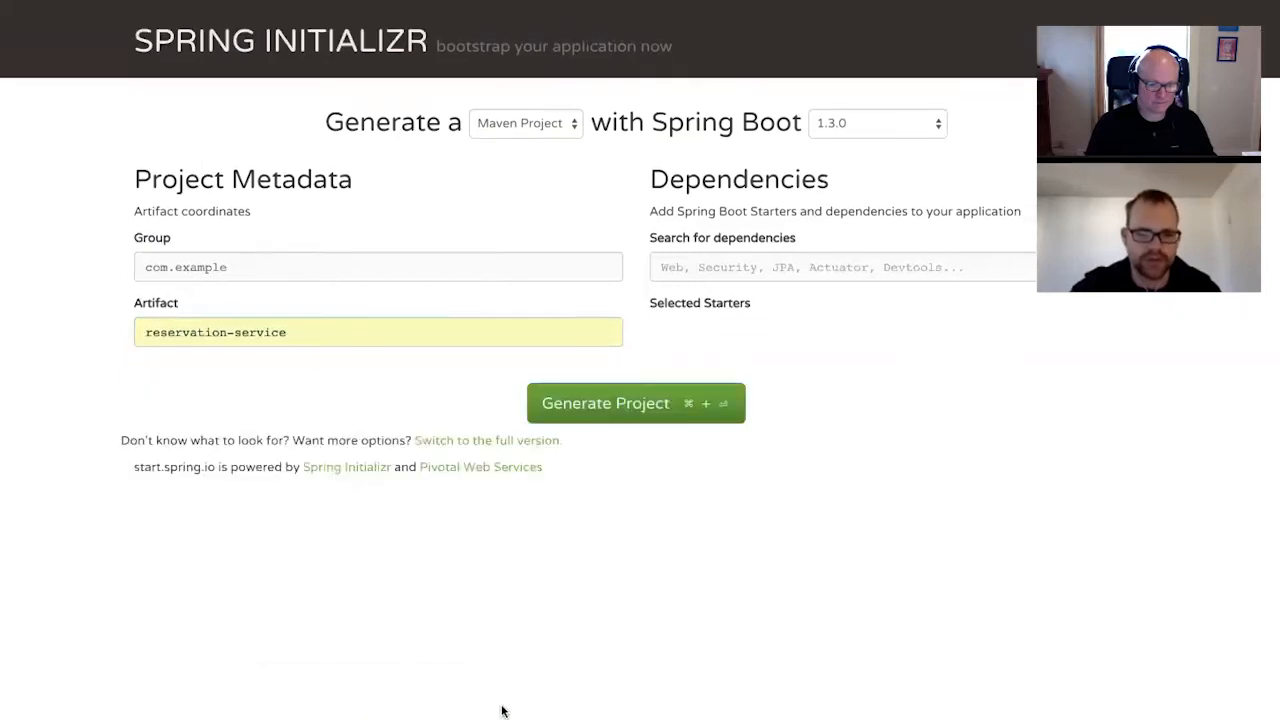
Step: Search for and select the Web, Rest Repositories, H2, JPA and Actuator dependencies
left_click(487, 440)
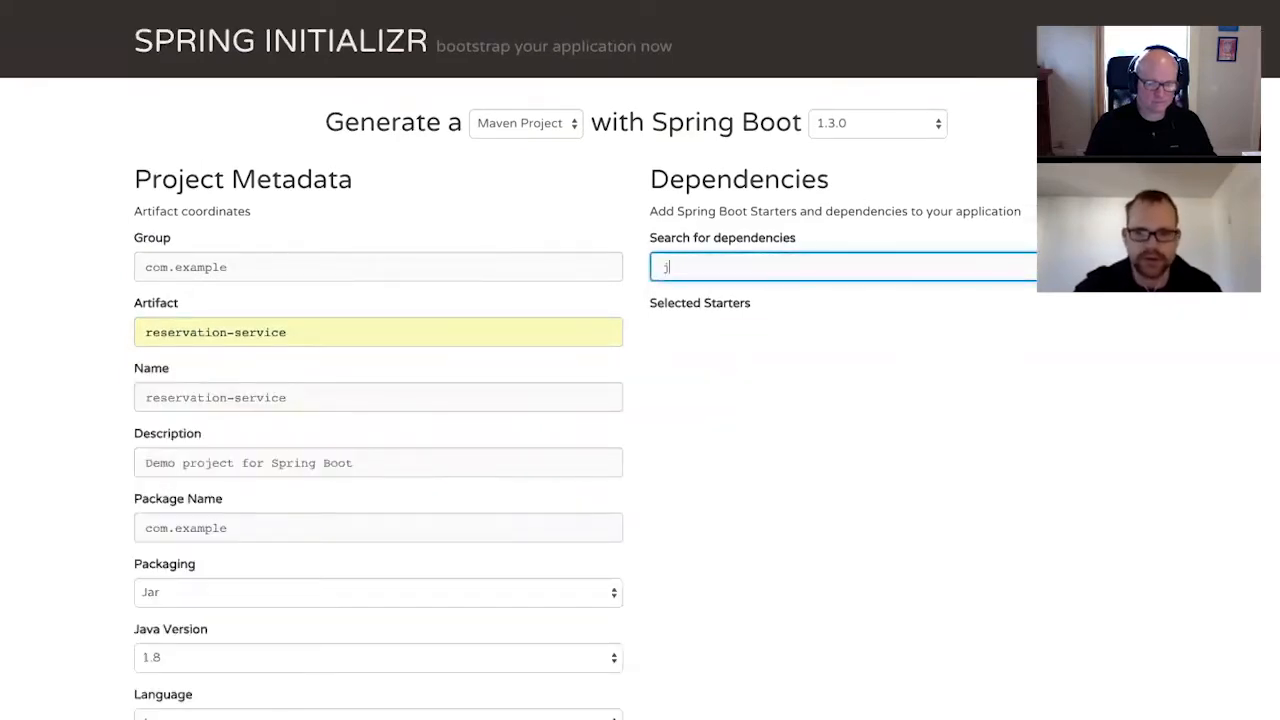
type("web")
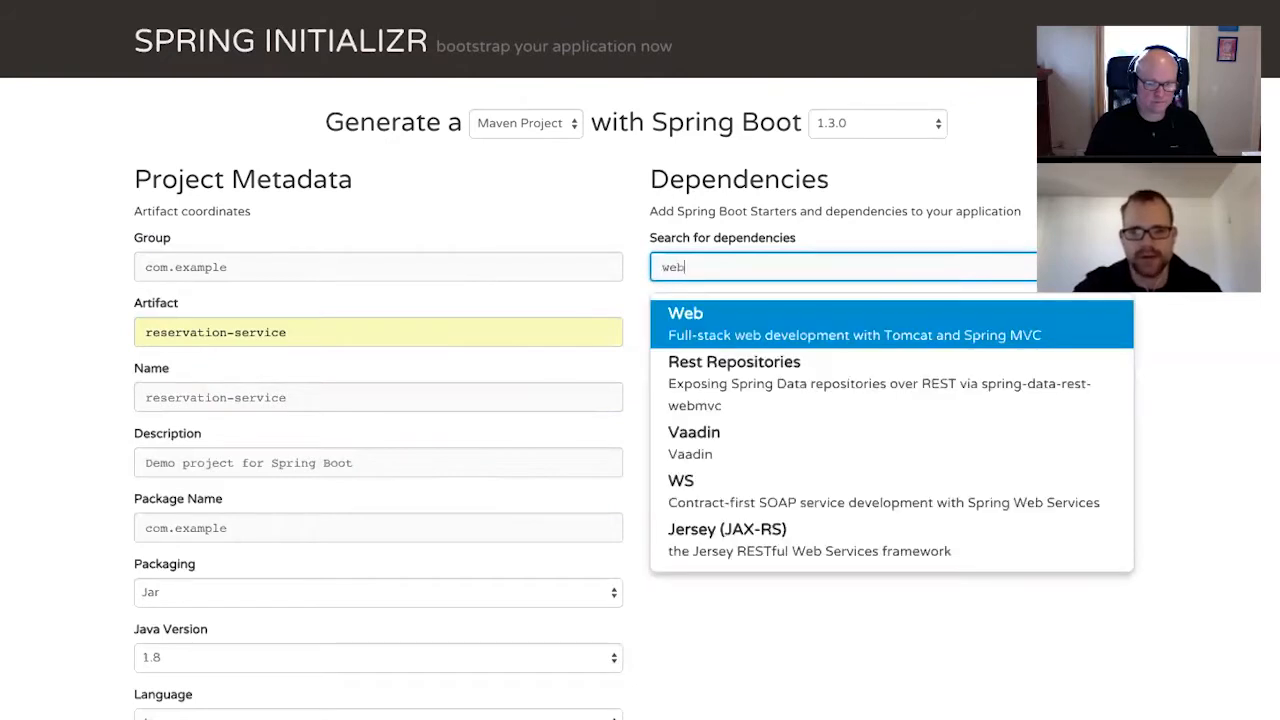
left_click(854, 323)
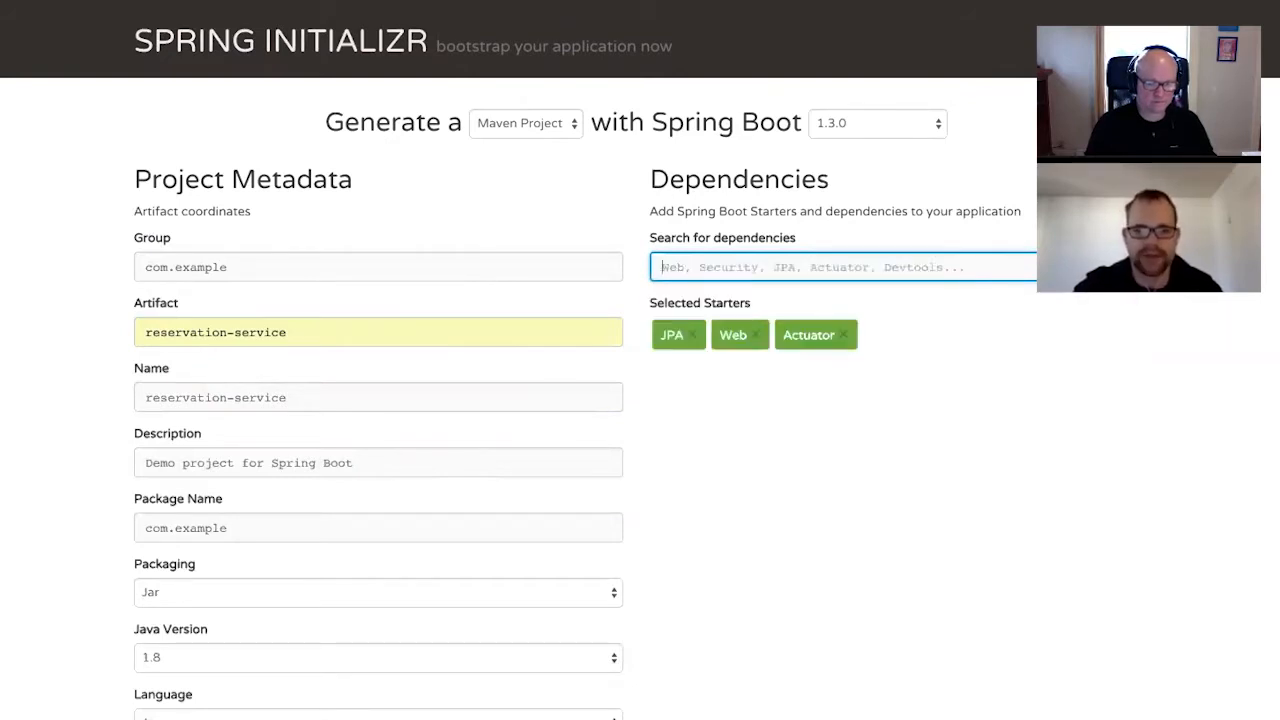
left_click(843, 267)
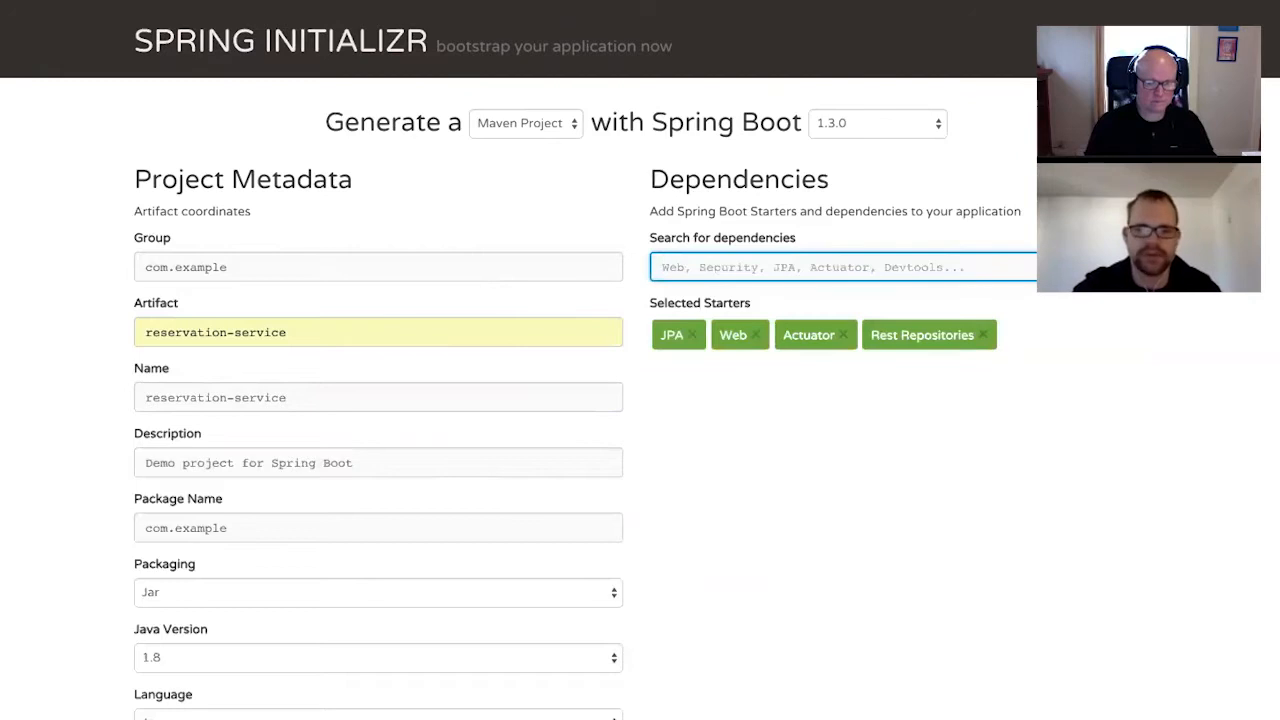
type("h")
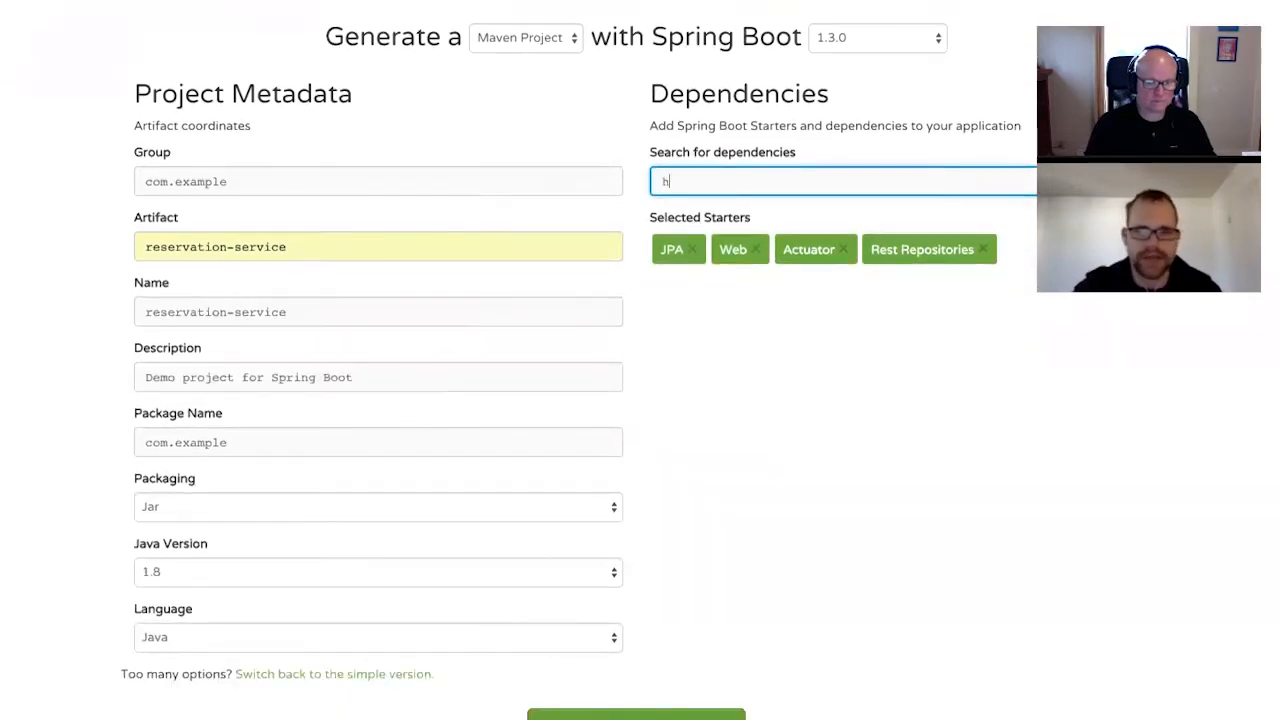
type("2")
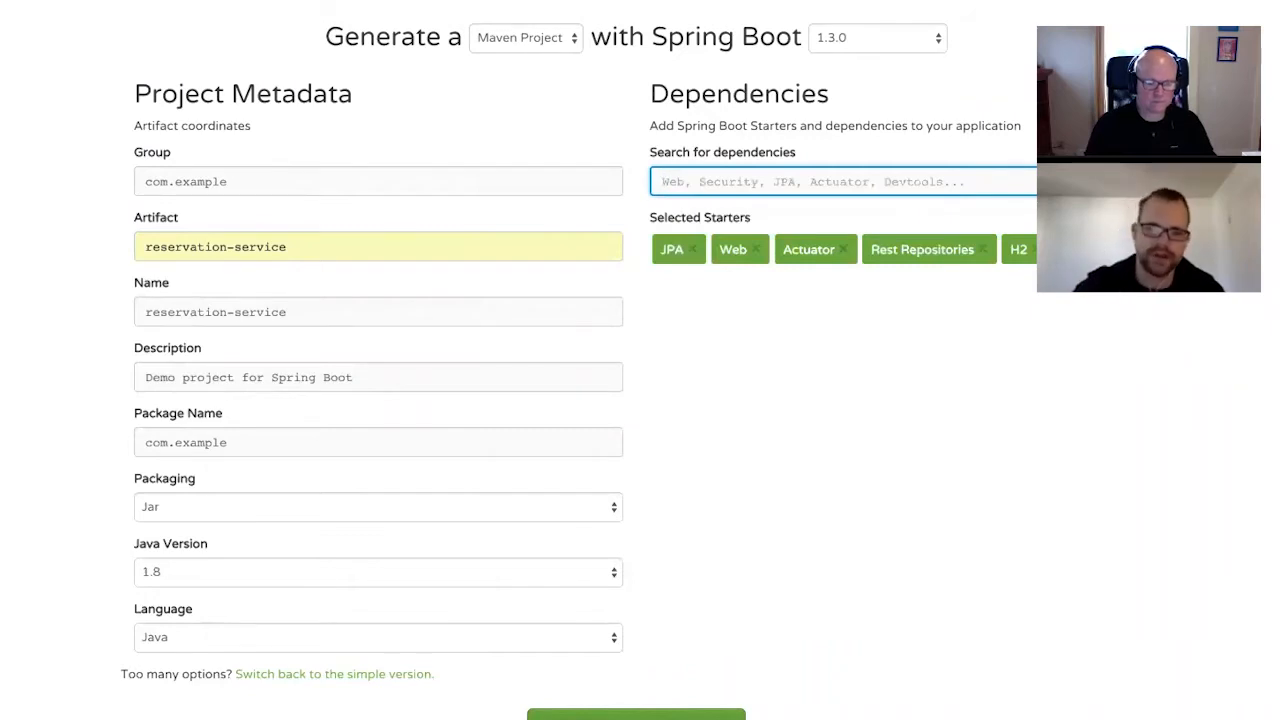
mouse_move(710, 614)
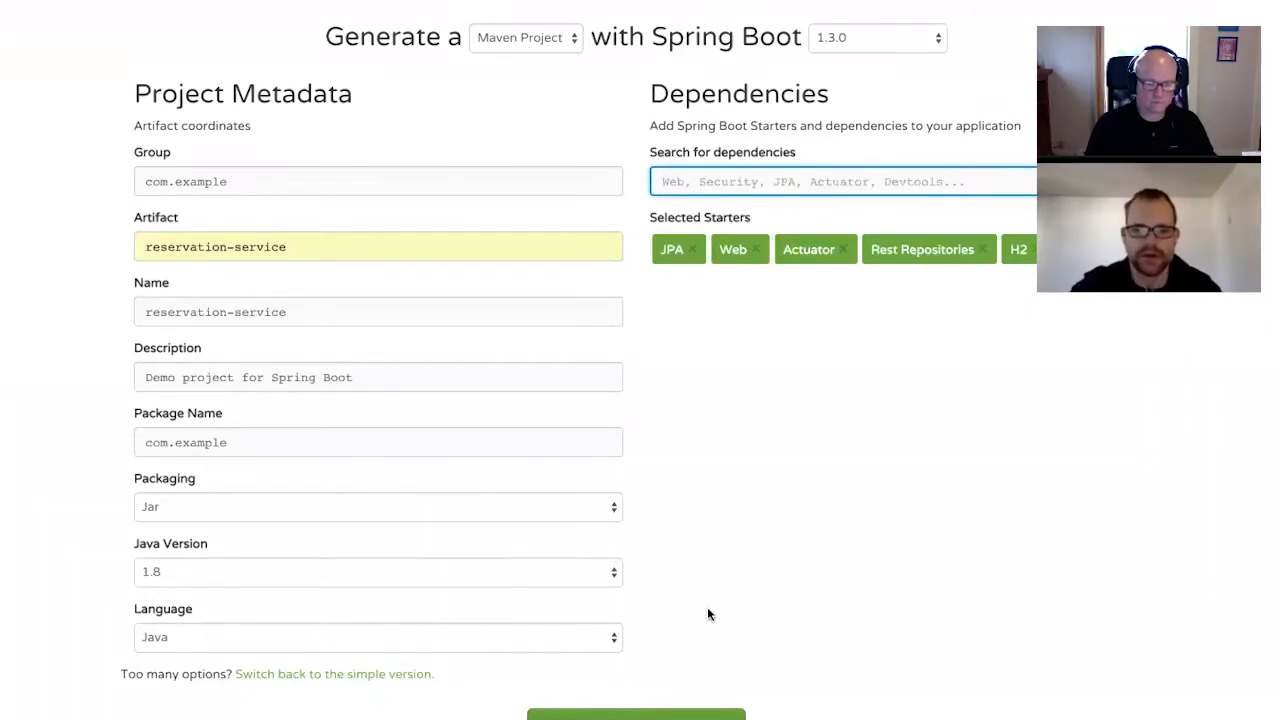
scroll("down", 3)
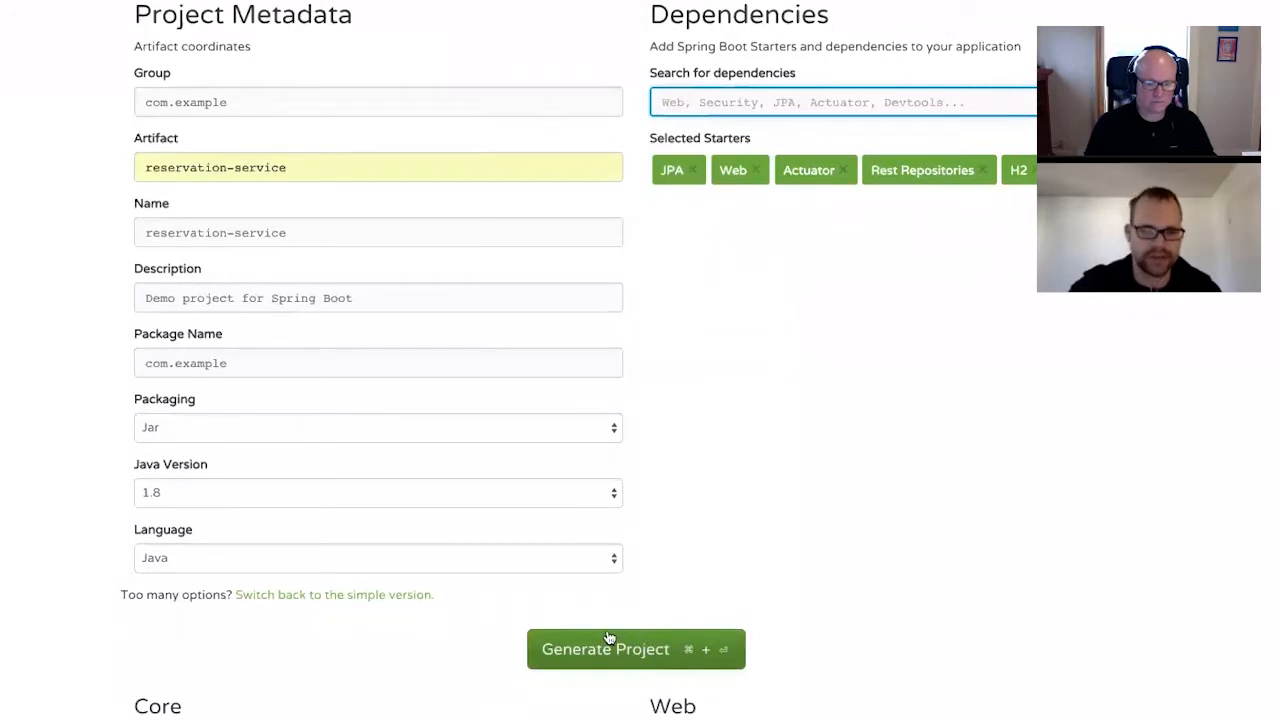
scroll("down", 3)
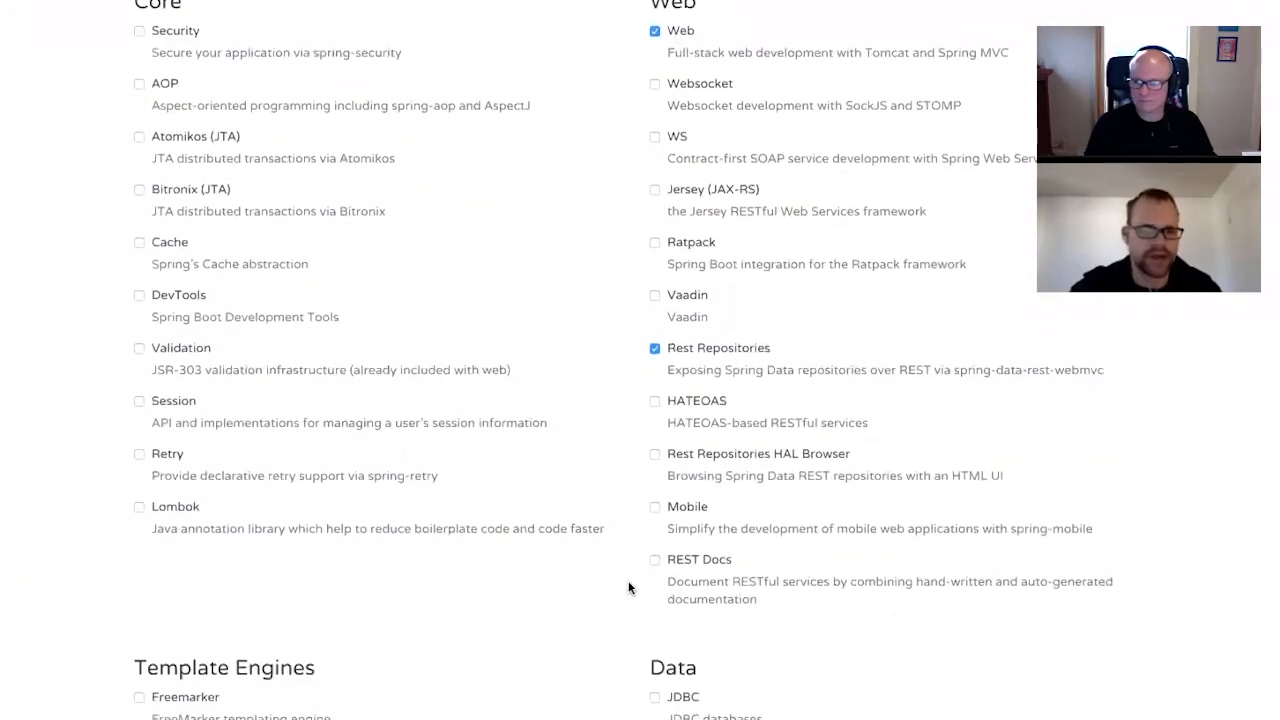
scroll("down", 3)
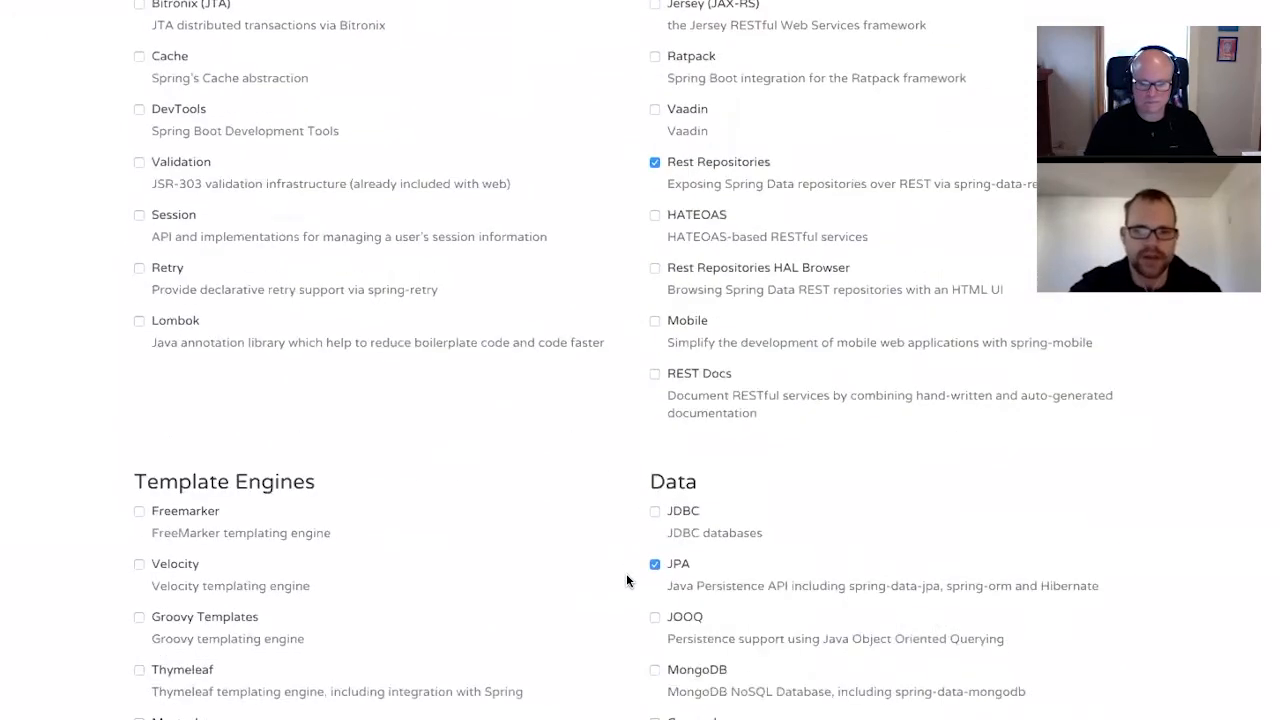
scroll("down", 3)
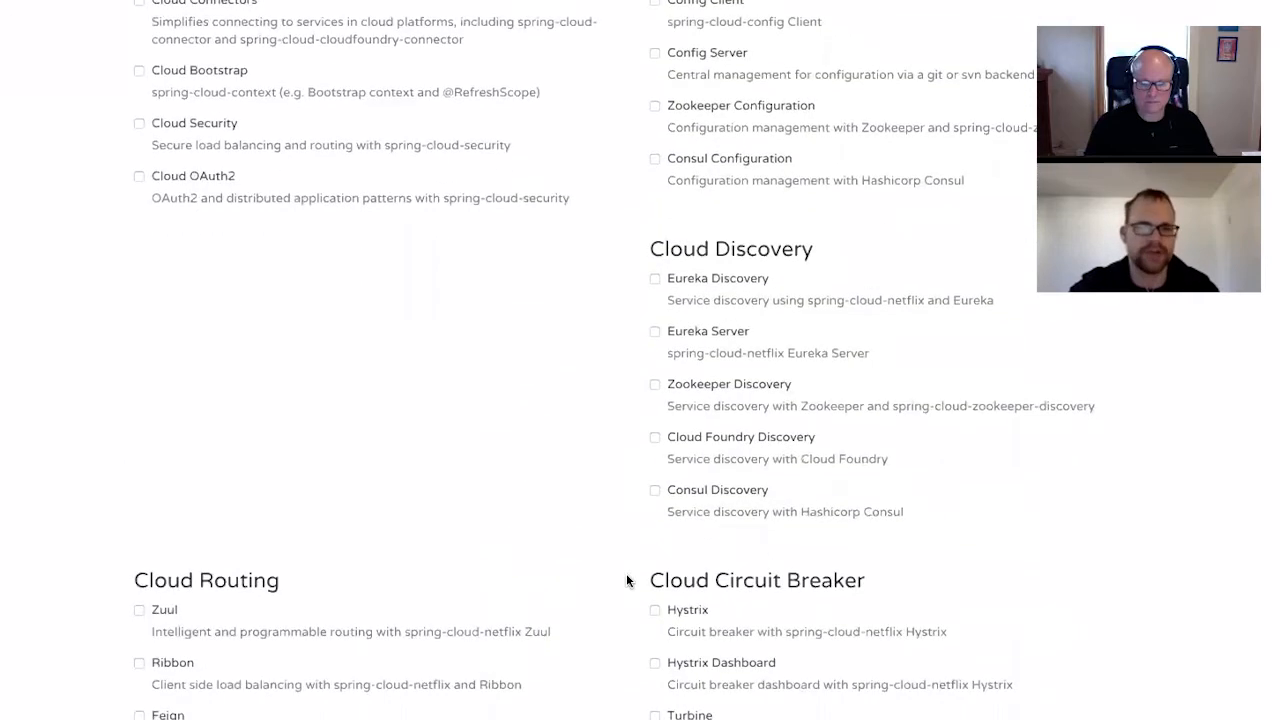
scroll("down", 3)
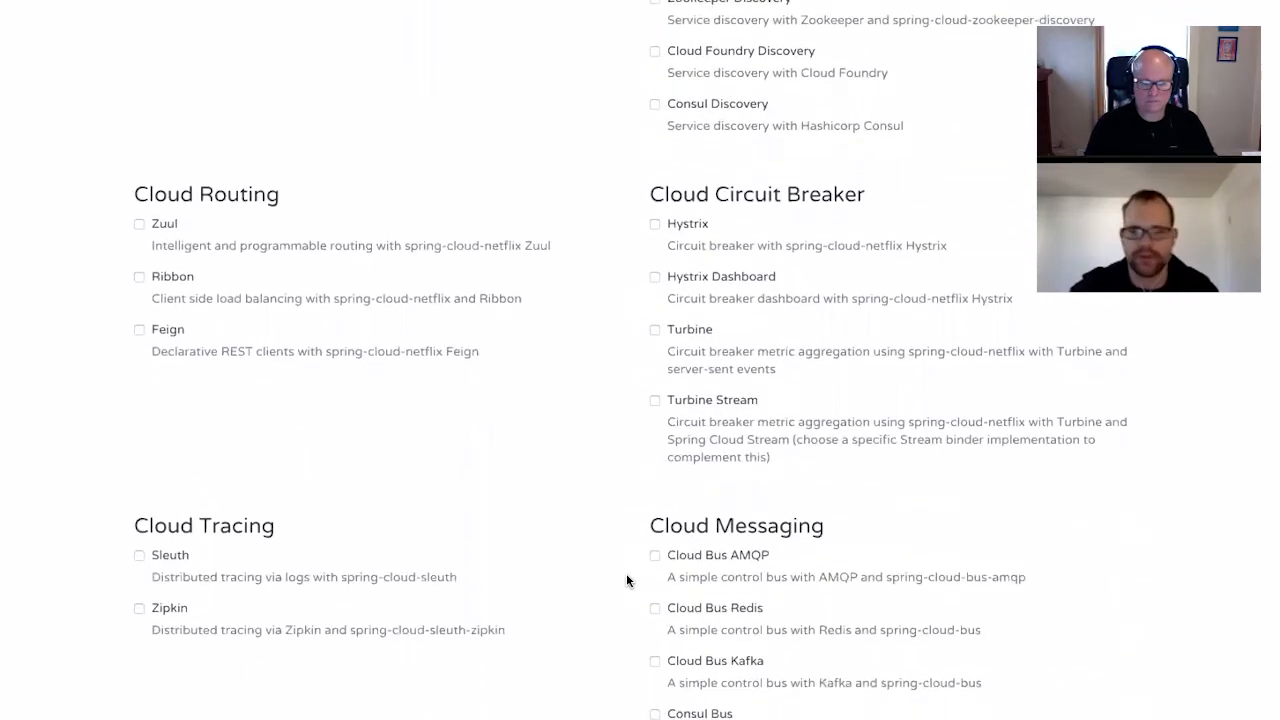
scroll("down", 3)
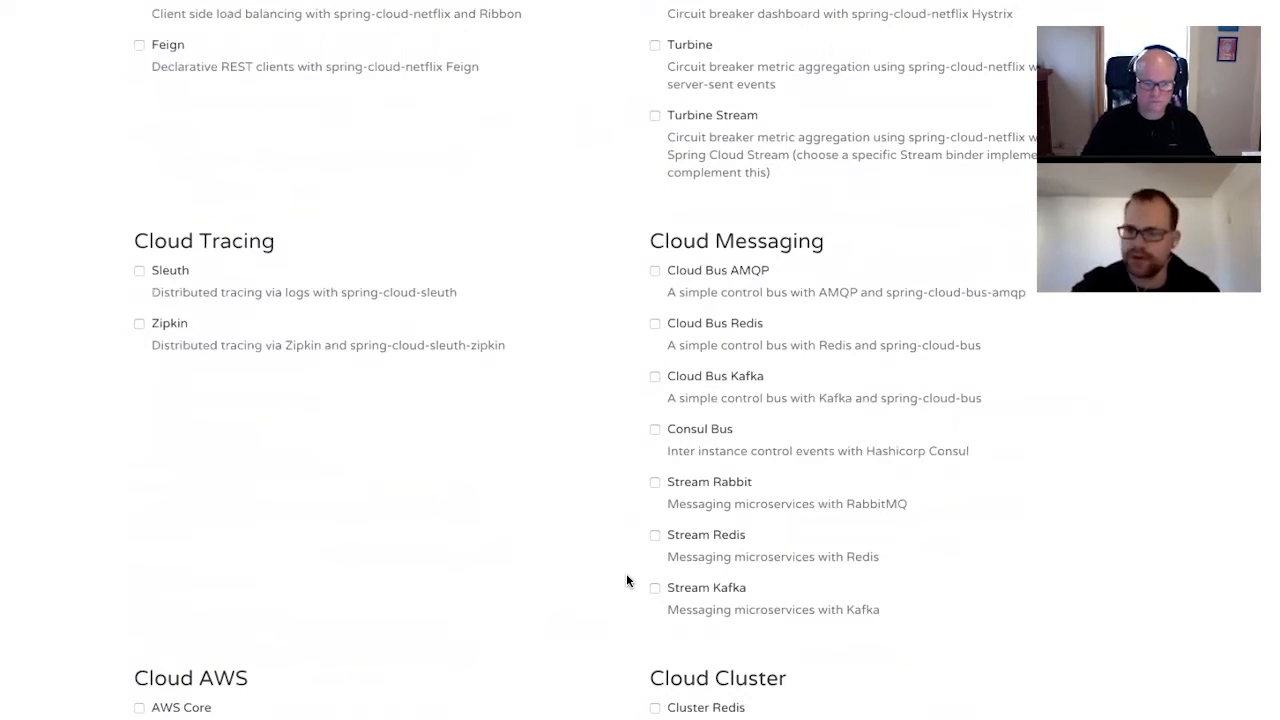
scroll("down", 3)
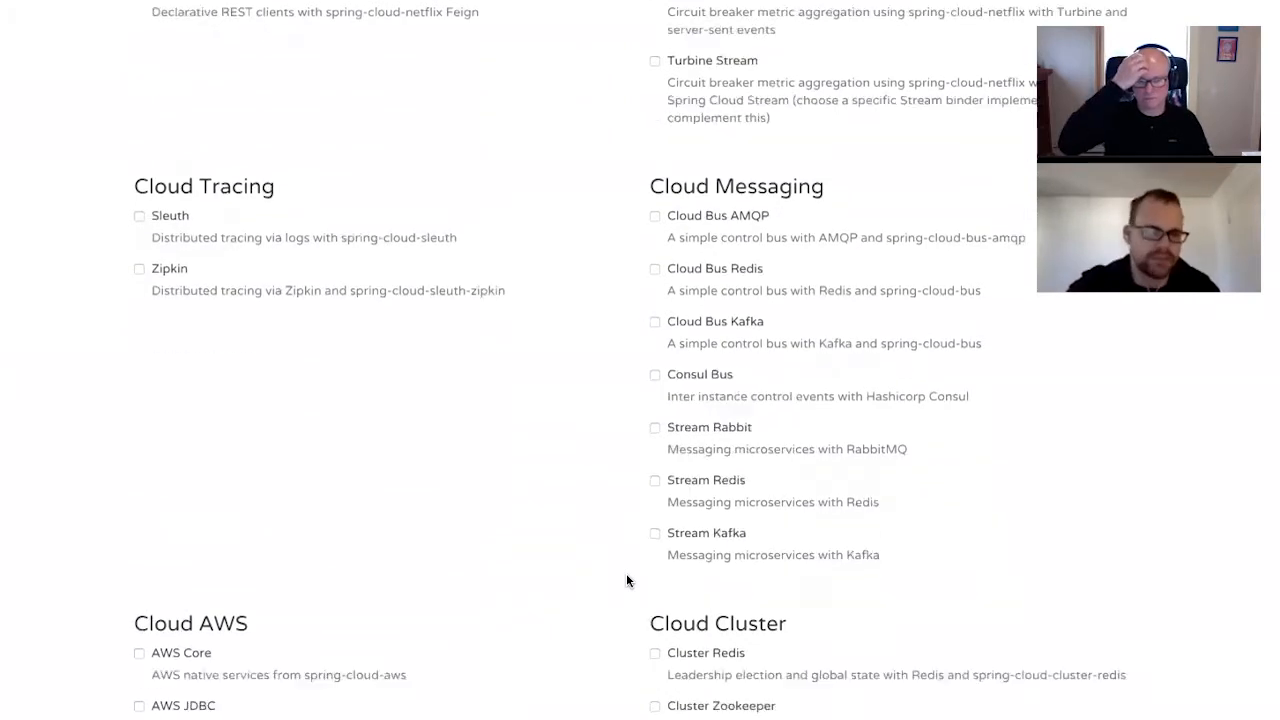
scroll("down", 3)
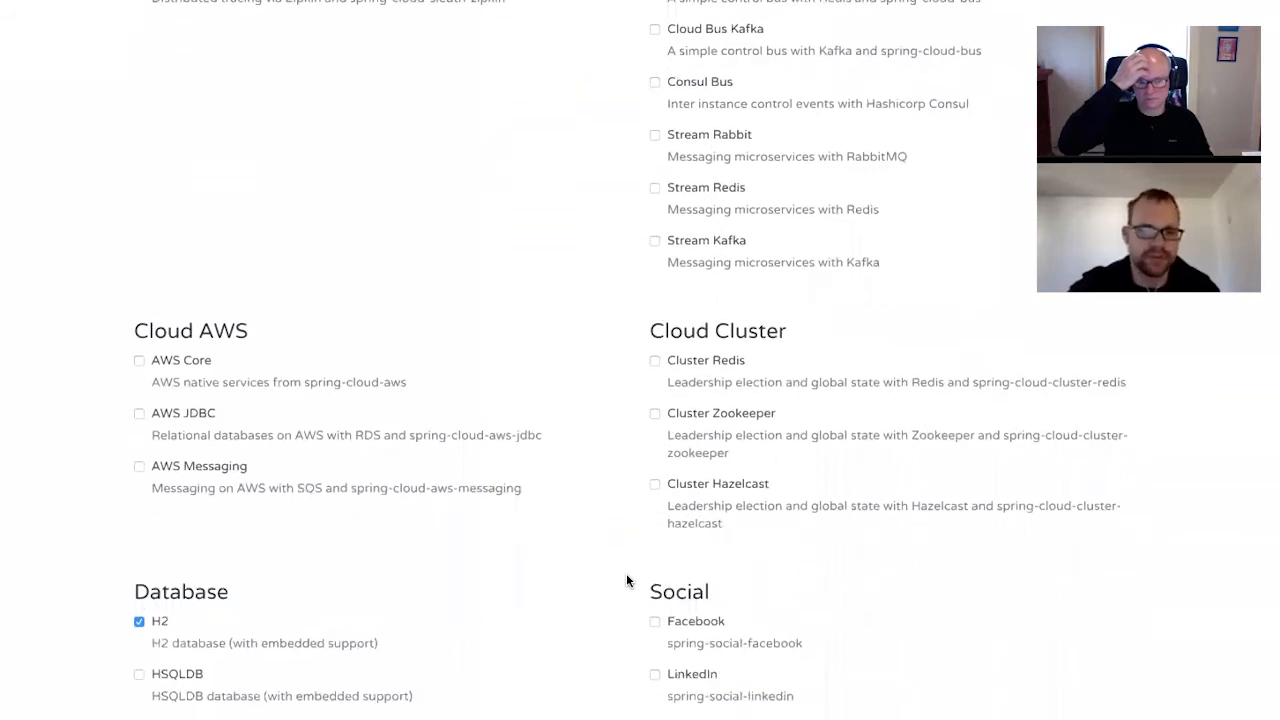
scroll("down", 3)
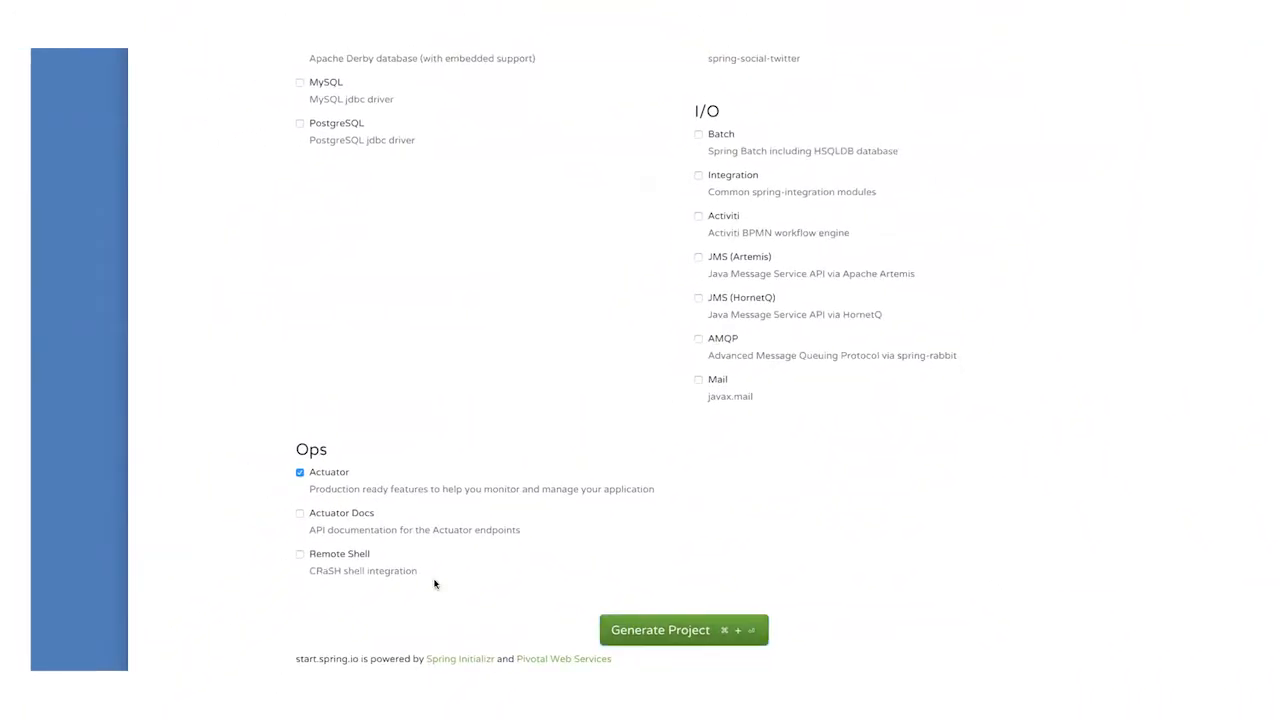
Step: Open the downloaded reservation-service folder, load pom.xml in IntelliJ, and allow network connections
left_click(660, 629)
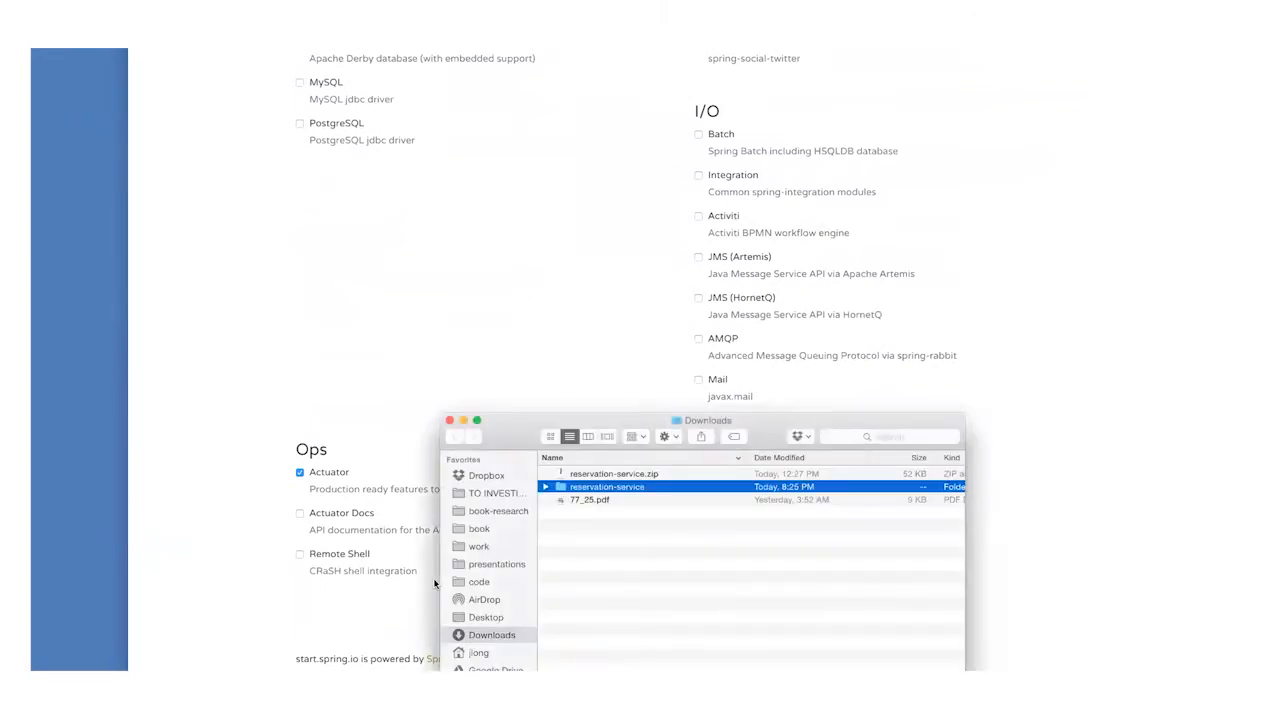
double_click(607, 487)
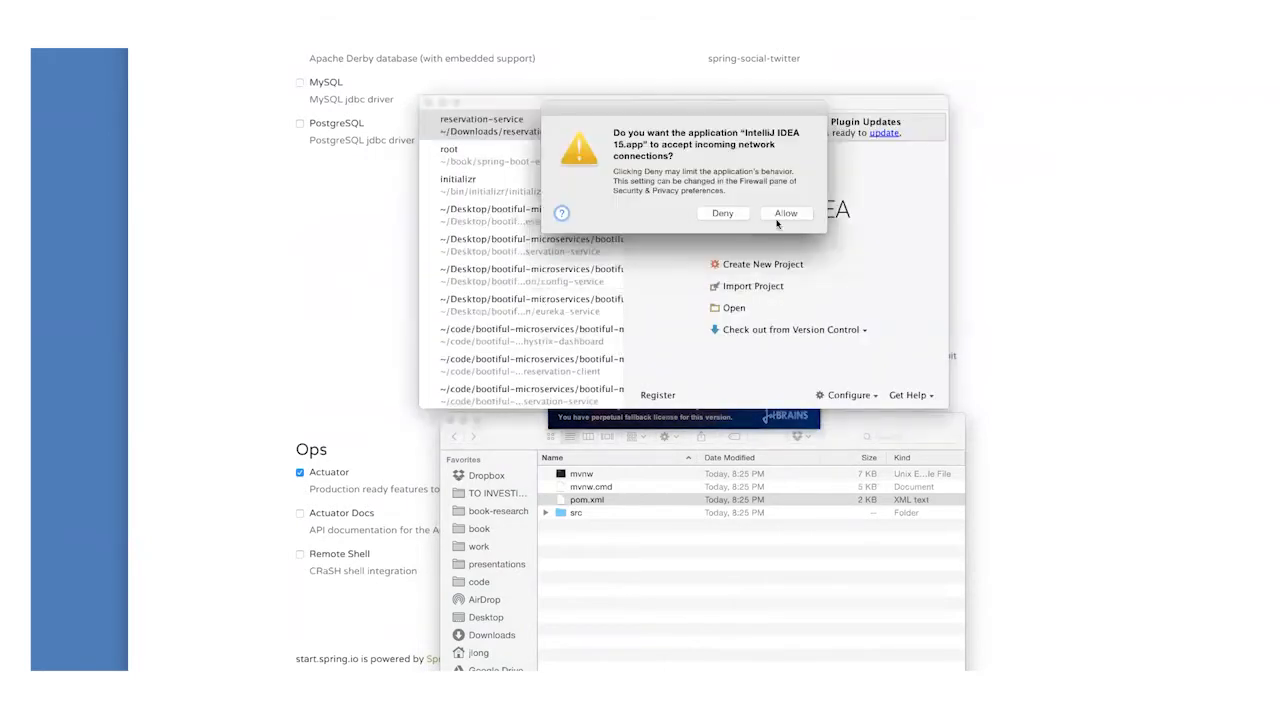
left_click(786, 213)
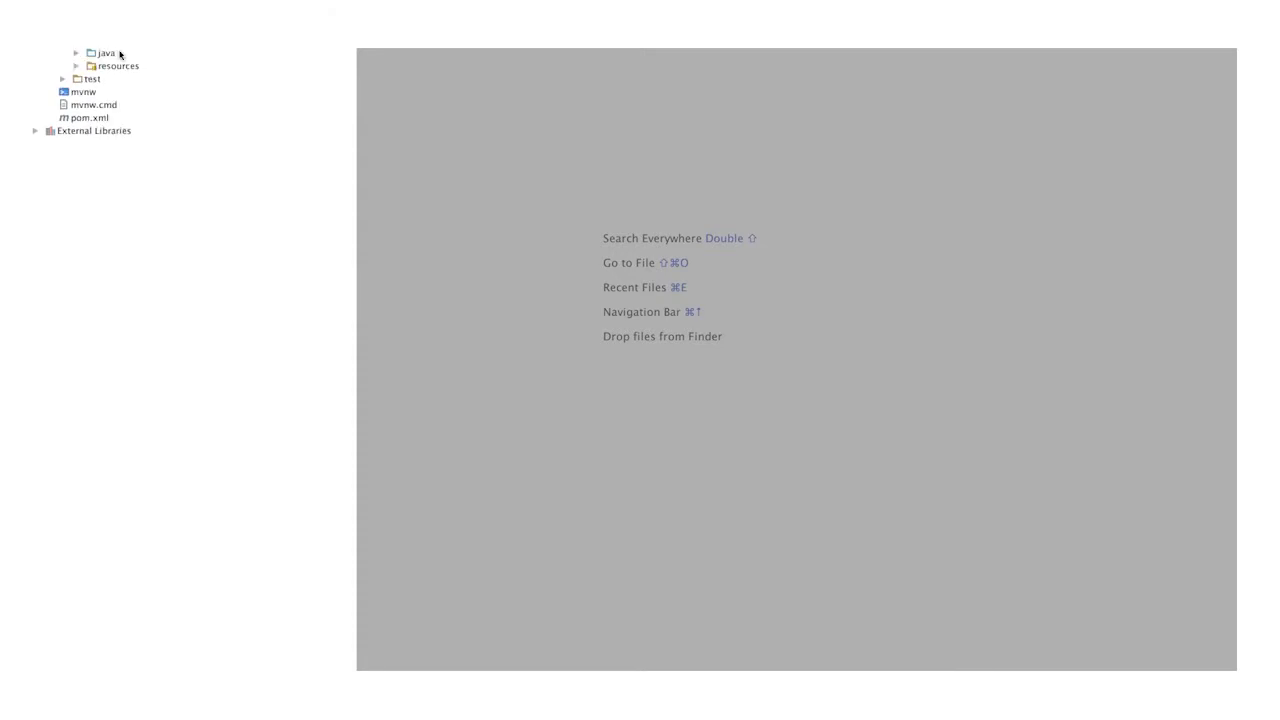
Step: Expand src/main/java/com.example and open ReservationServiceApplication in the editor
left_click(76, 53)
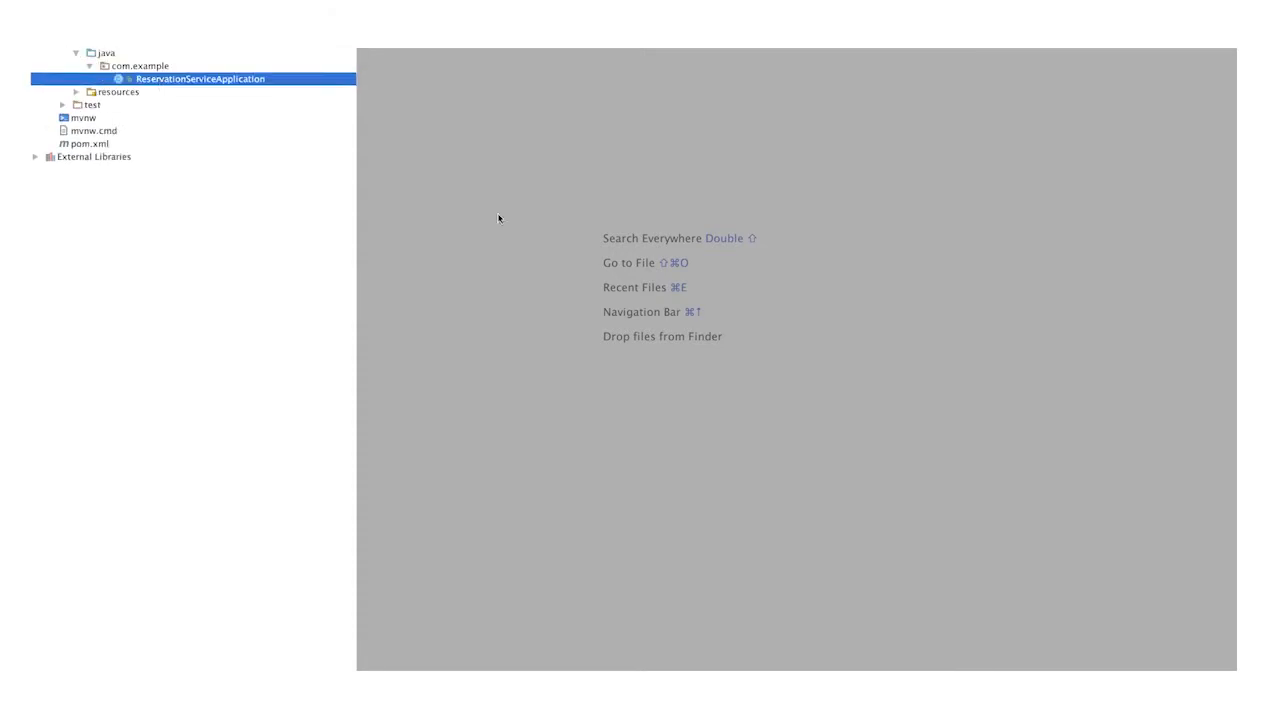
double_click(199, 78)
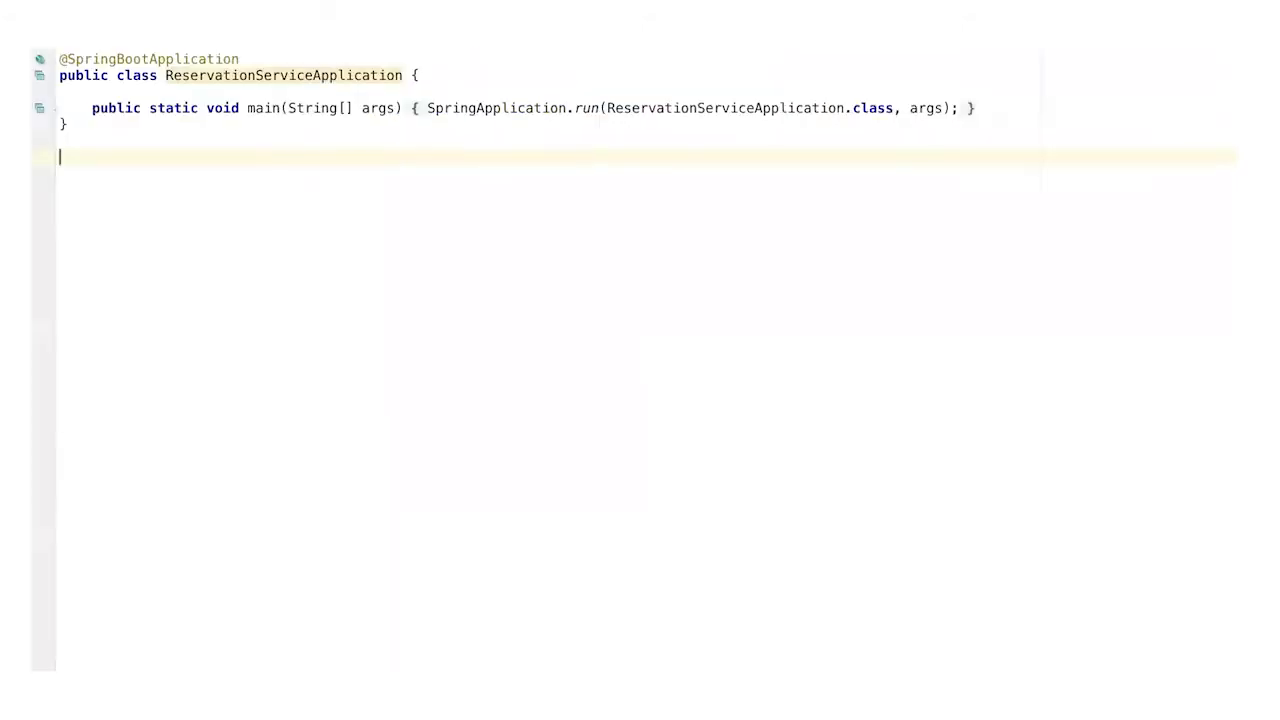
type("class Reservation")
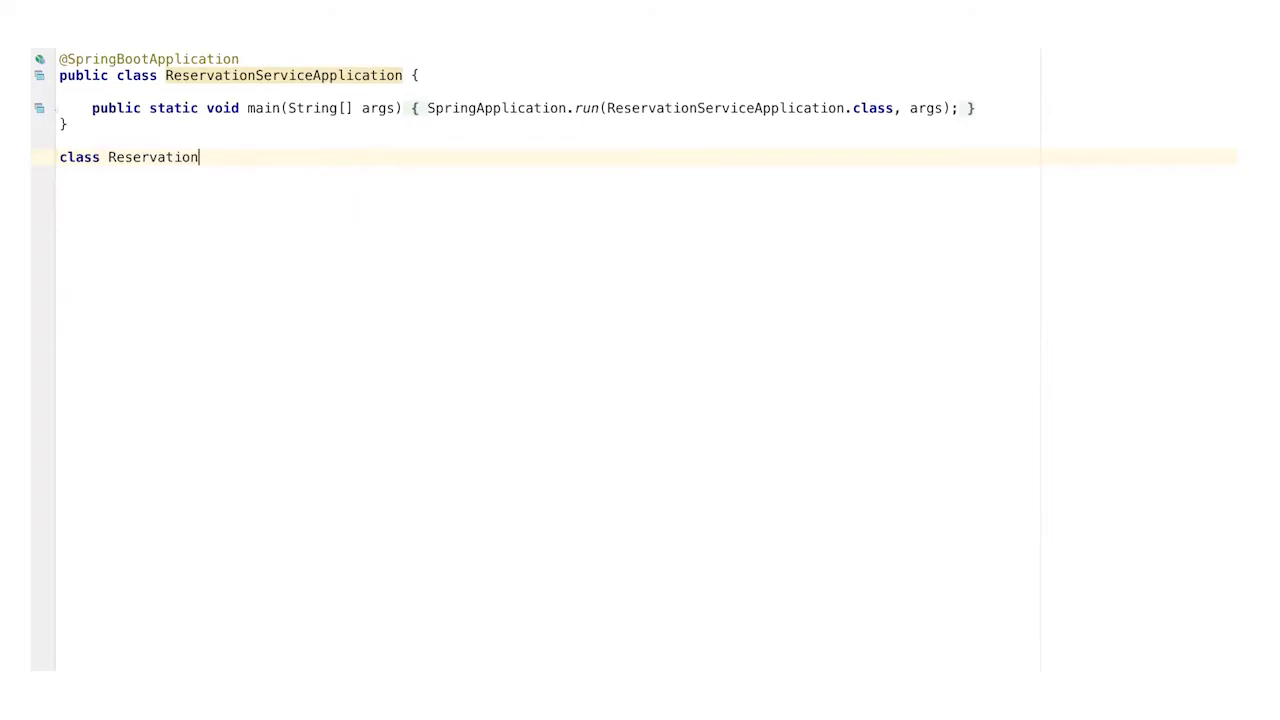
type("{")
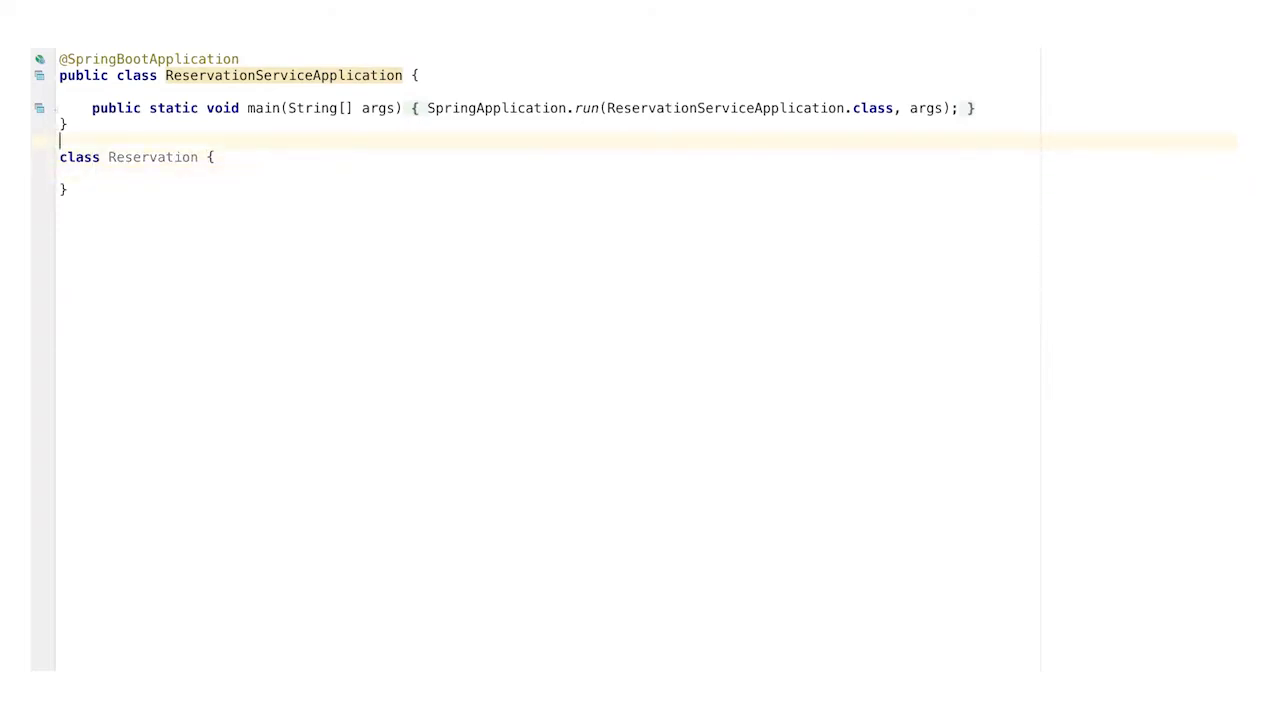
type("@Entity")
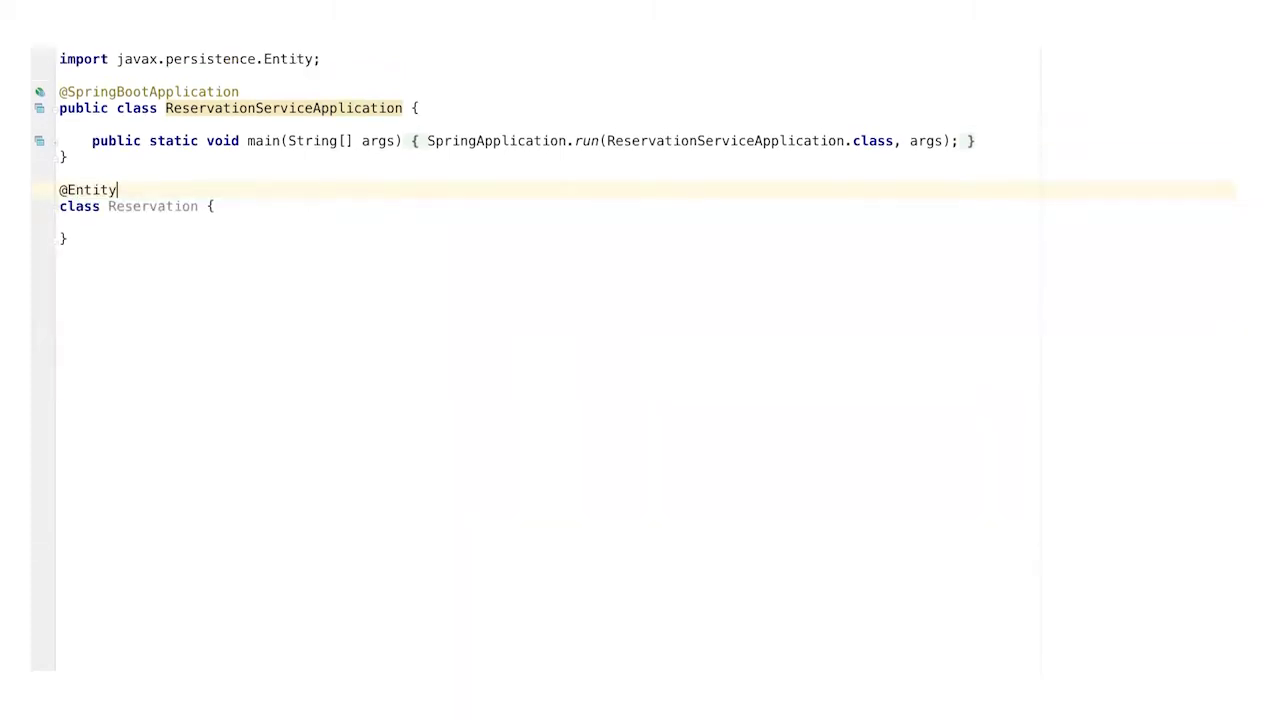
type("private Long id ;")
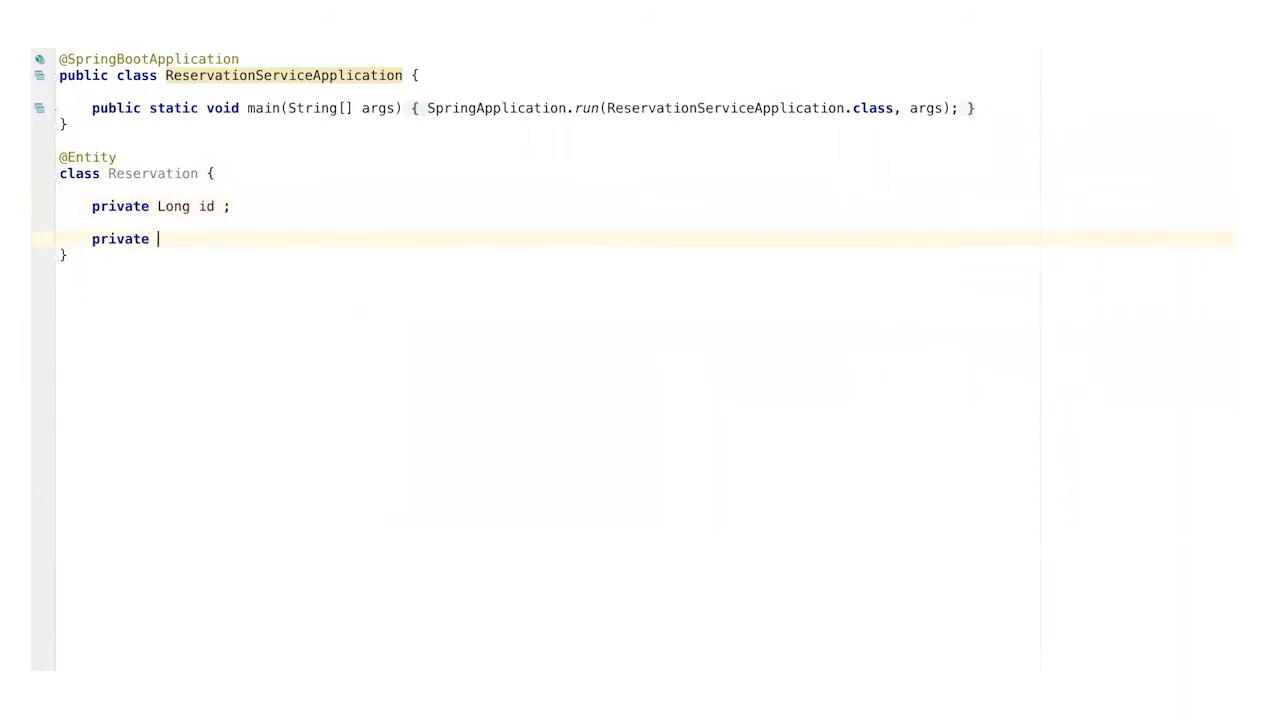
type("String reservat")
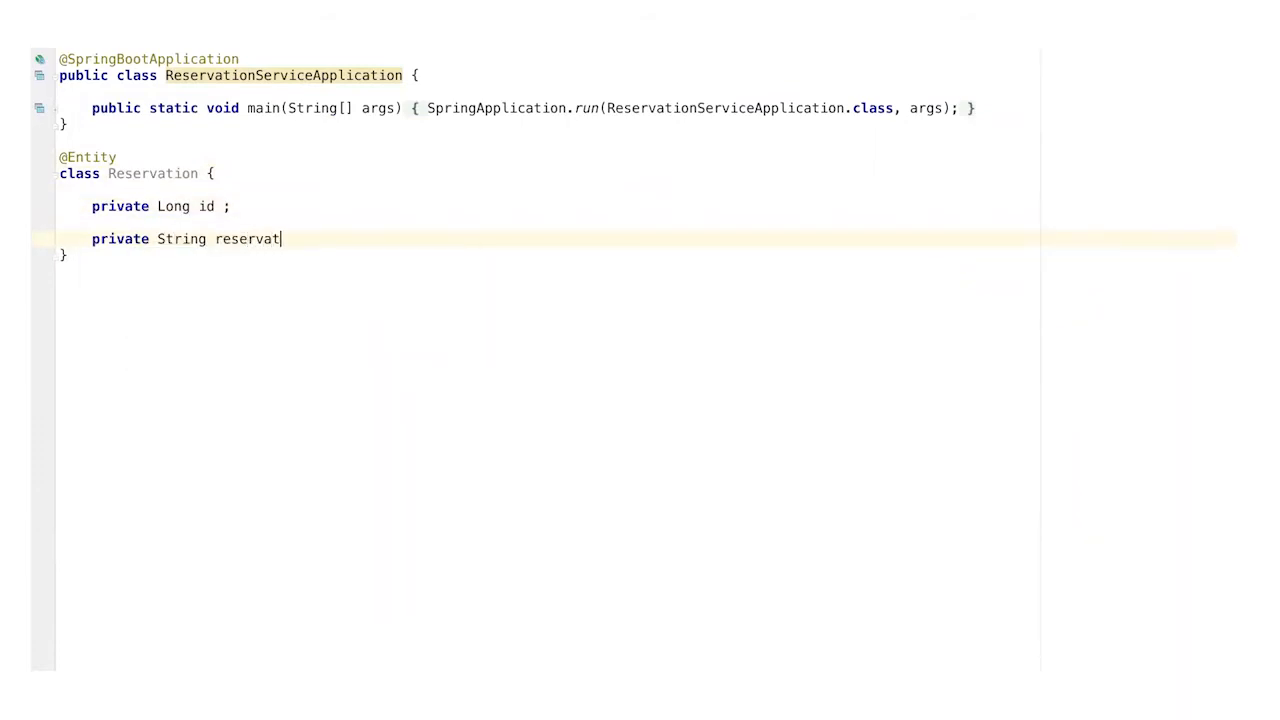
type("ionName ; // r")
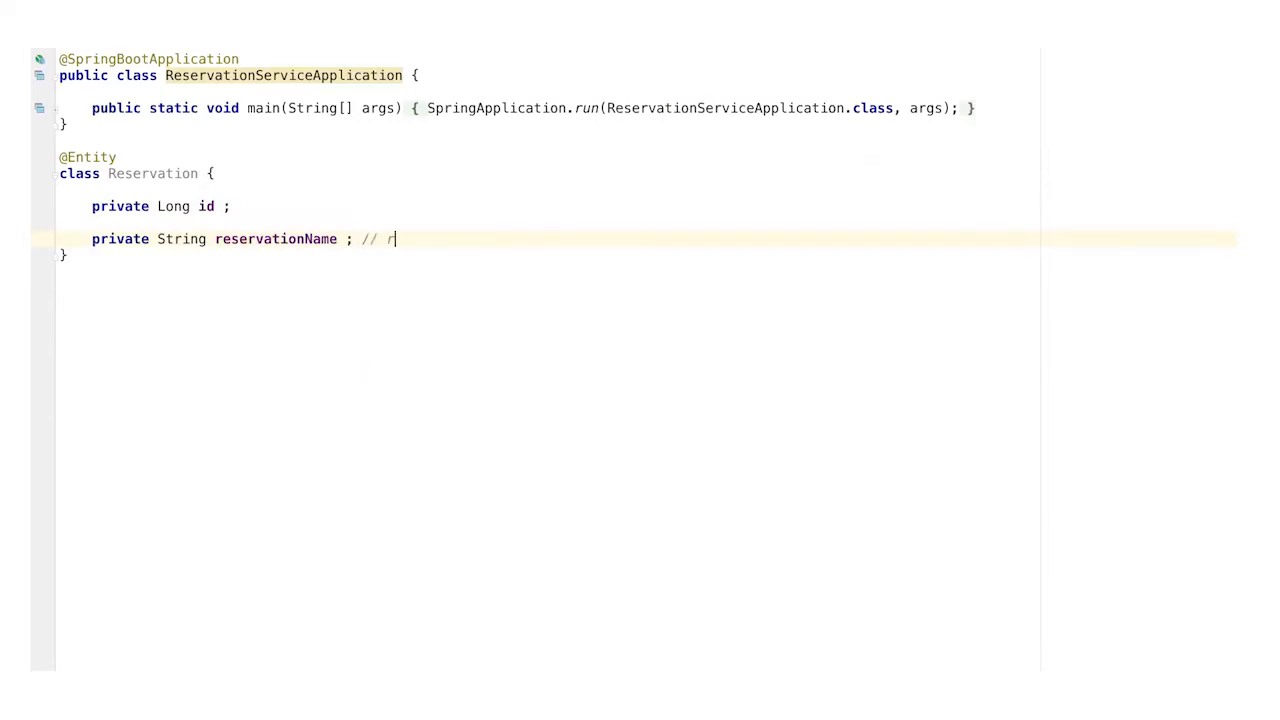
type("eservation_name")
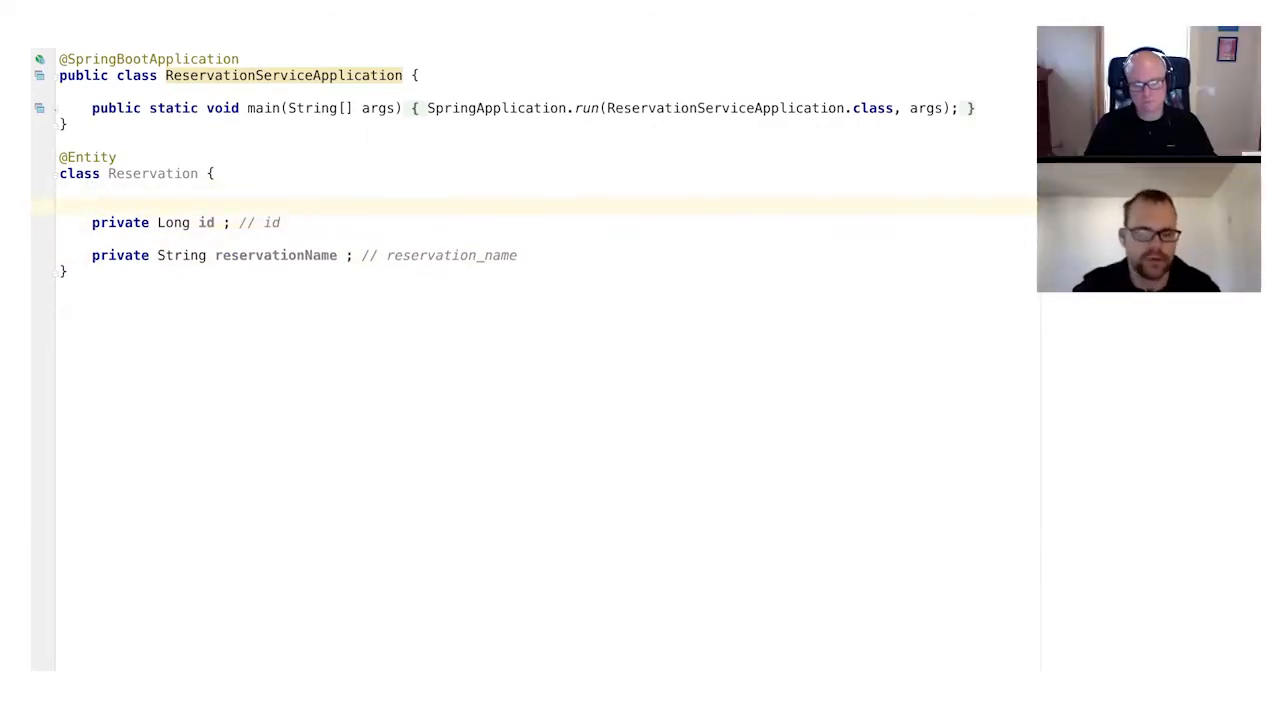
type("@")
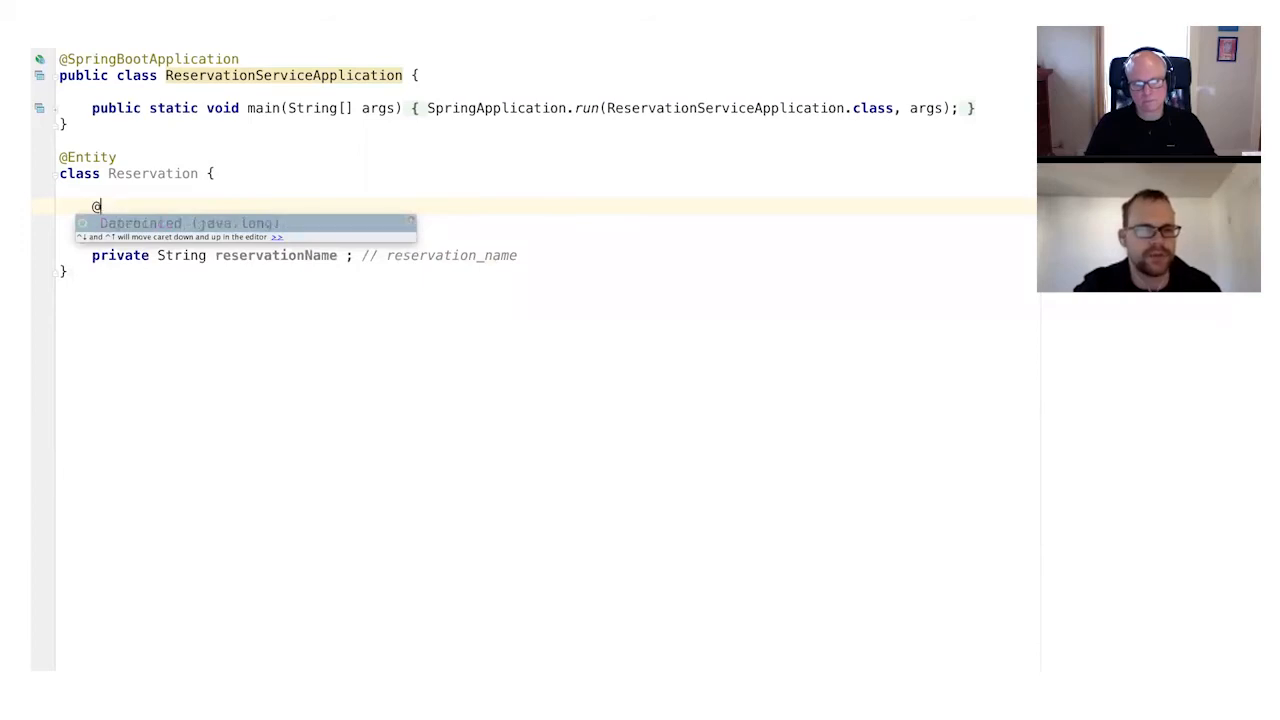
type("Id @Gene")
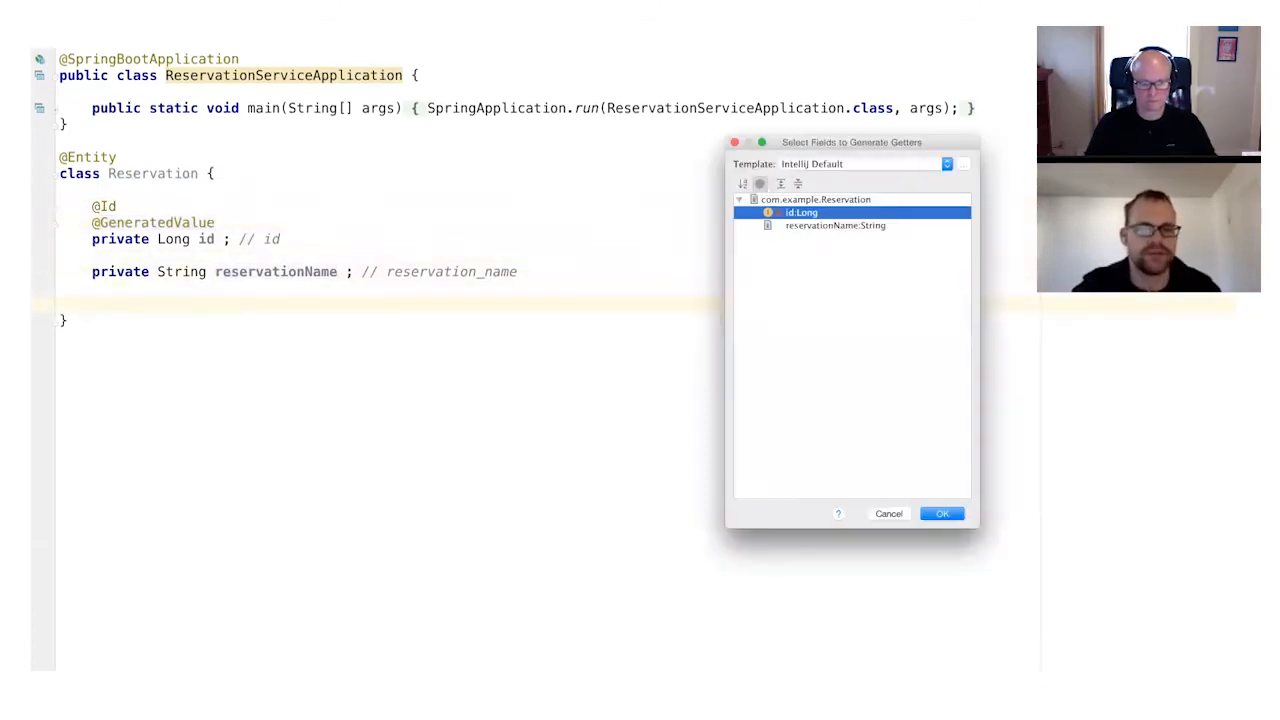
Step: Generate Reservation getters, no-arg and reservationName constructors, and toString()
left_click(941, 513)
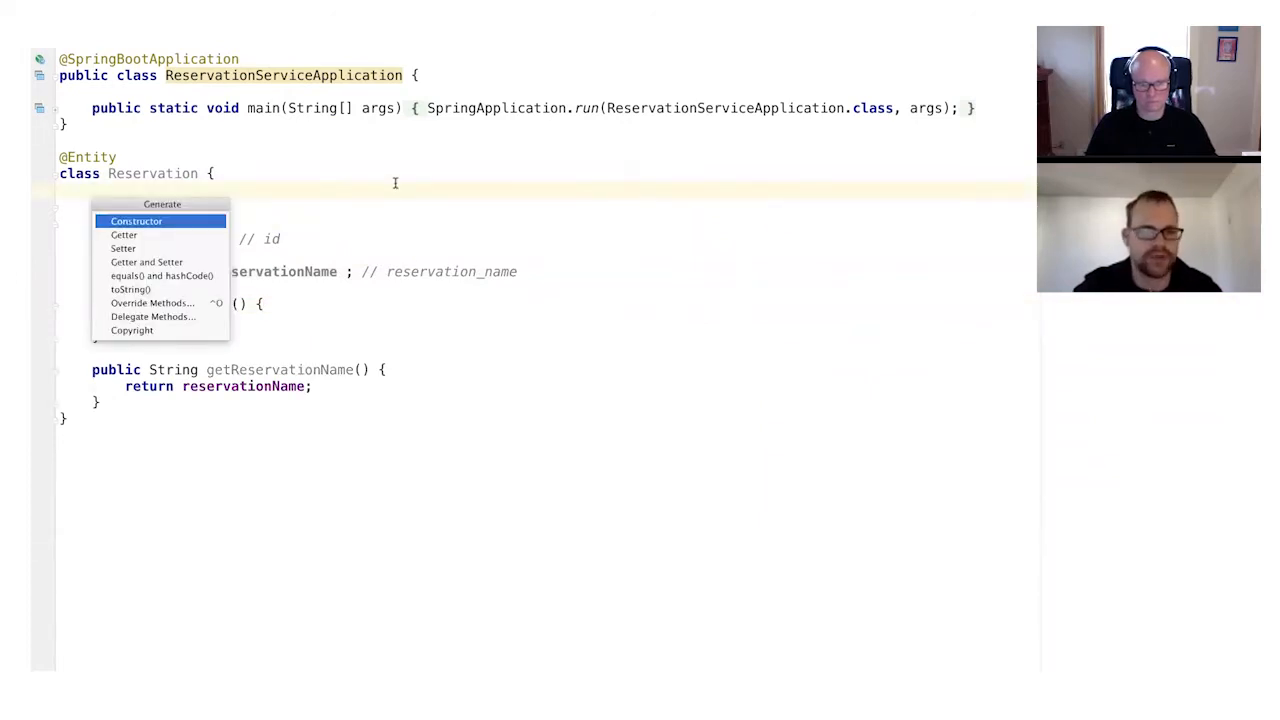
left_click(136, 221)
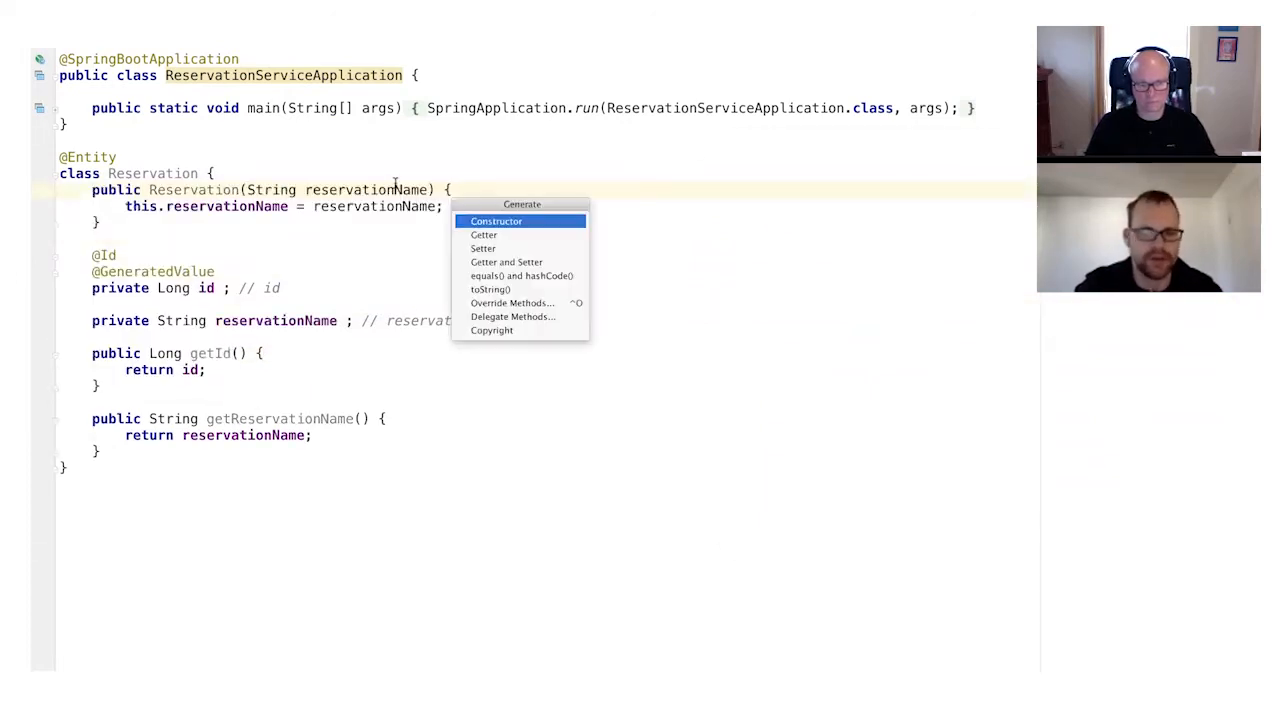
left_click(496, 221)
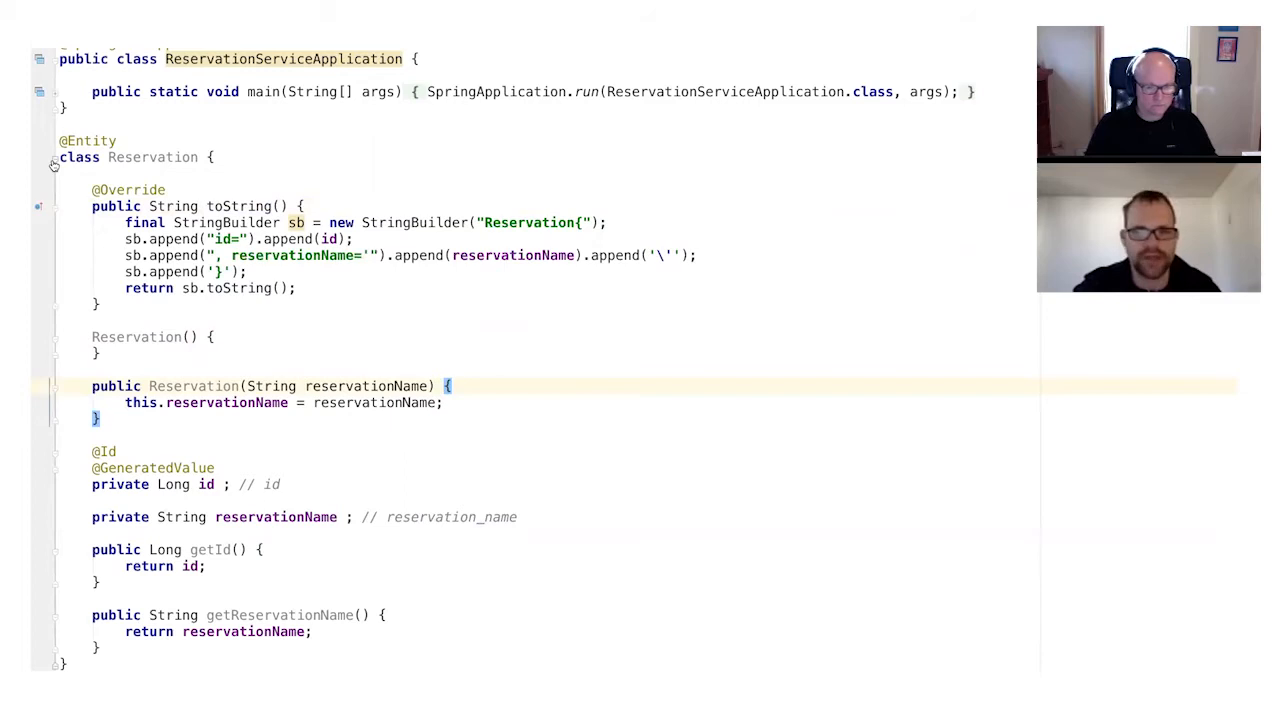
Step: Fold the Reservation class and declare interface ReservationRepository extends JpaRepository<Reservation, Long>
left_click(53, 165)
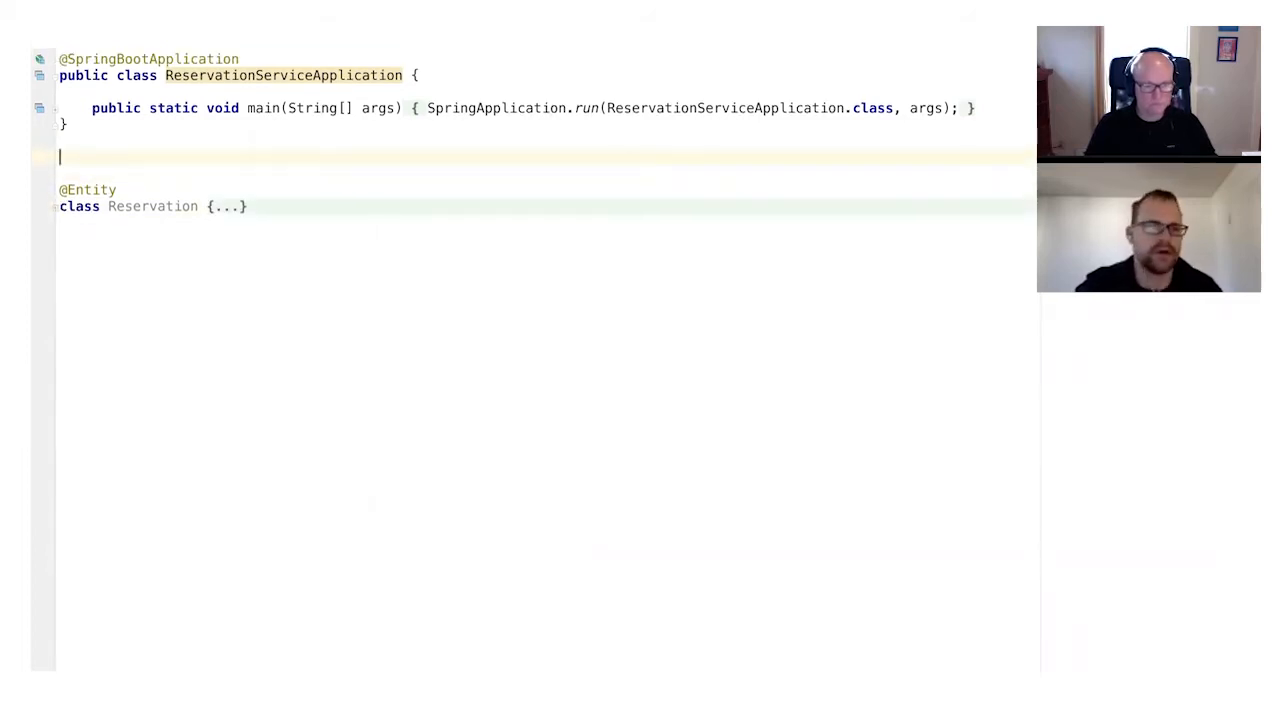
type("interface Rese")
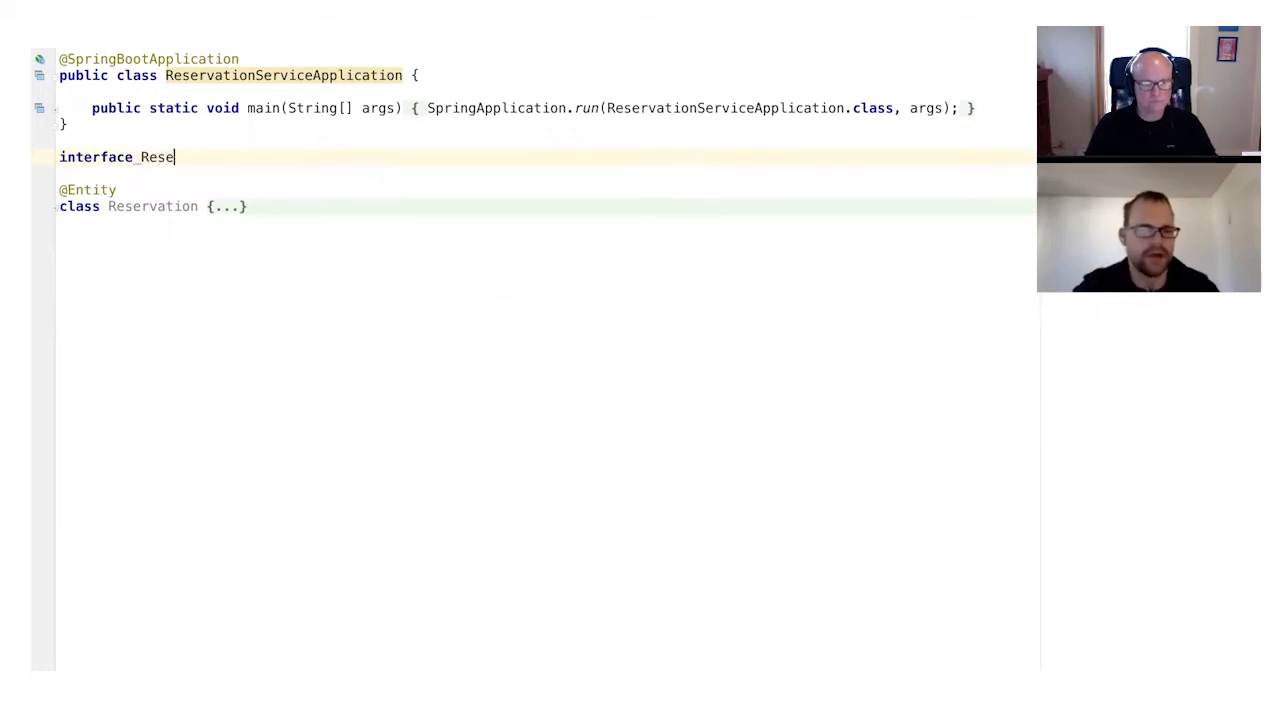
type("rvation")
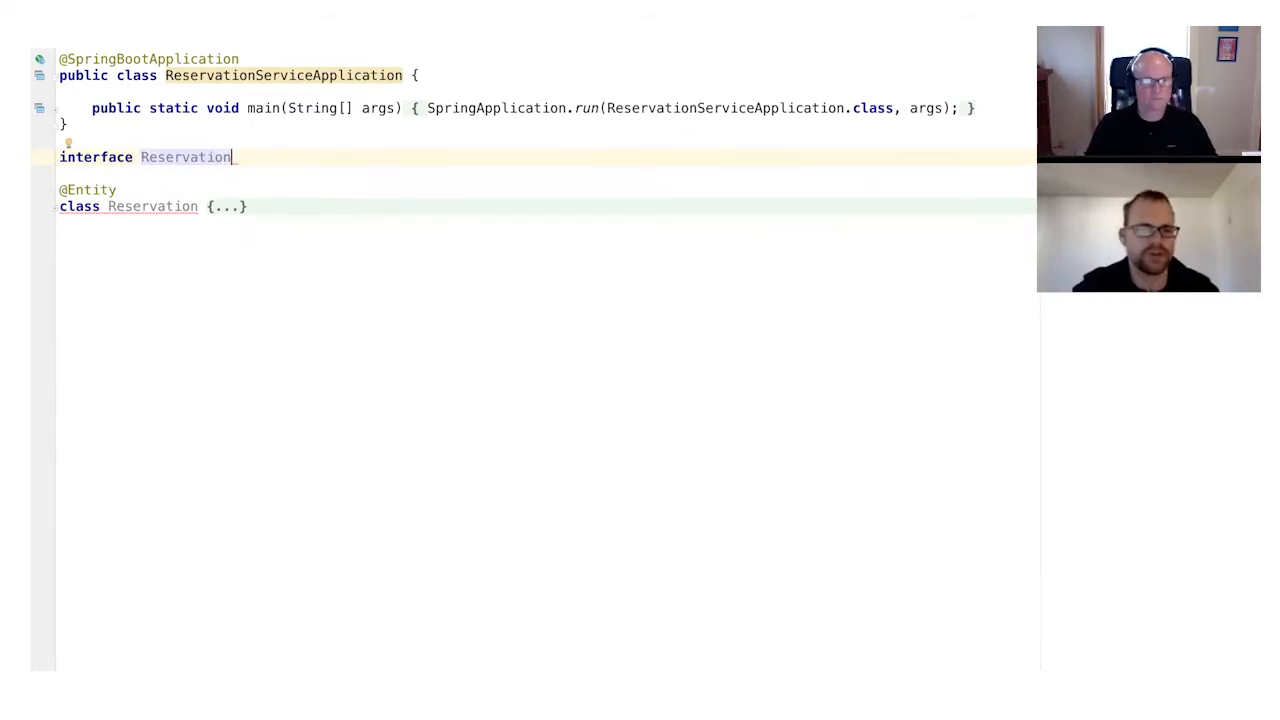
type("Repo")
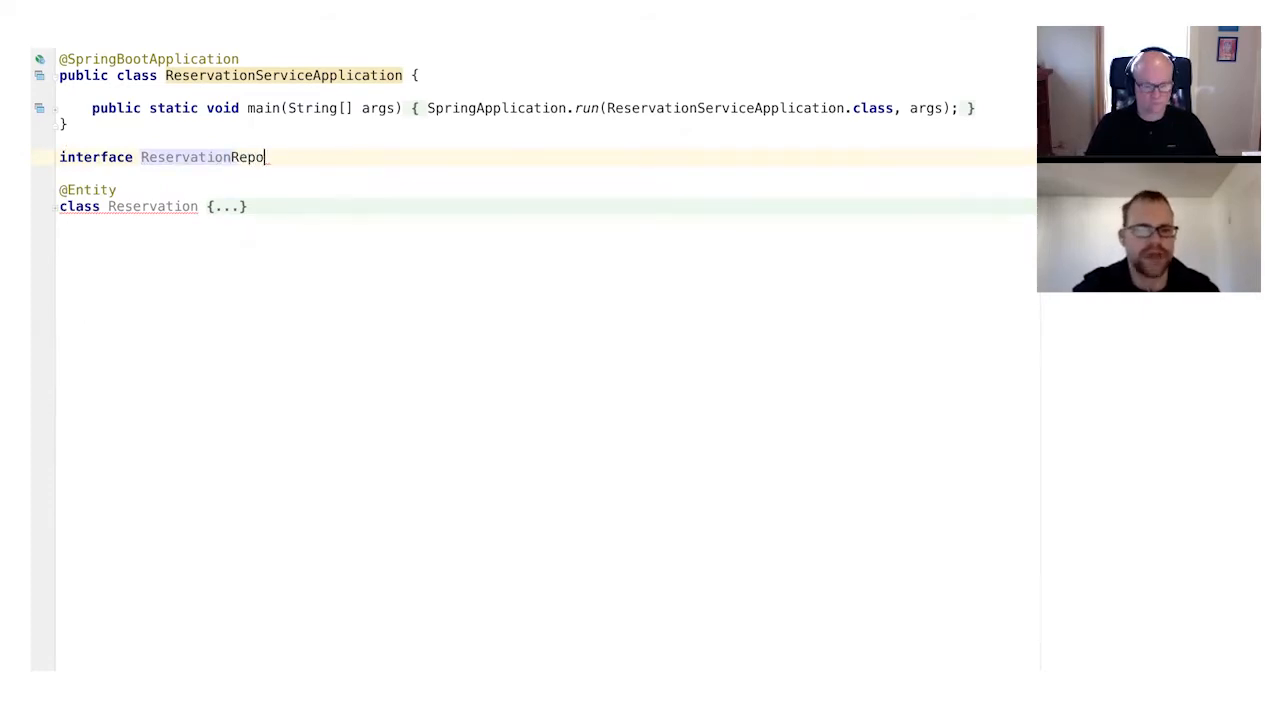
type("sitory")
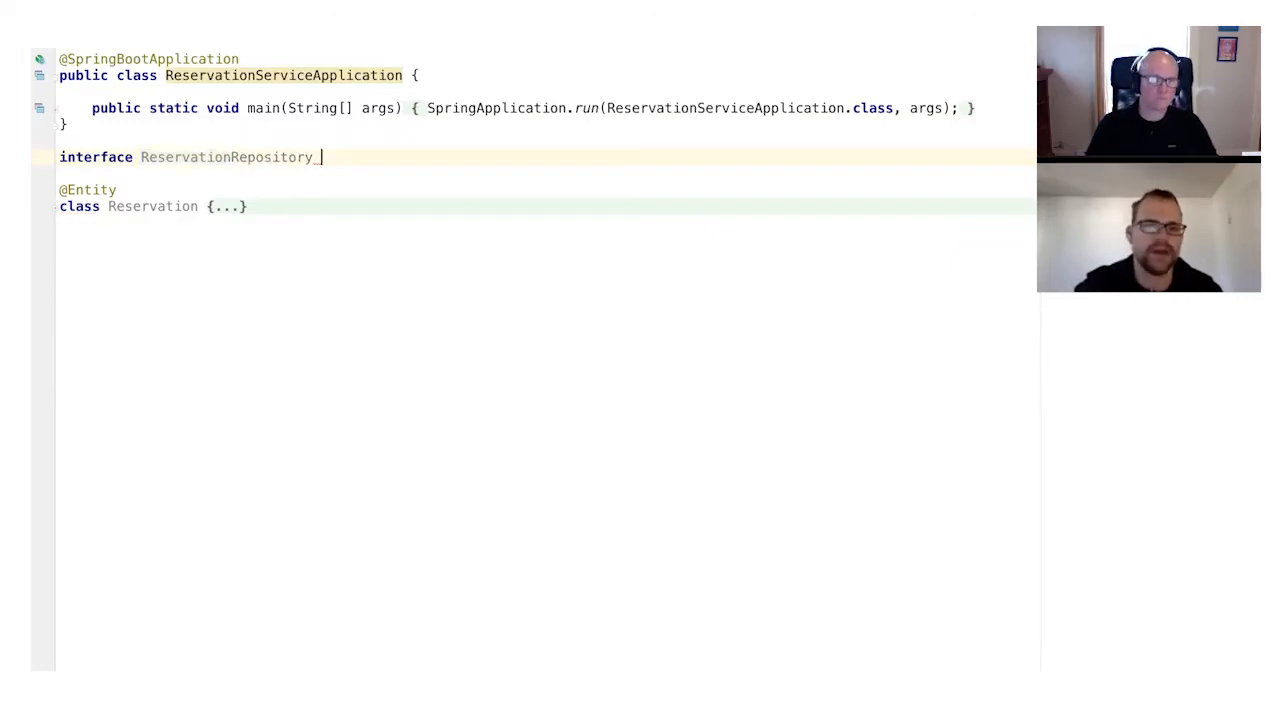
type("extends JpaRepository <Reservation, Long> {")
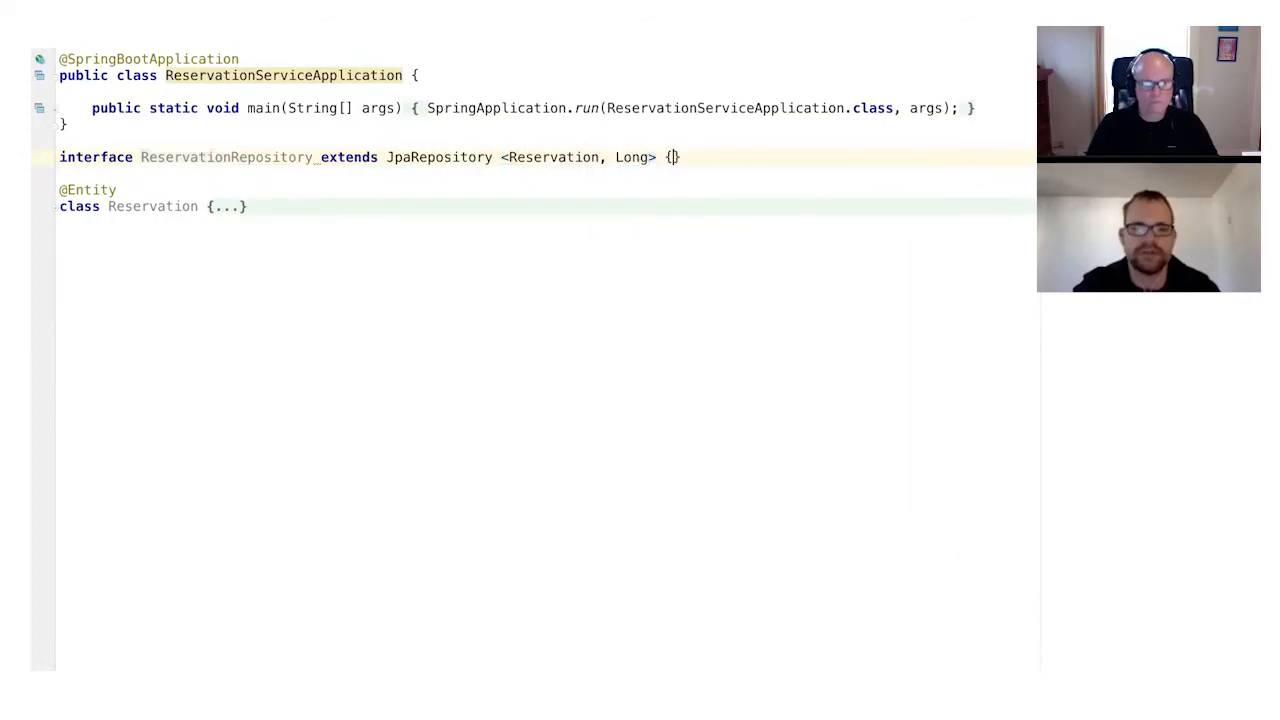
key("Return")
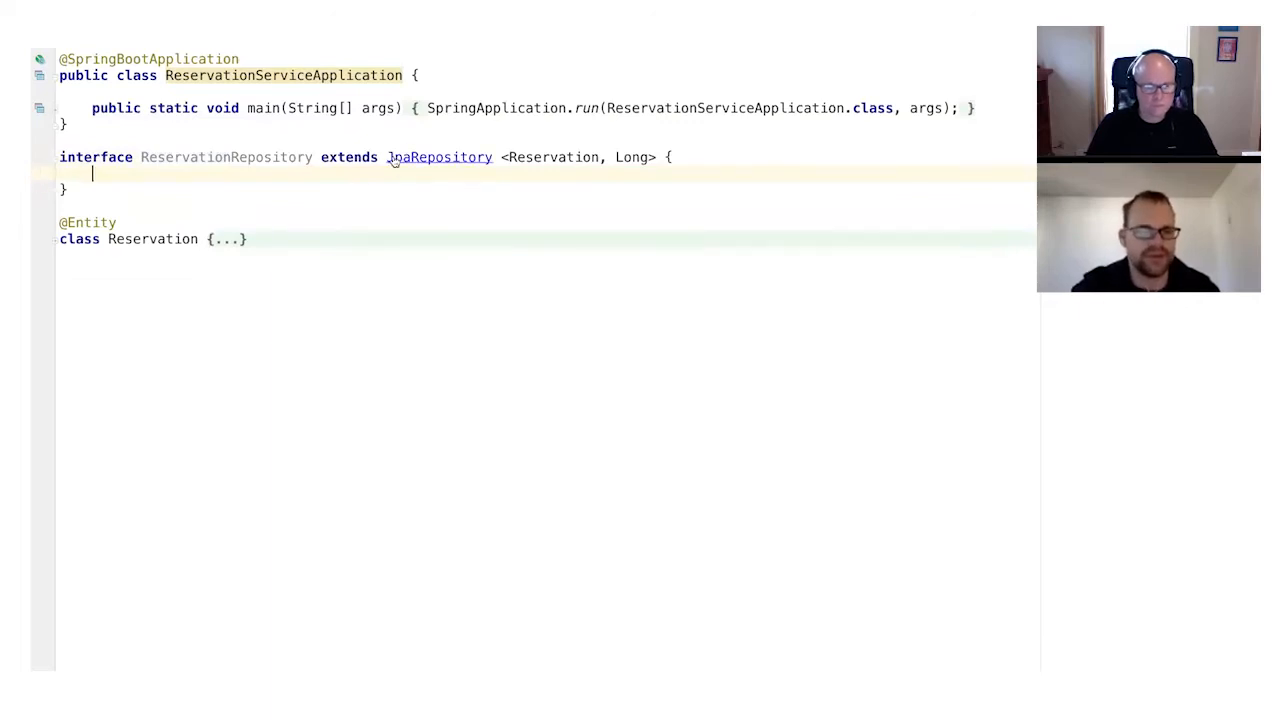
mouse_move(438, 157)
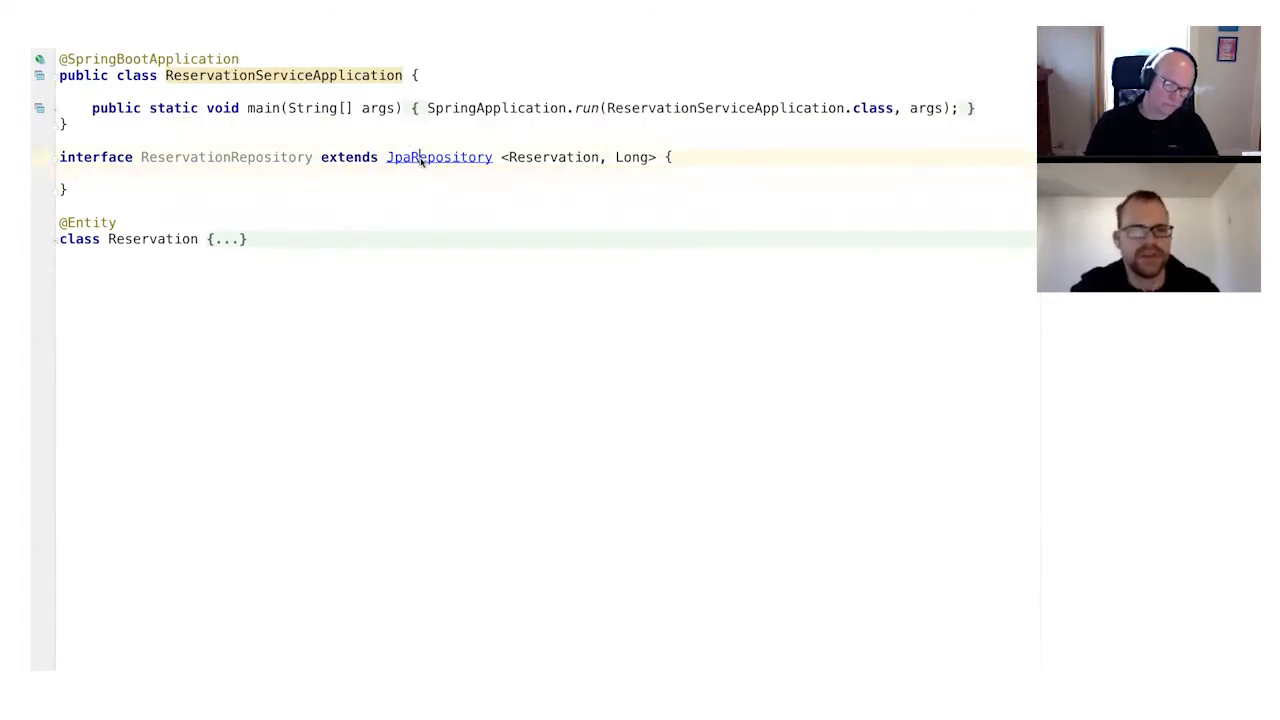
Step: Declare Collection<Reservation> findByReservationName(String rn); inside ReservationRepository
left_click(438, 157)
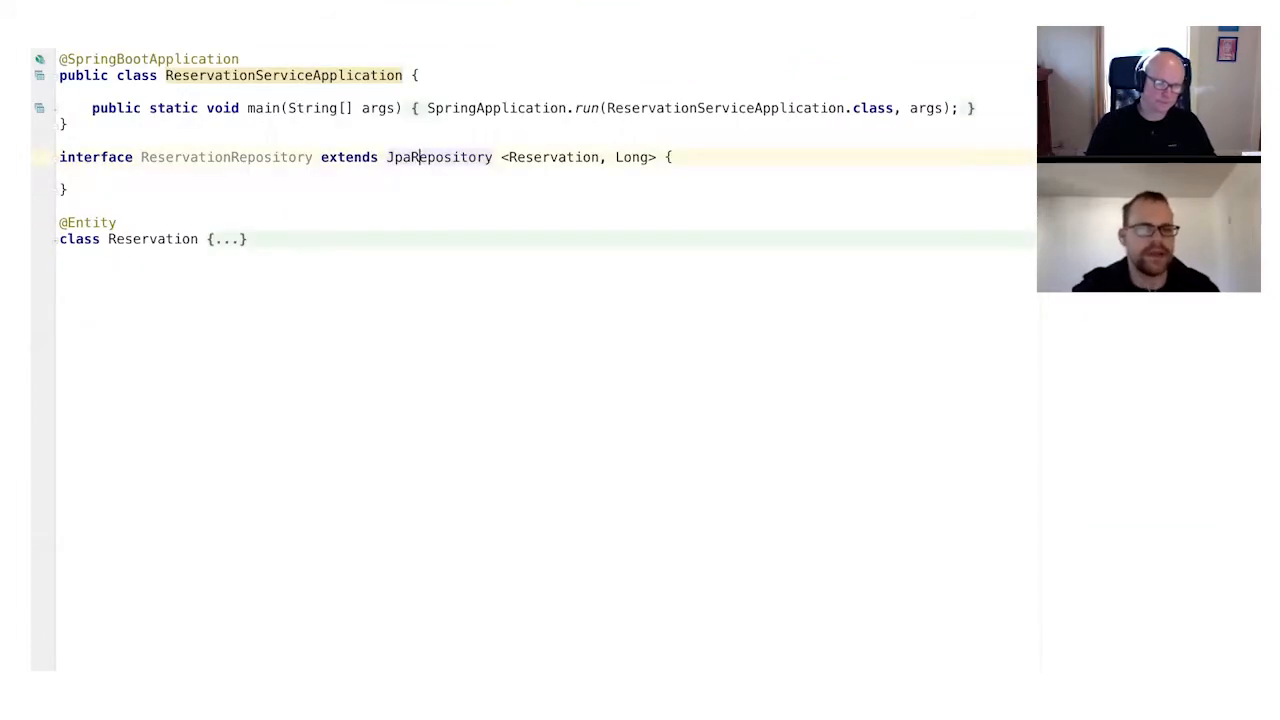
type("Coll")
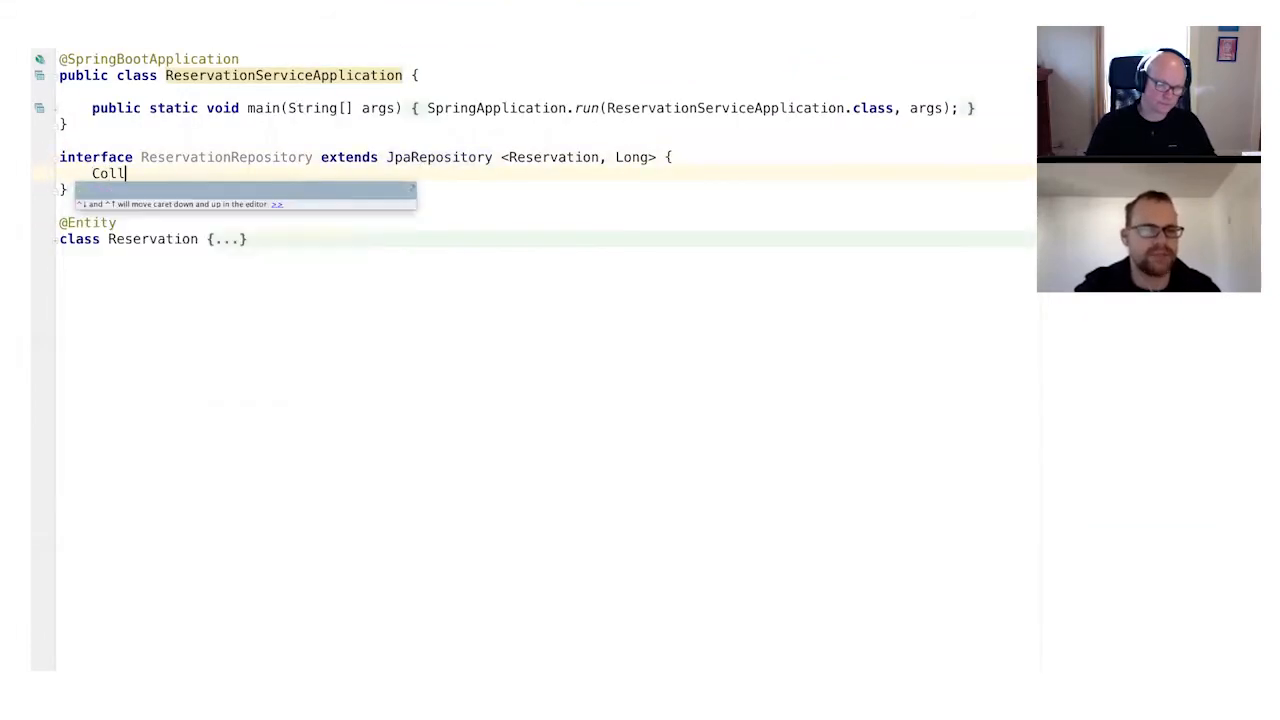
type("ection<Res>")
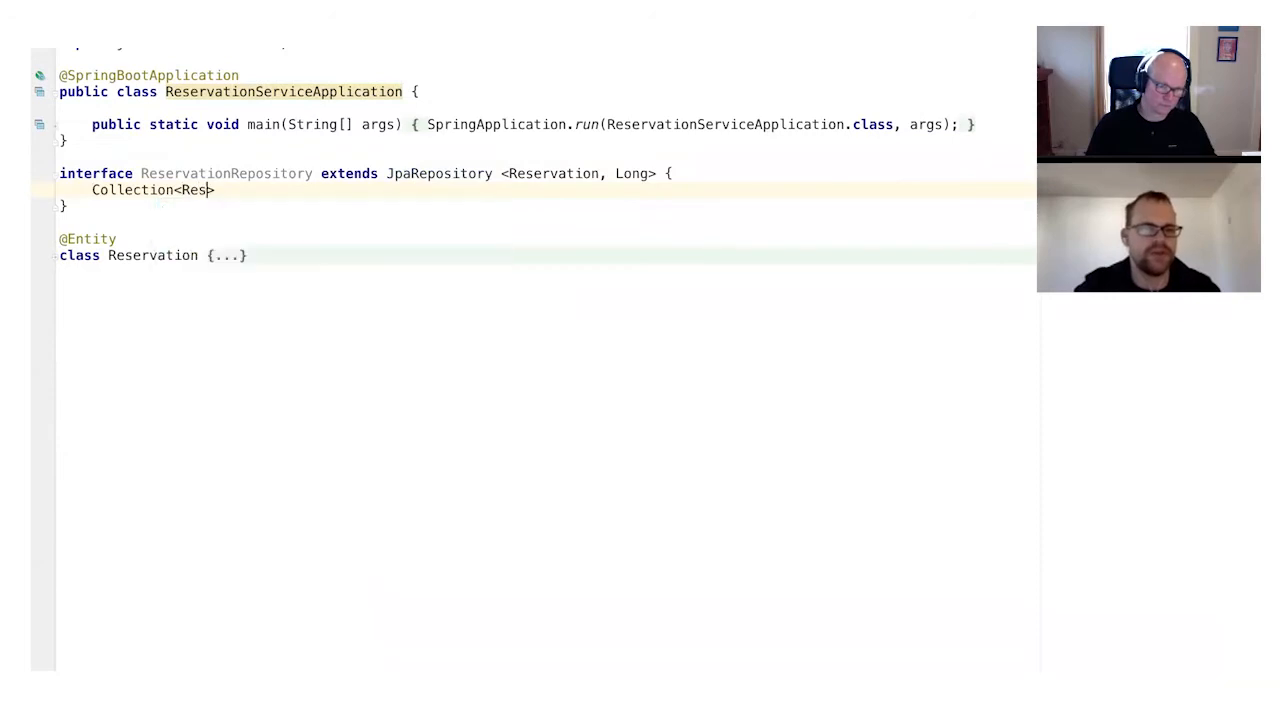
type("ervation> findByRes")
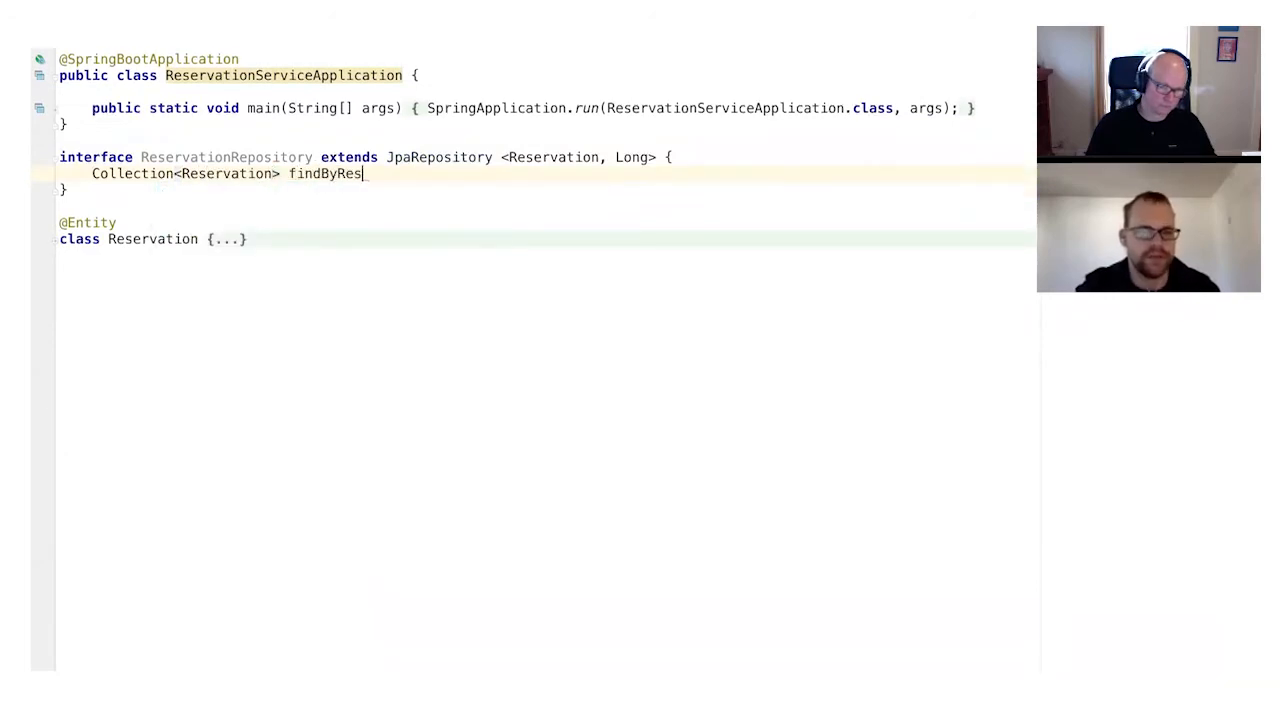
type("ervationName (S")
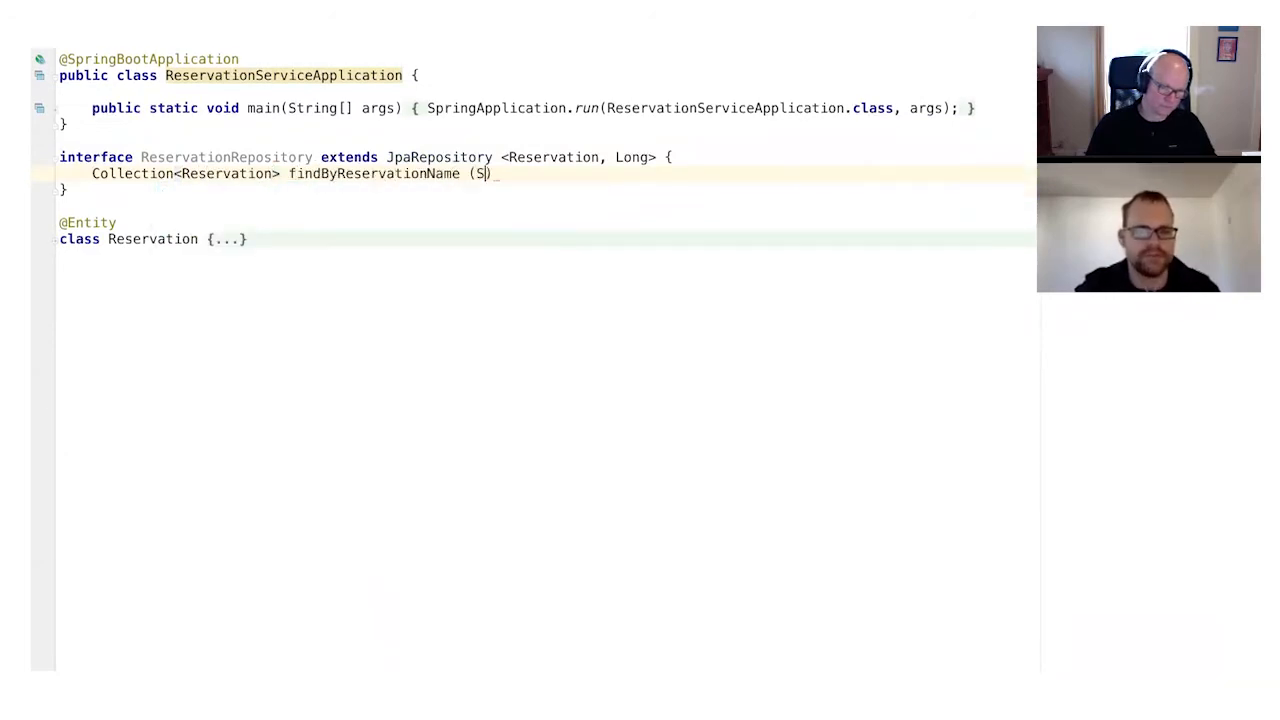
type("tring rn);")
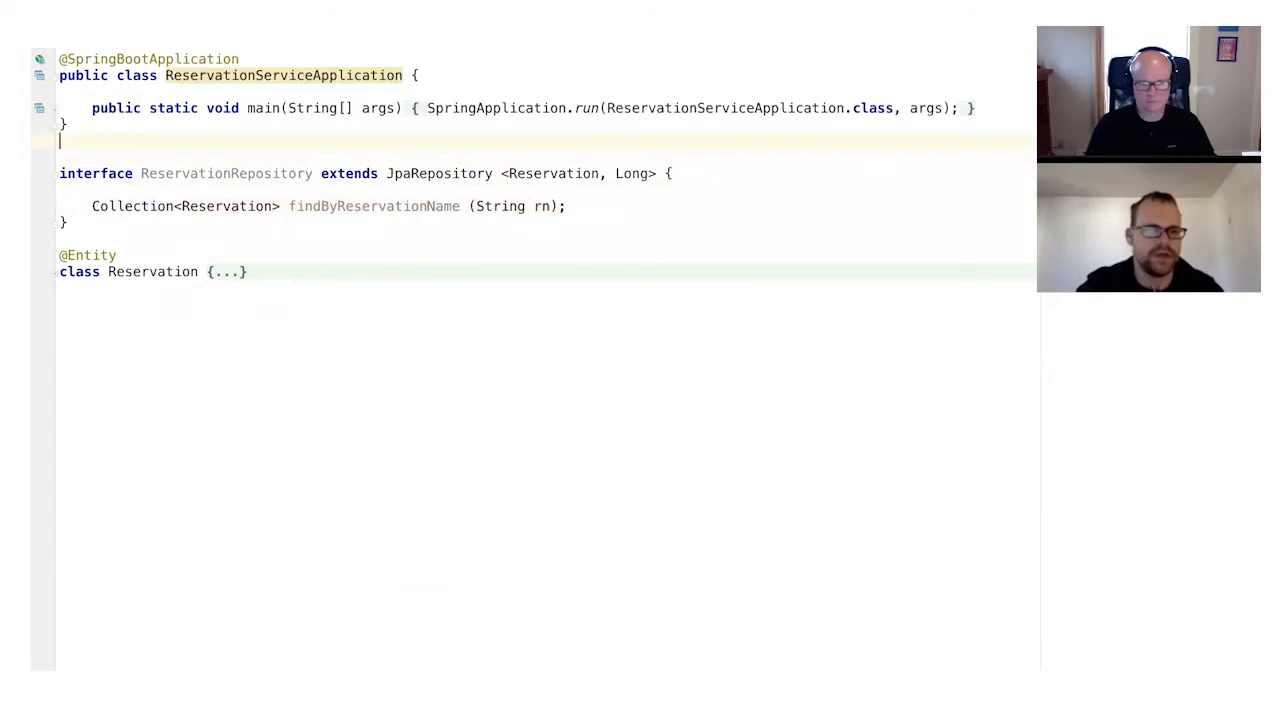
type("@C")
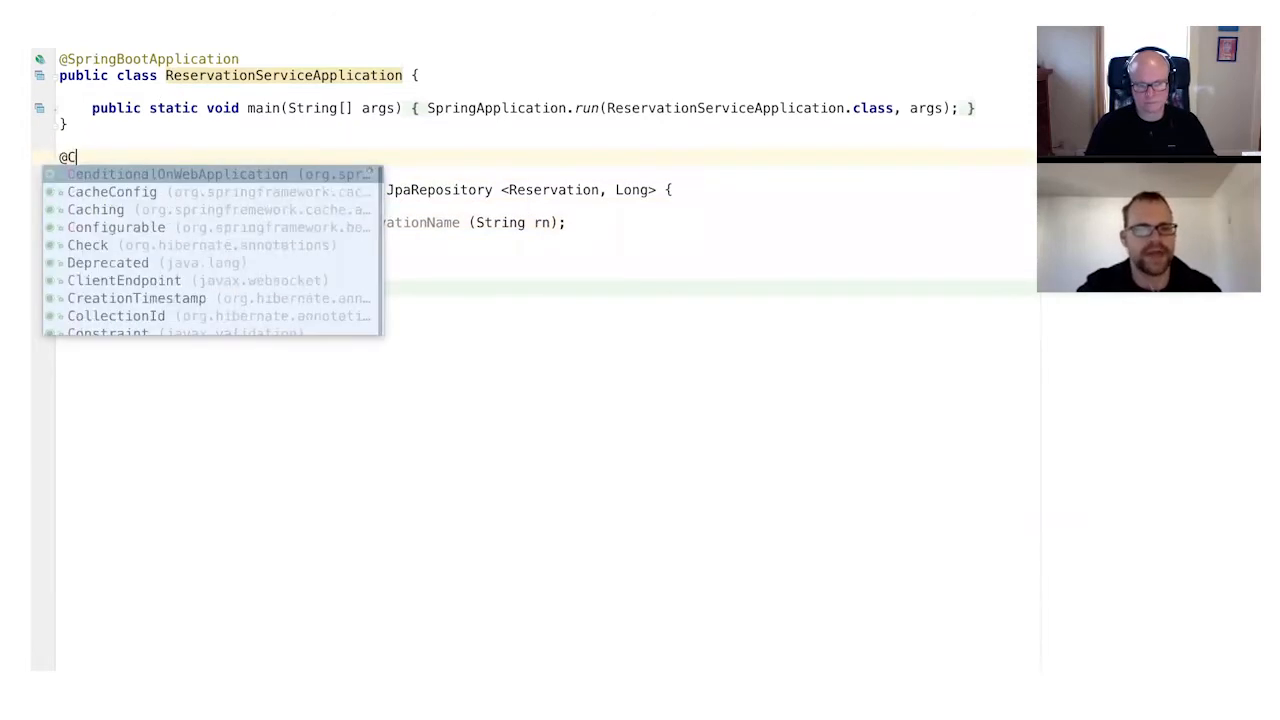
type("omponent")
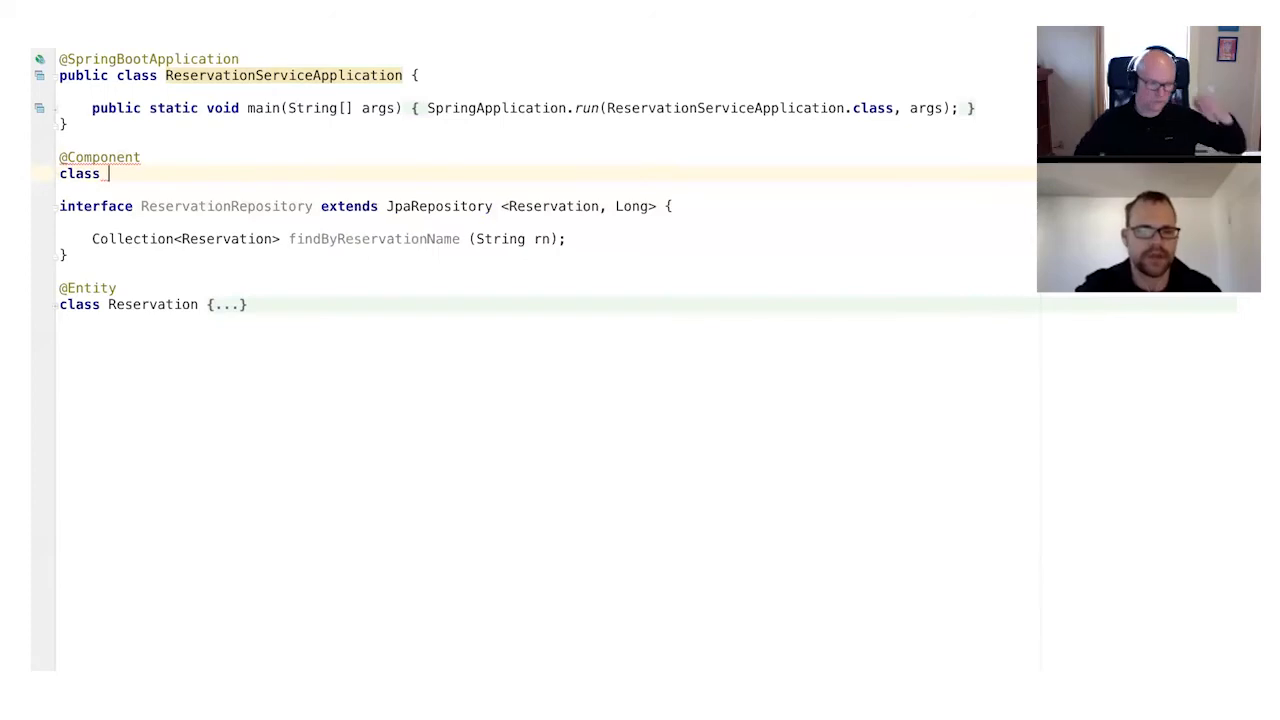
type("DummyDa")
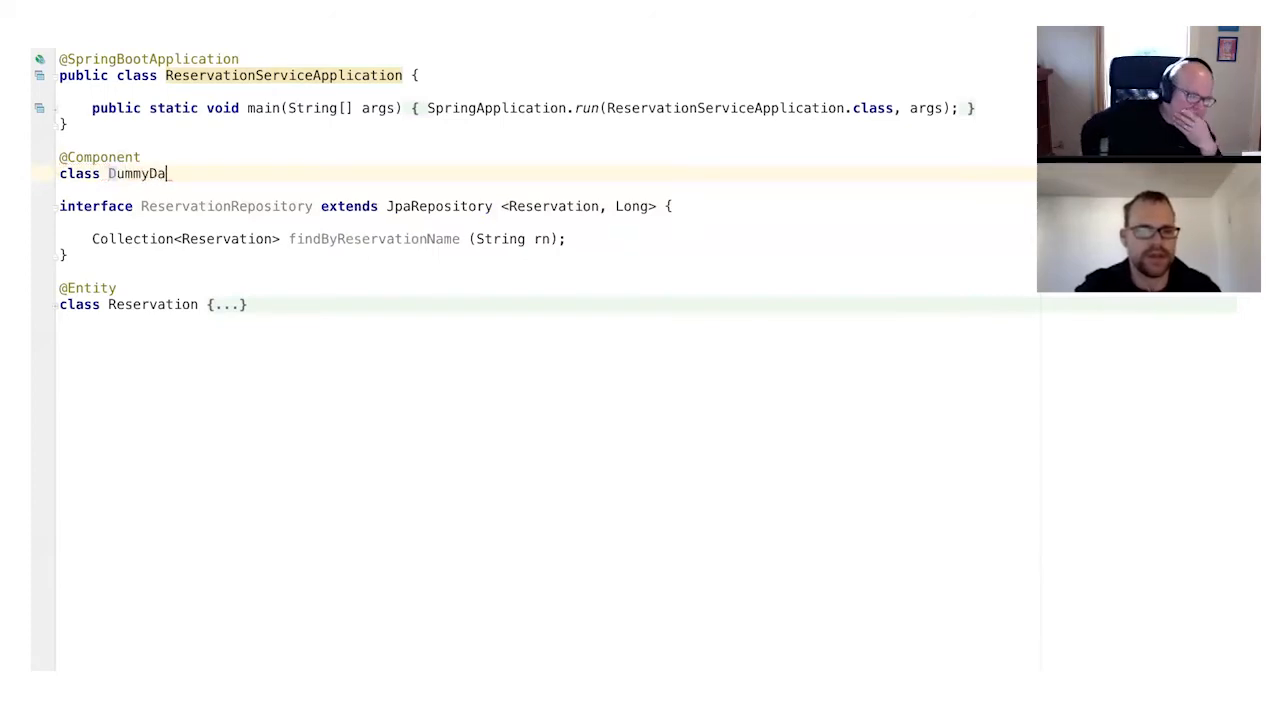
type("ta")
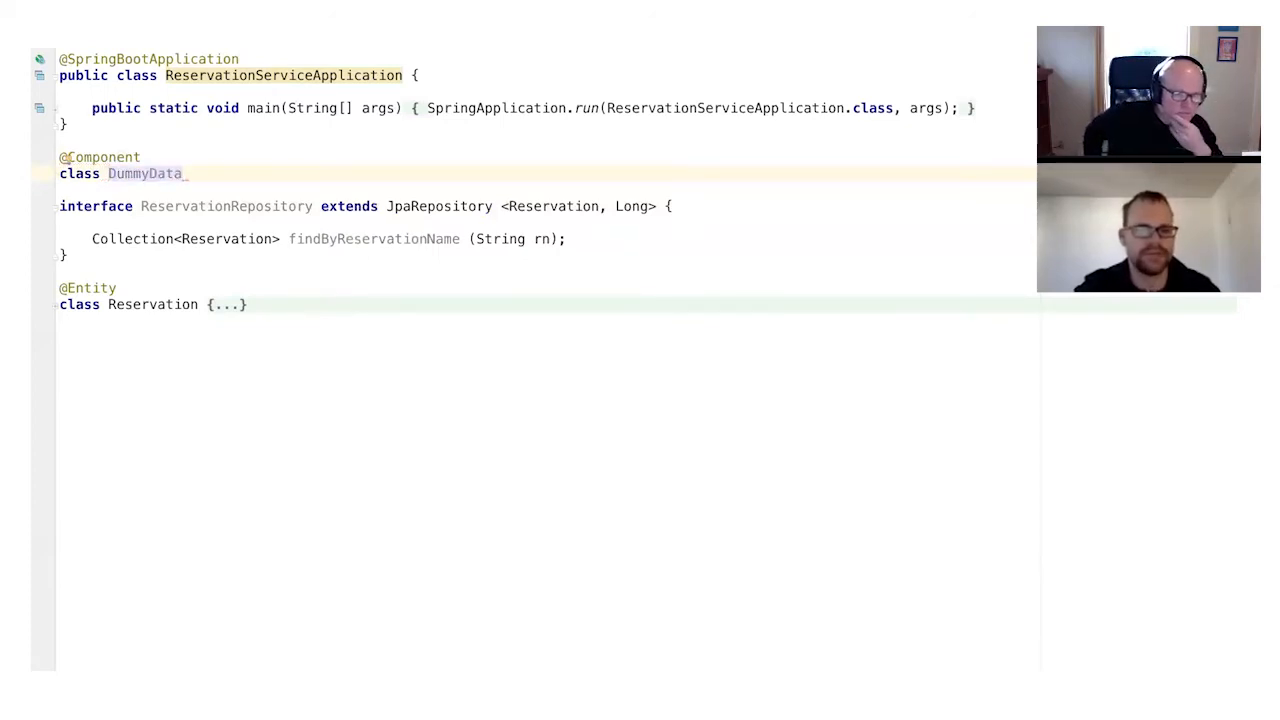
type("CLR implements CommandLineRunner {")
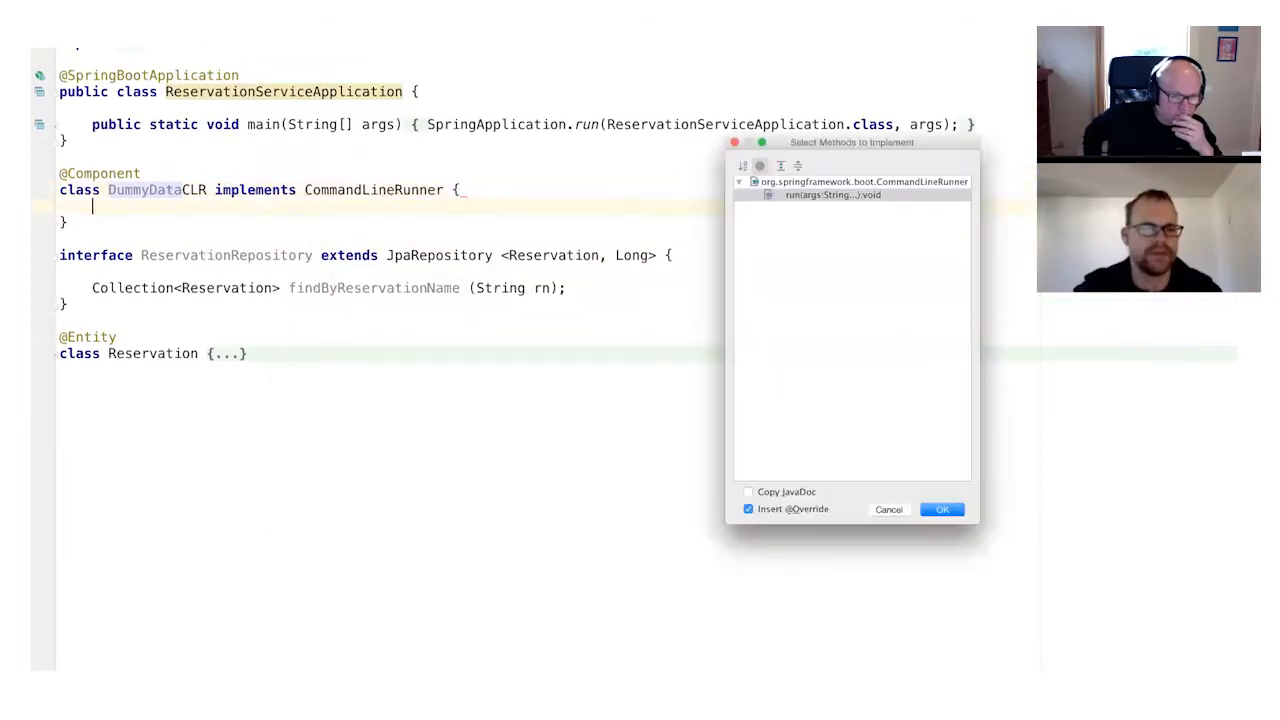
left_click(941, 509)
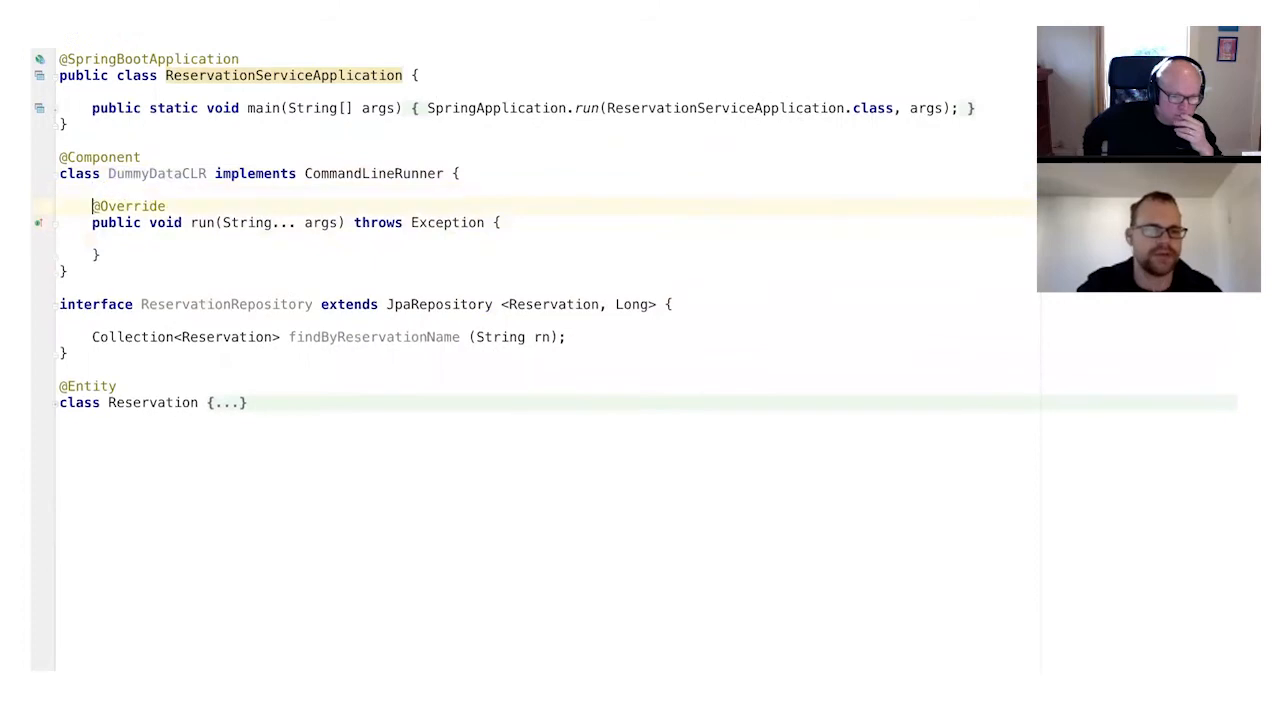
key("enter")
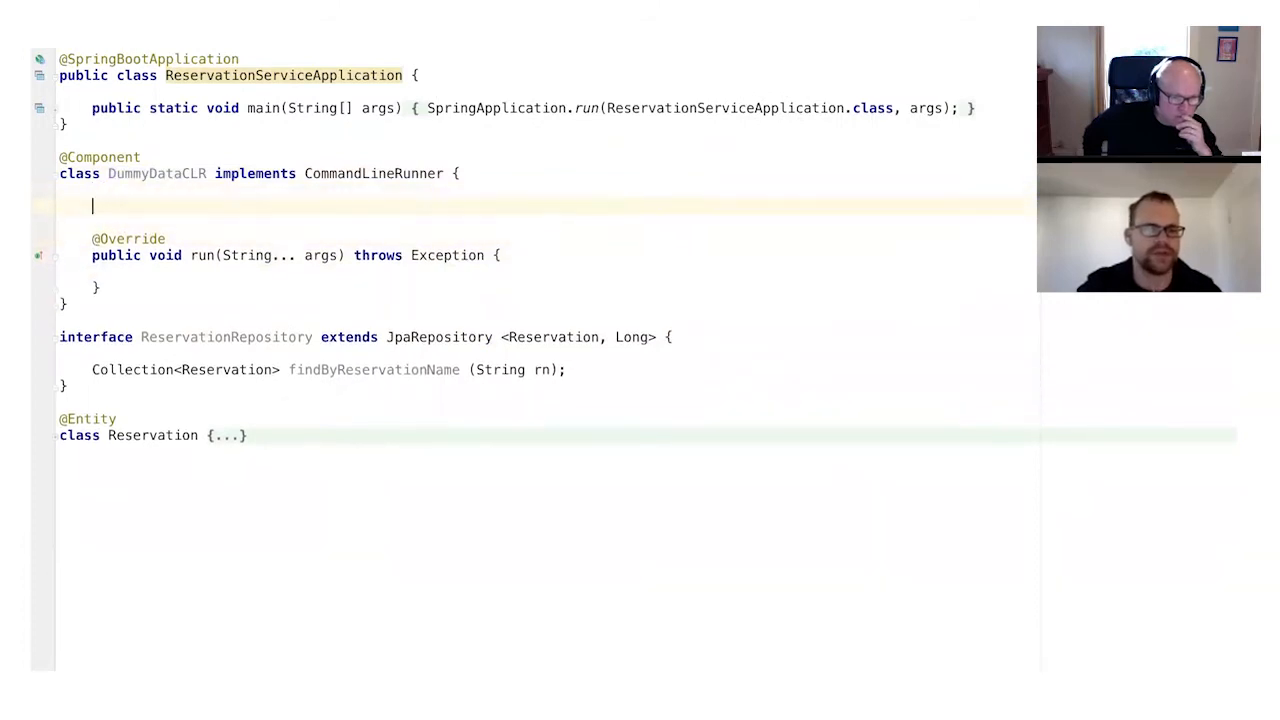
type("@Aut")
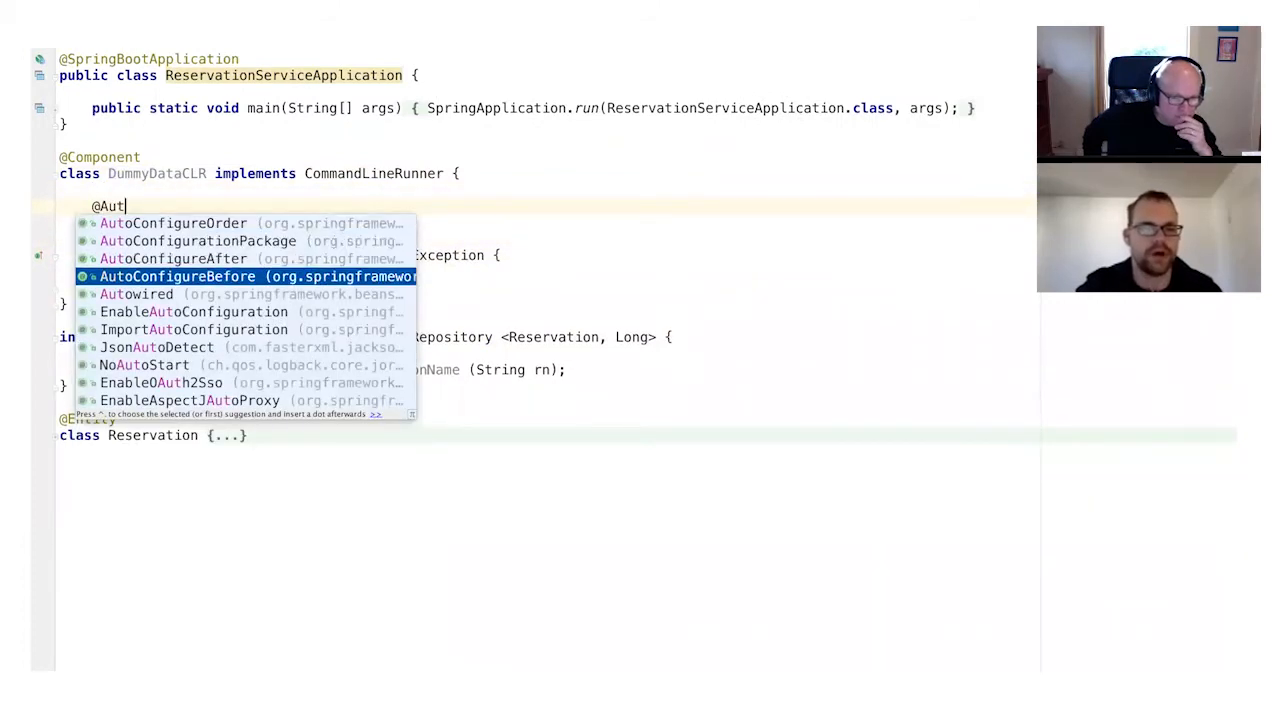
left_click(136, 294)
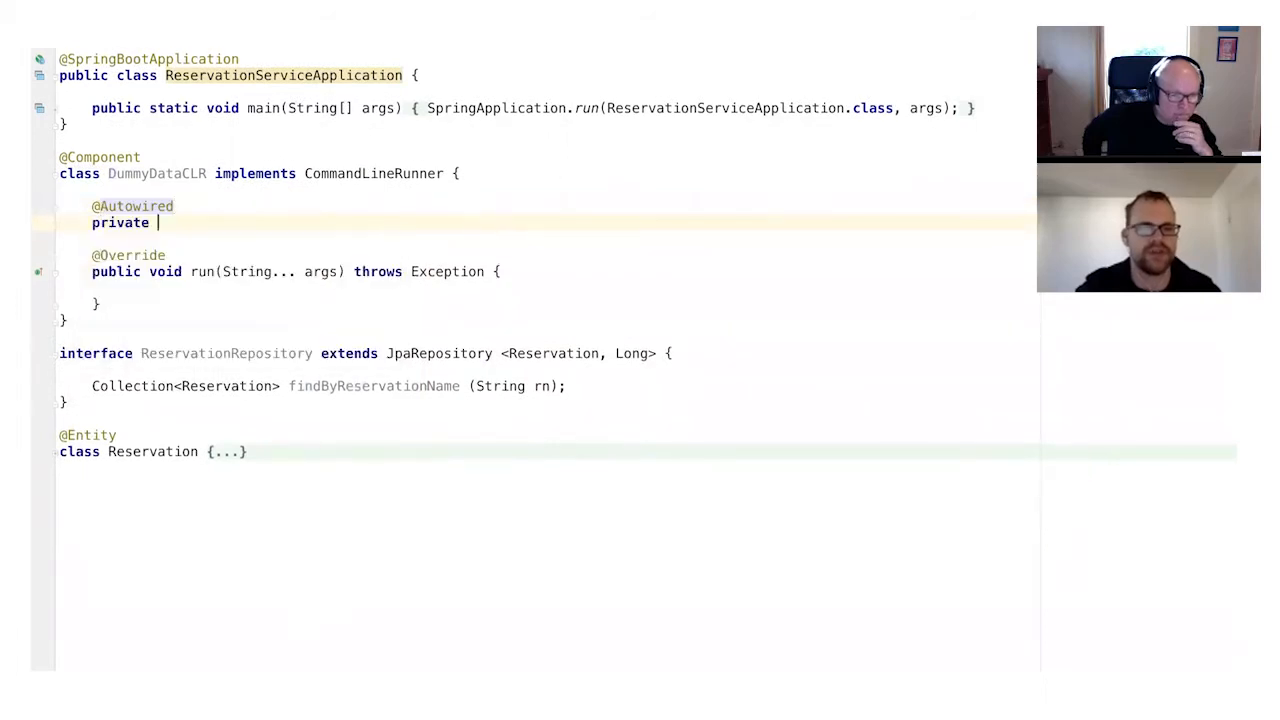
type("ReservationRepository")
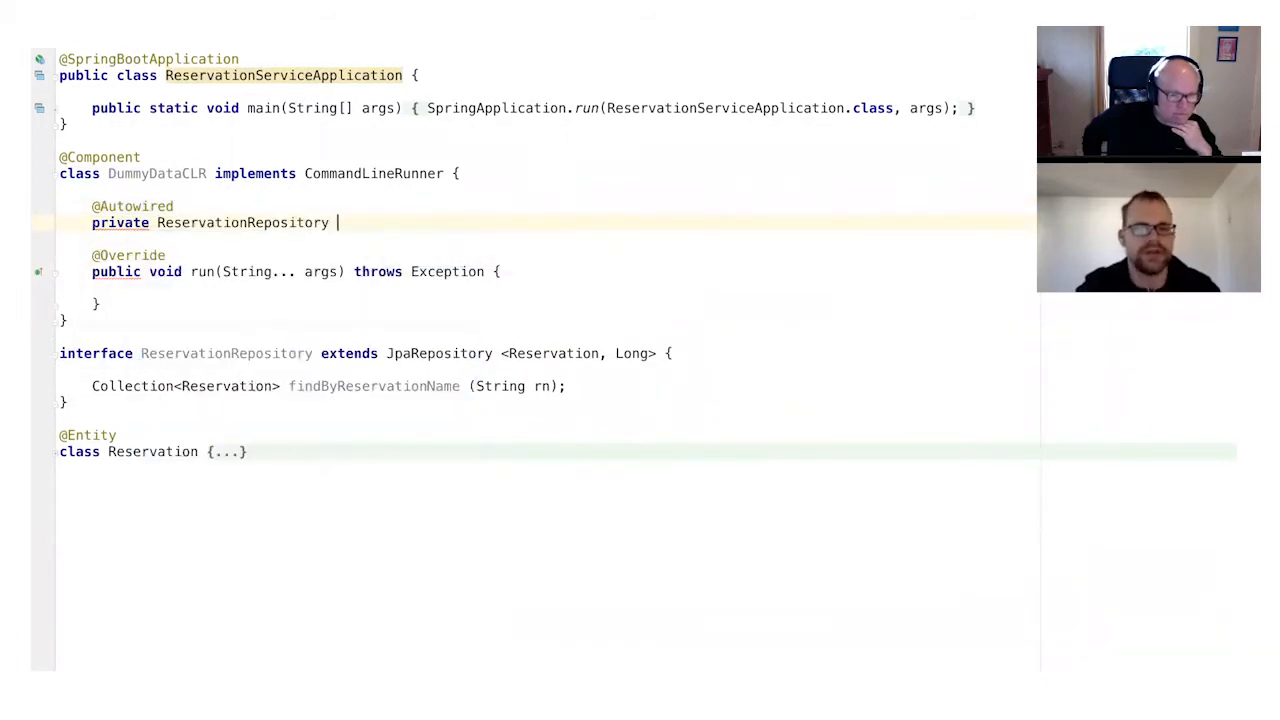
type("reservationRepository ;")
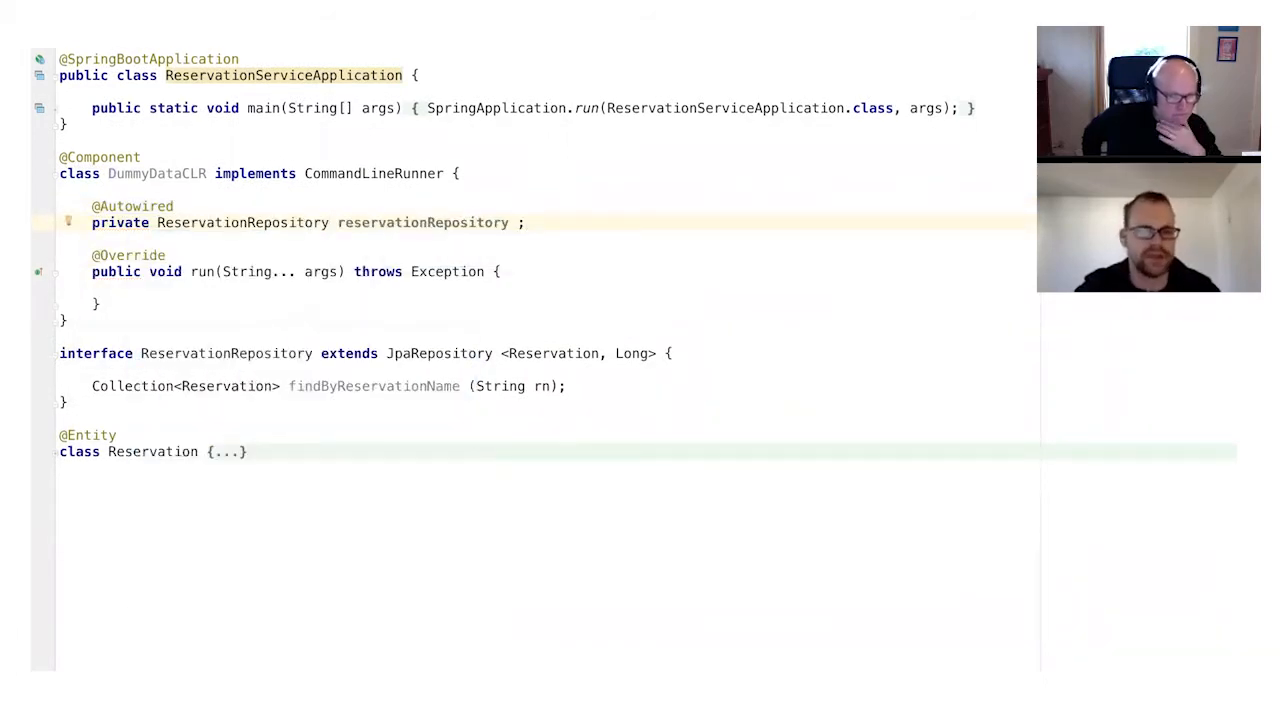
double_click(422, 222)
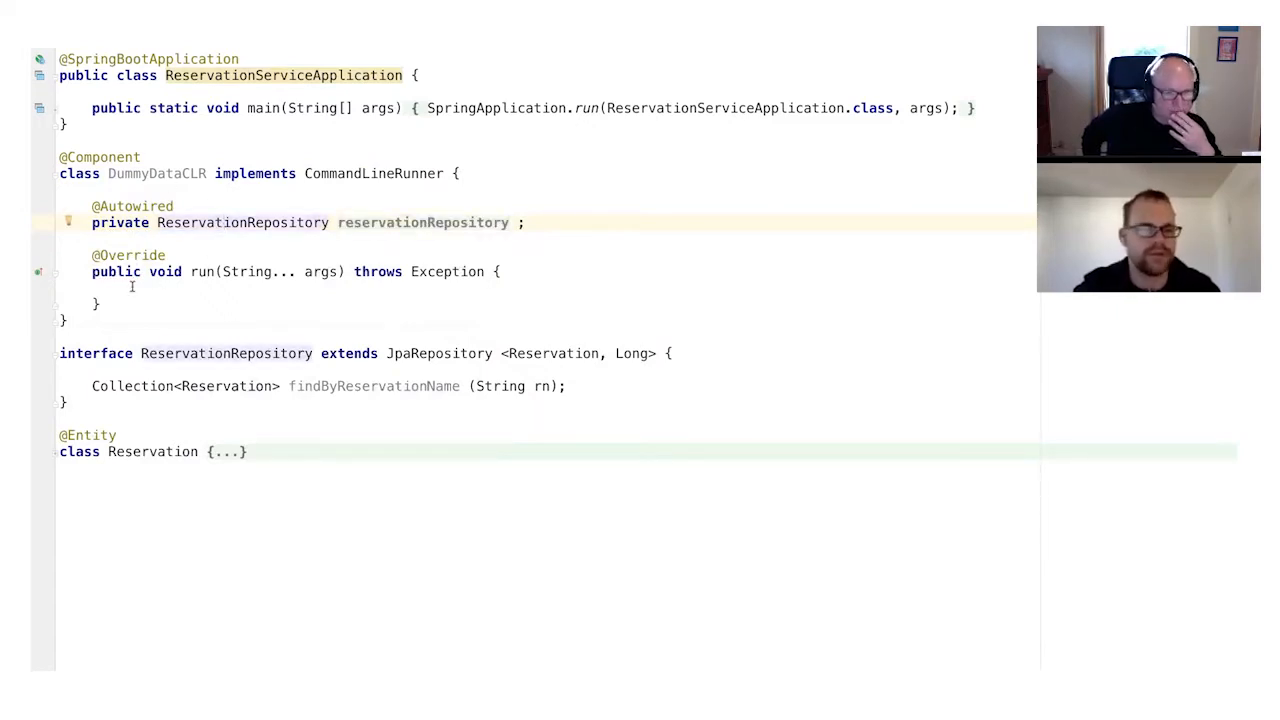
Step: In run, stream Alex, Judy, Josh, Tasha, Andrew, Bridget, saving each via reservationRepository
type("Stream.of(\"Alex\", \"Jud")
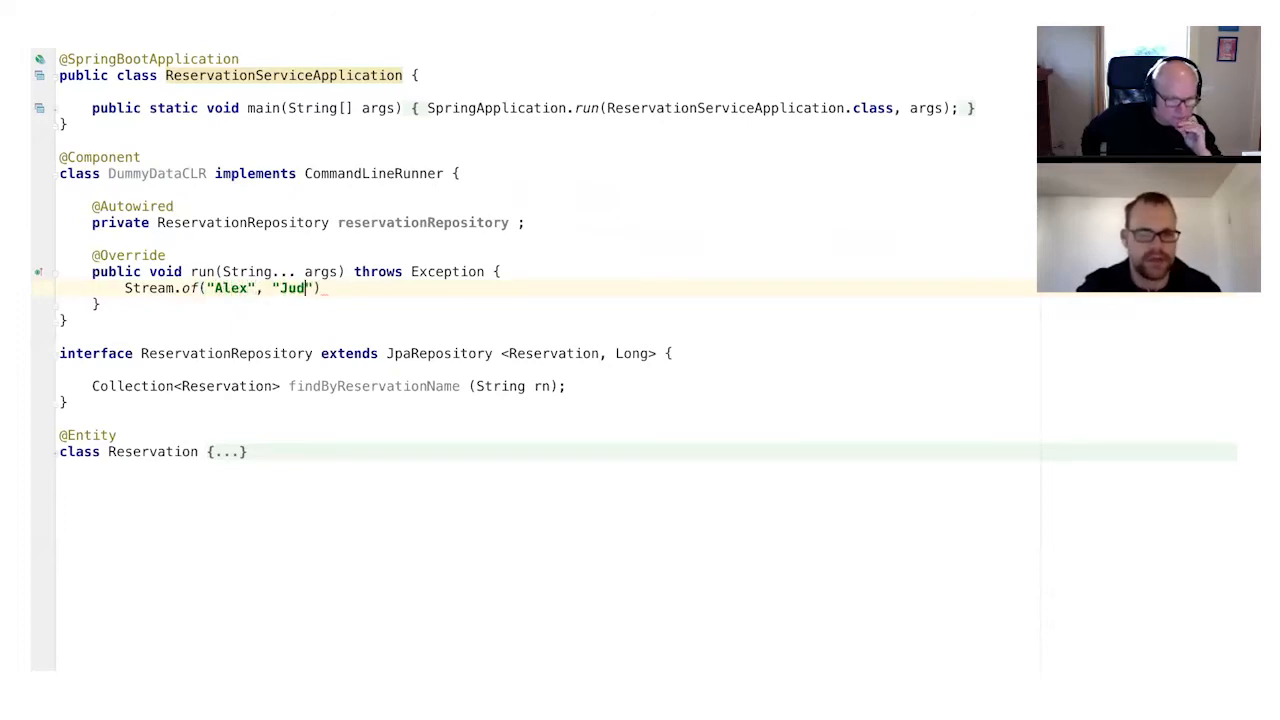
type("y\", \"Jo")
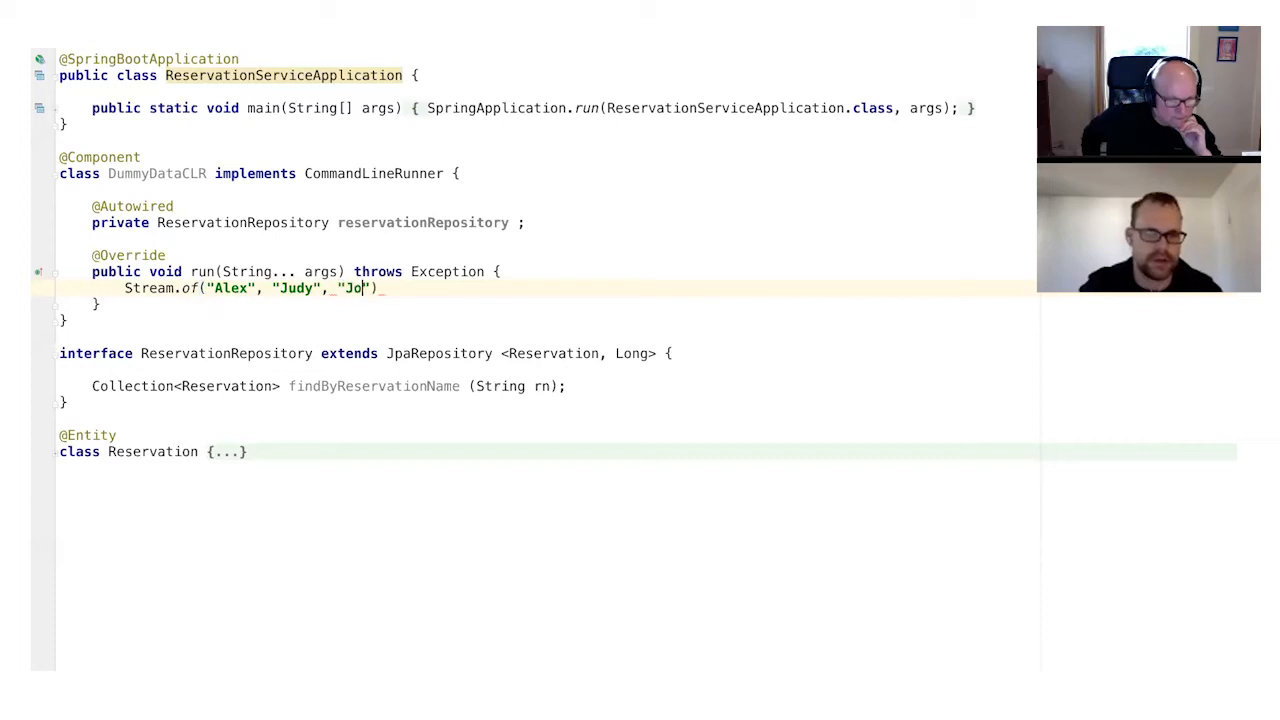
type("sh\", \"T")
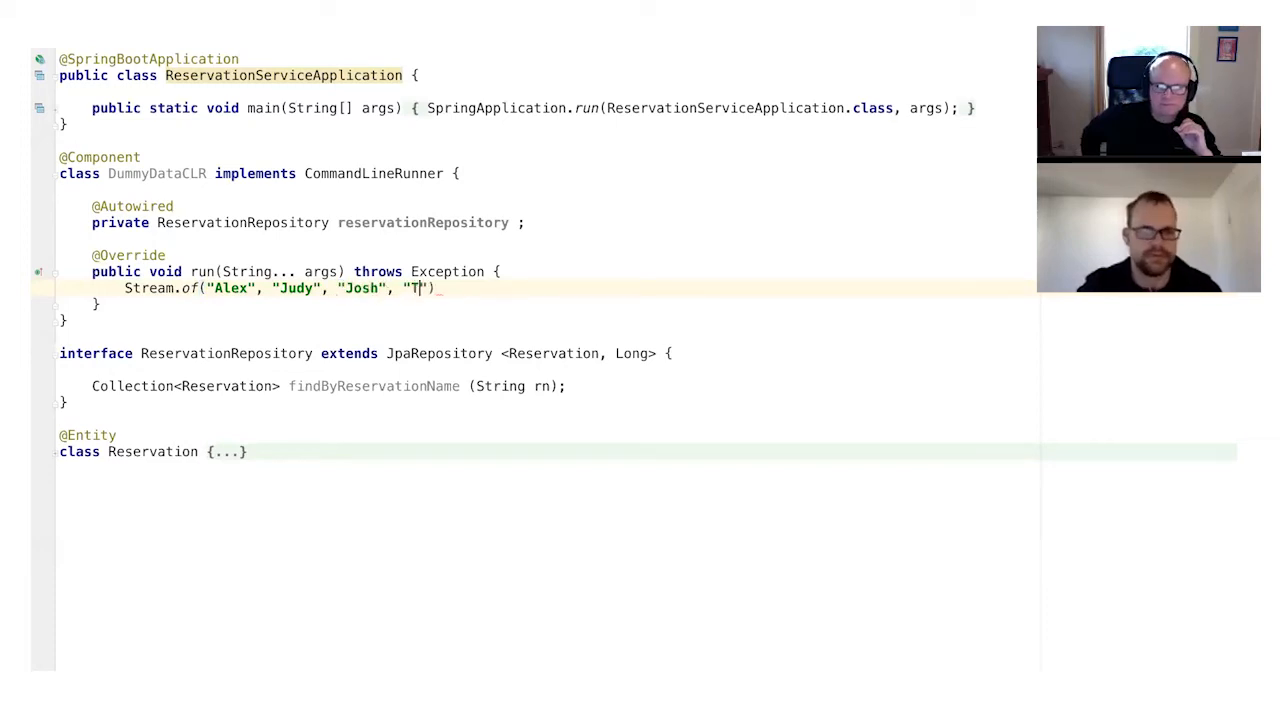
type("asha\", \"Andr")
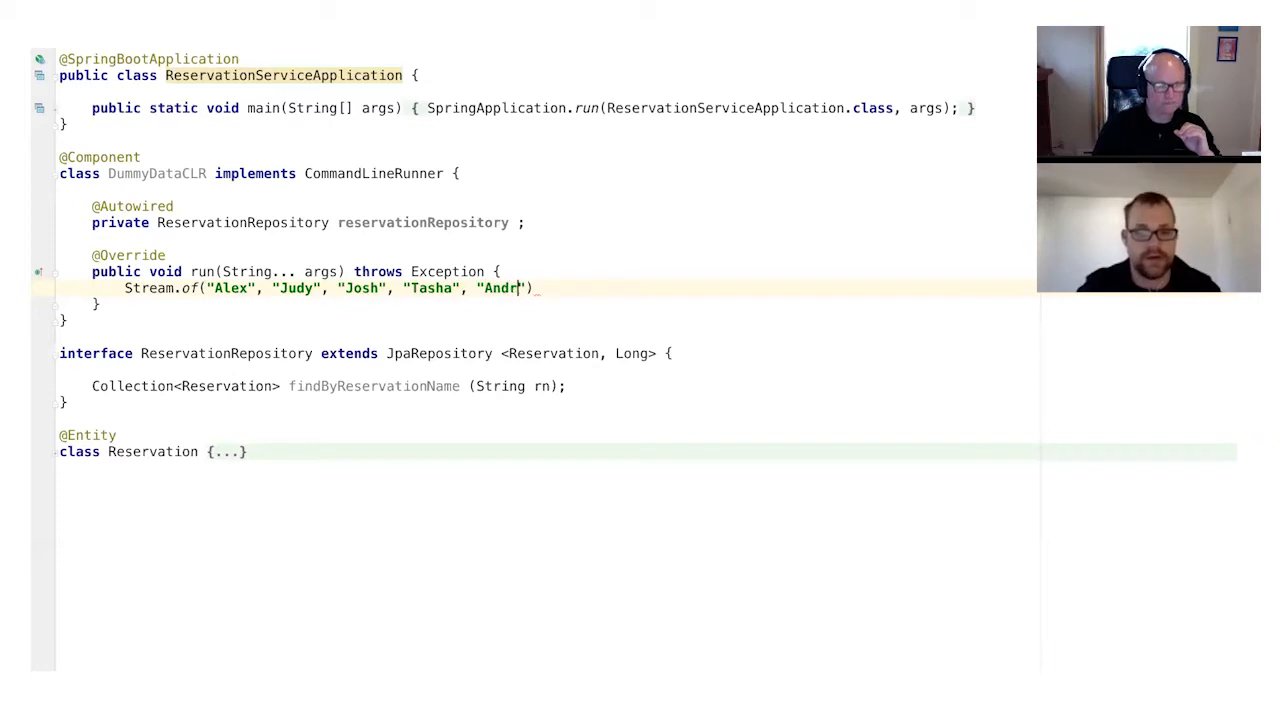
type("ew\", \"Bridget")
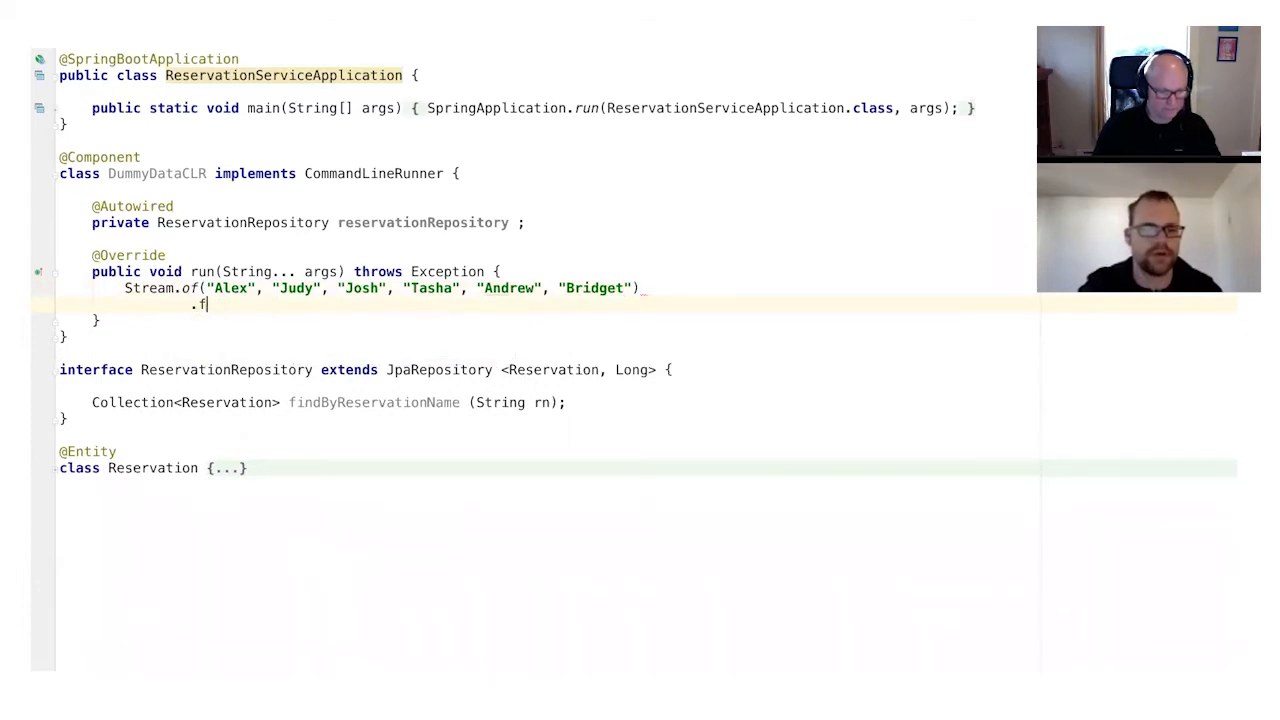
type("orEach( n -> );")
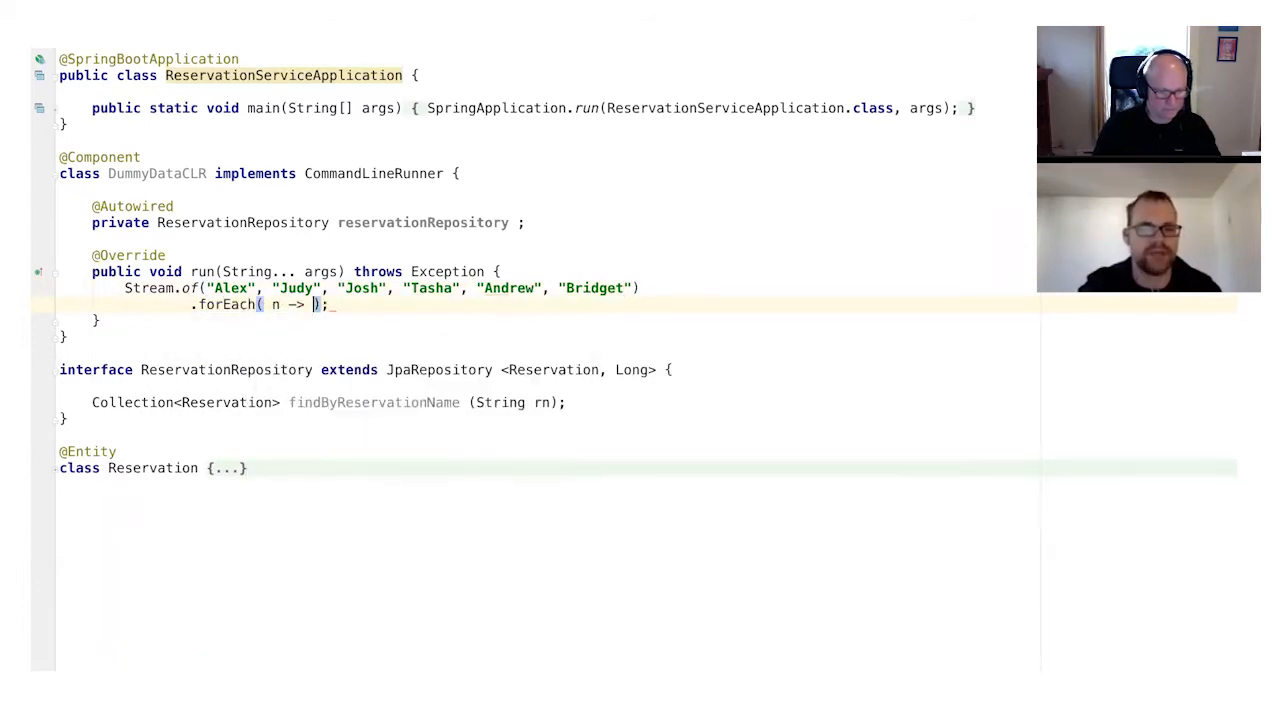
type("reservationRepository.save()")
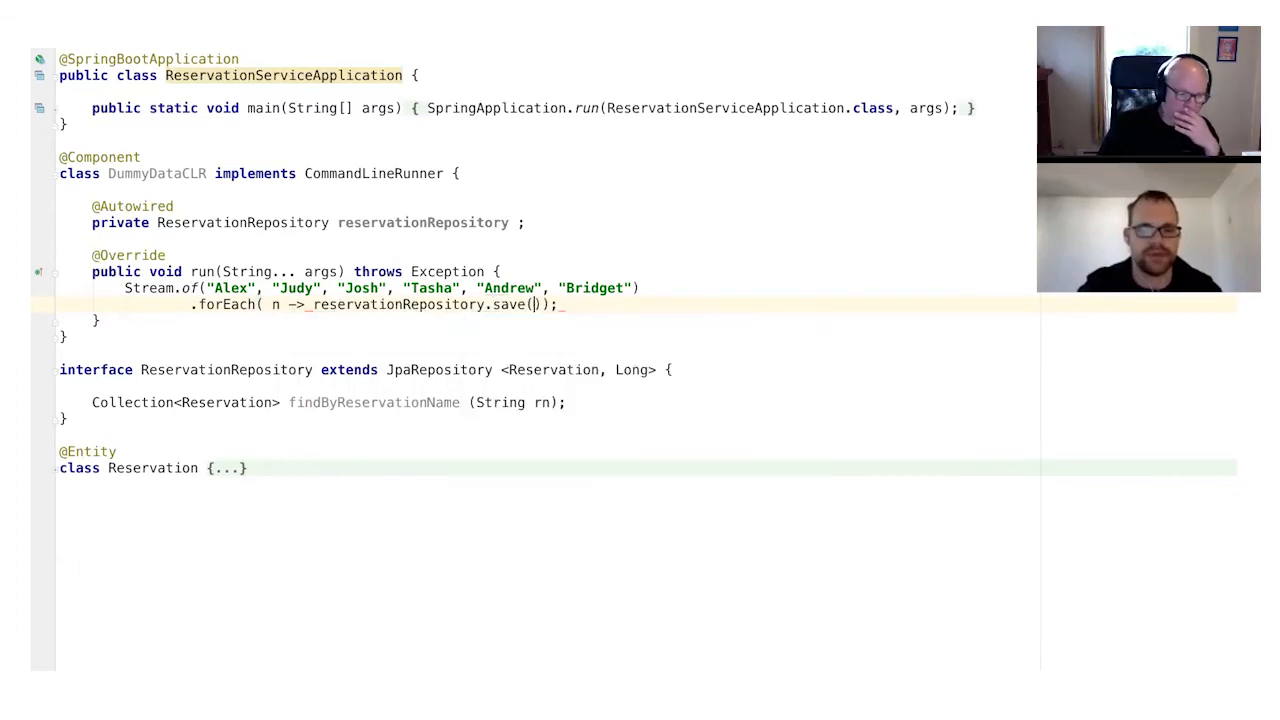
type("new Reservation(n")
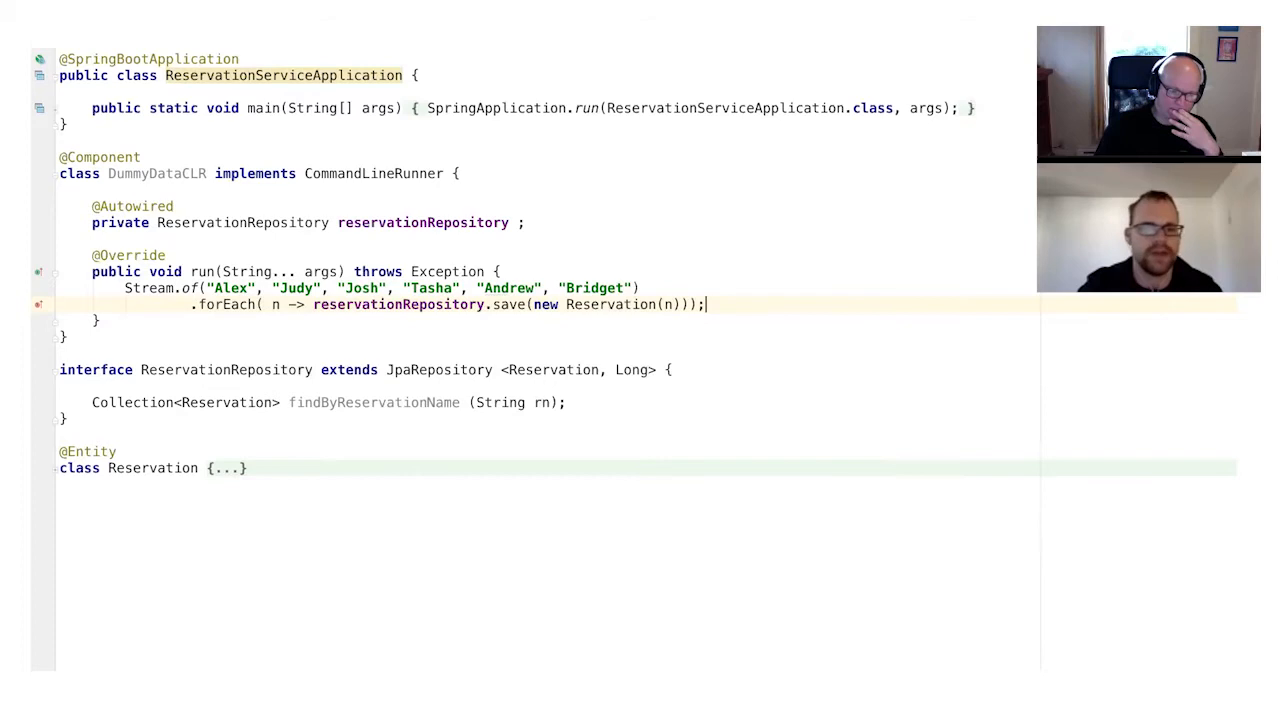
Step: Finish save(new Reservation(n)) and print all reservations with findAll().forEach(System.out::println)
type("return;")
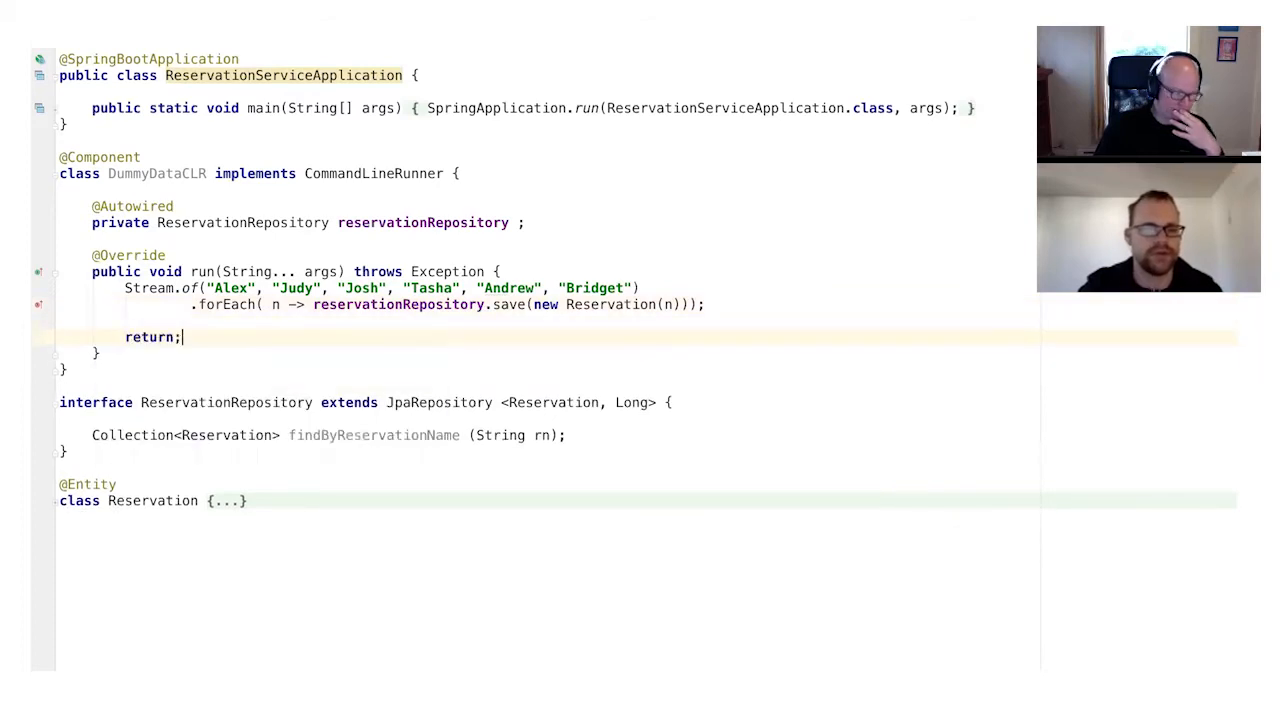
type("reservationRepository")
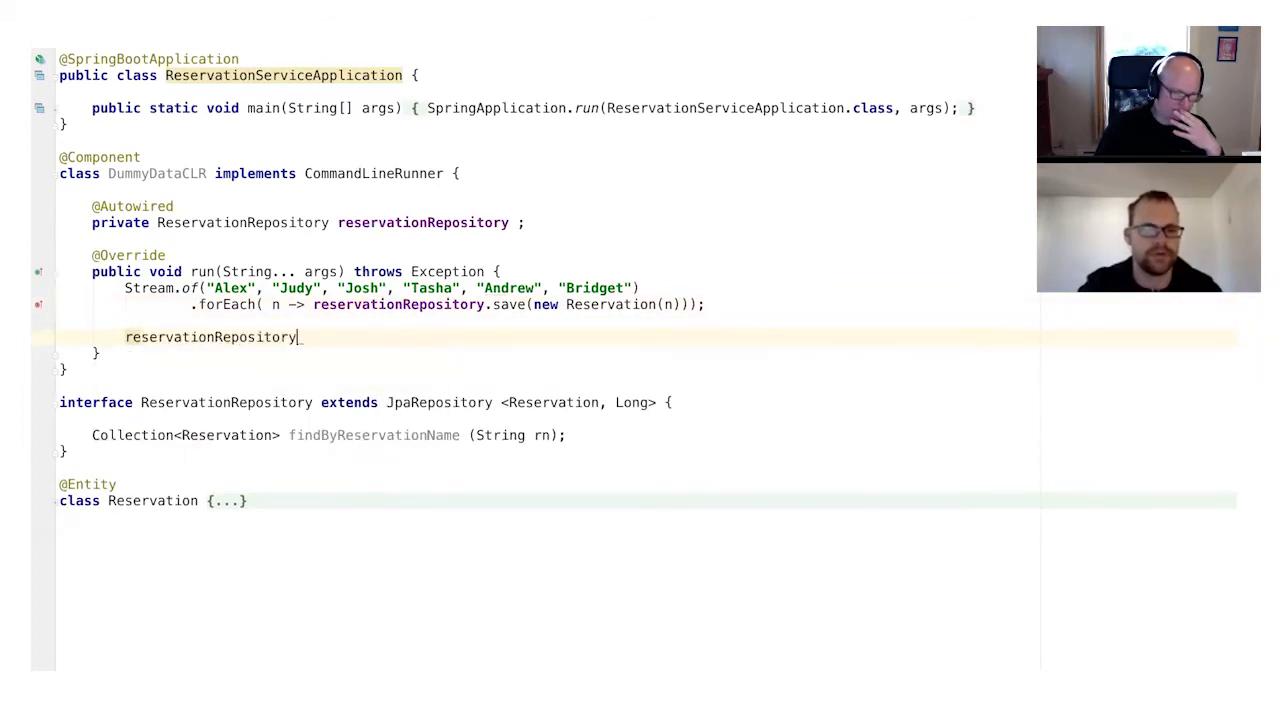
type(".findAll().forEach();")
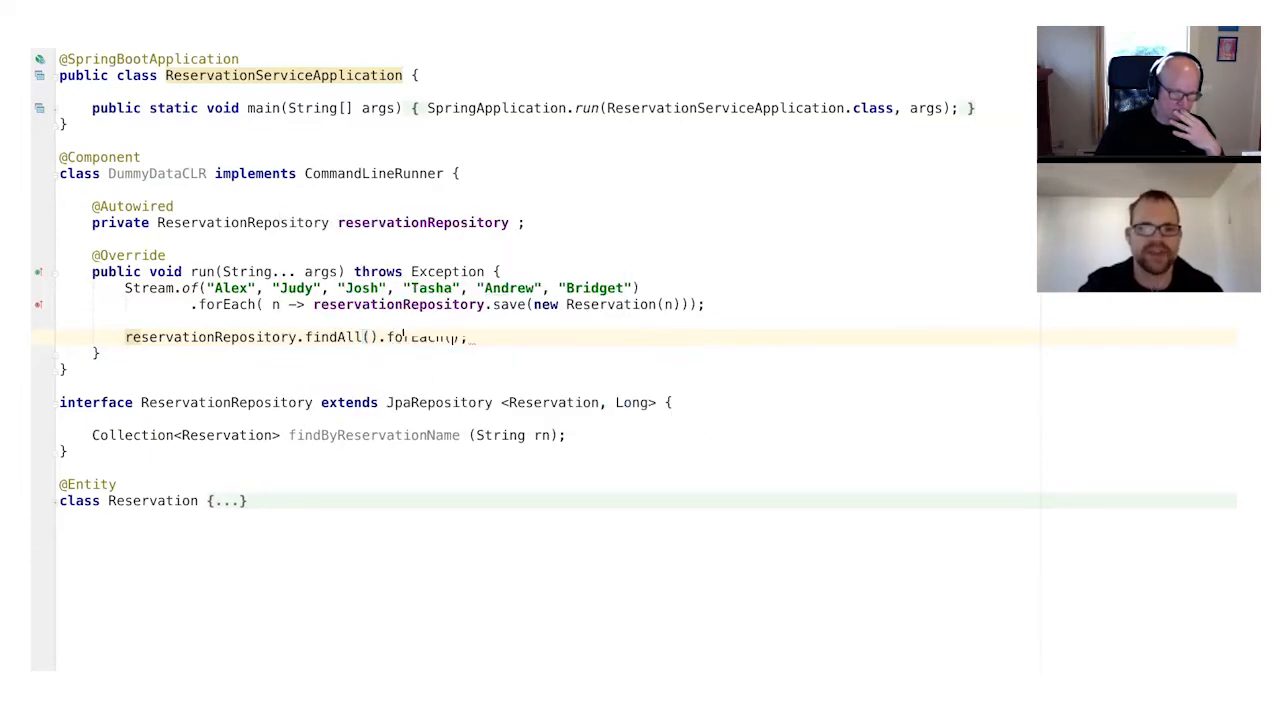
type("(System.out::println")
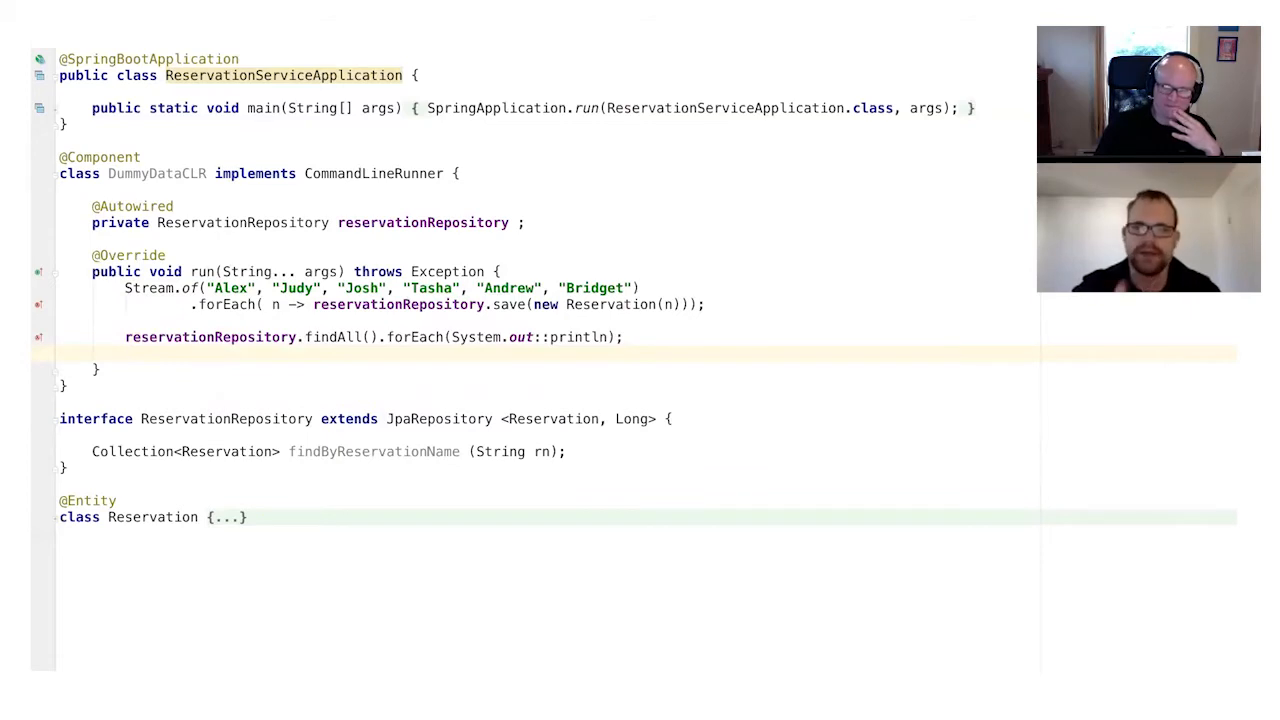
Step: Print the reservations returned by findByReservationName("Bridget") with System.out::println
type("reservationRepository.findAll(")
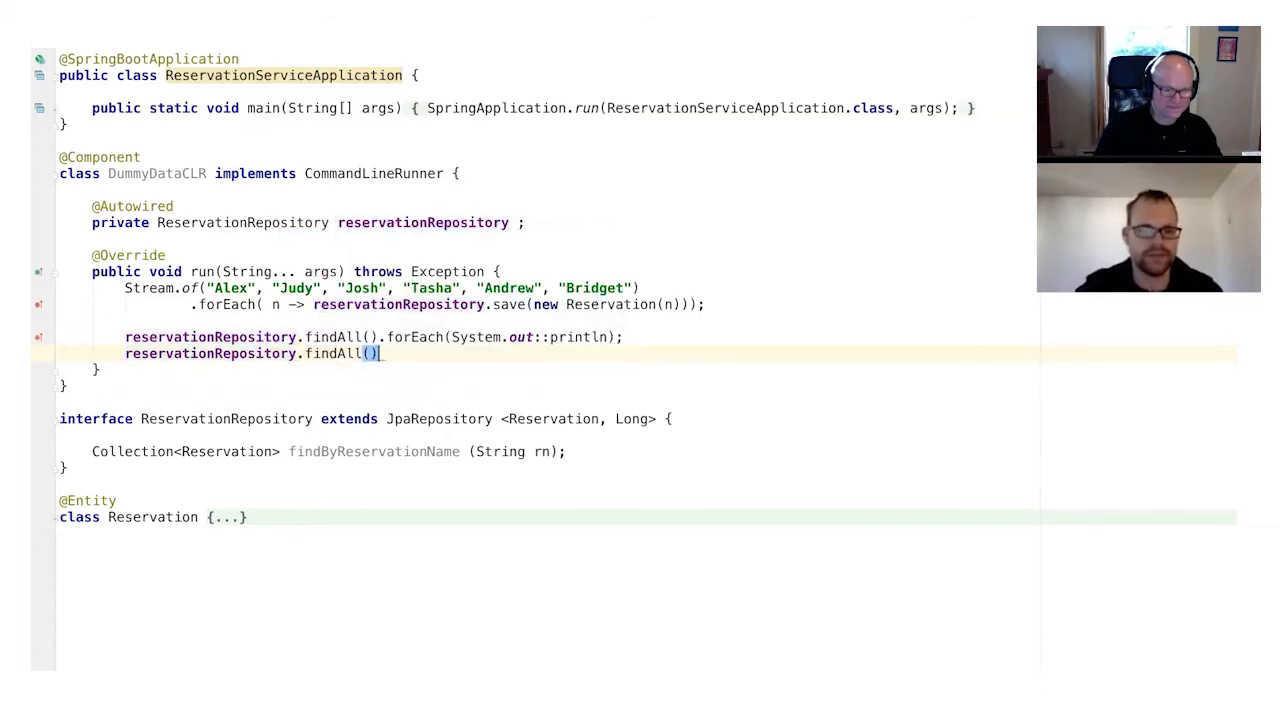
key("Backspace")
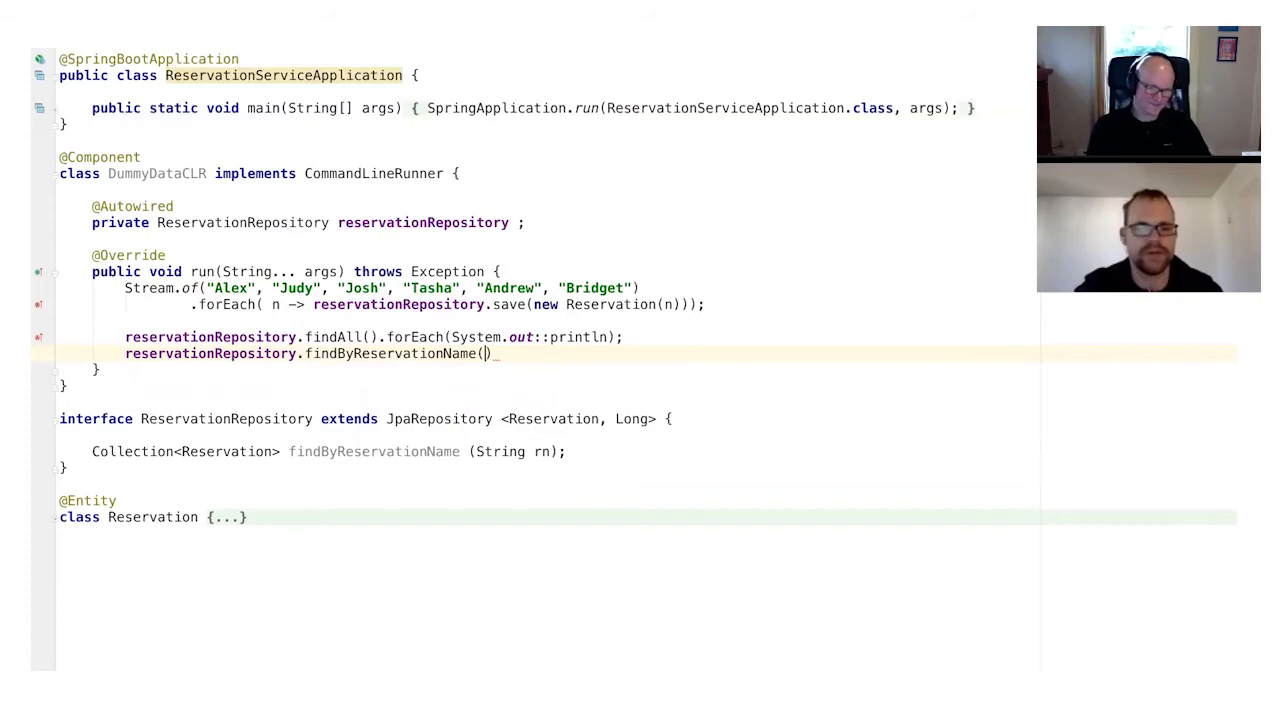
type("\"\"")
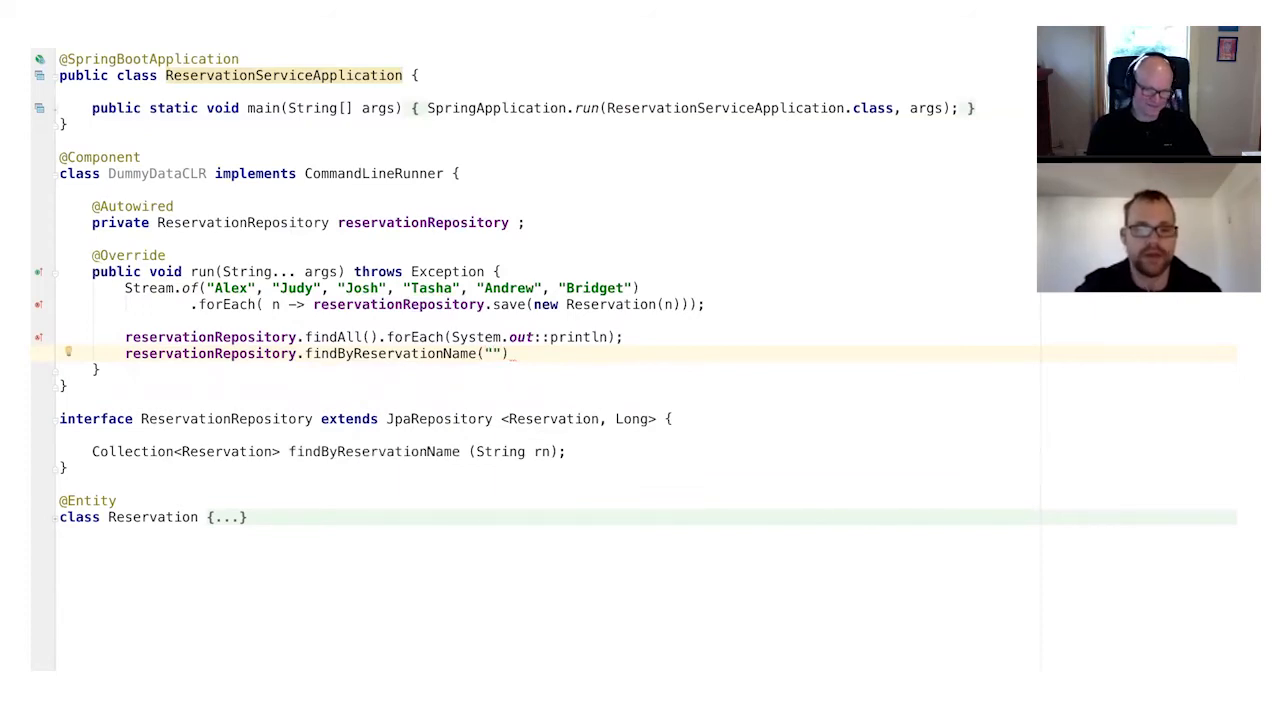
type("Bridget")
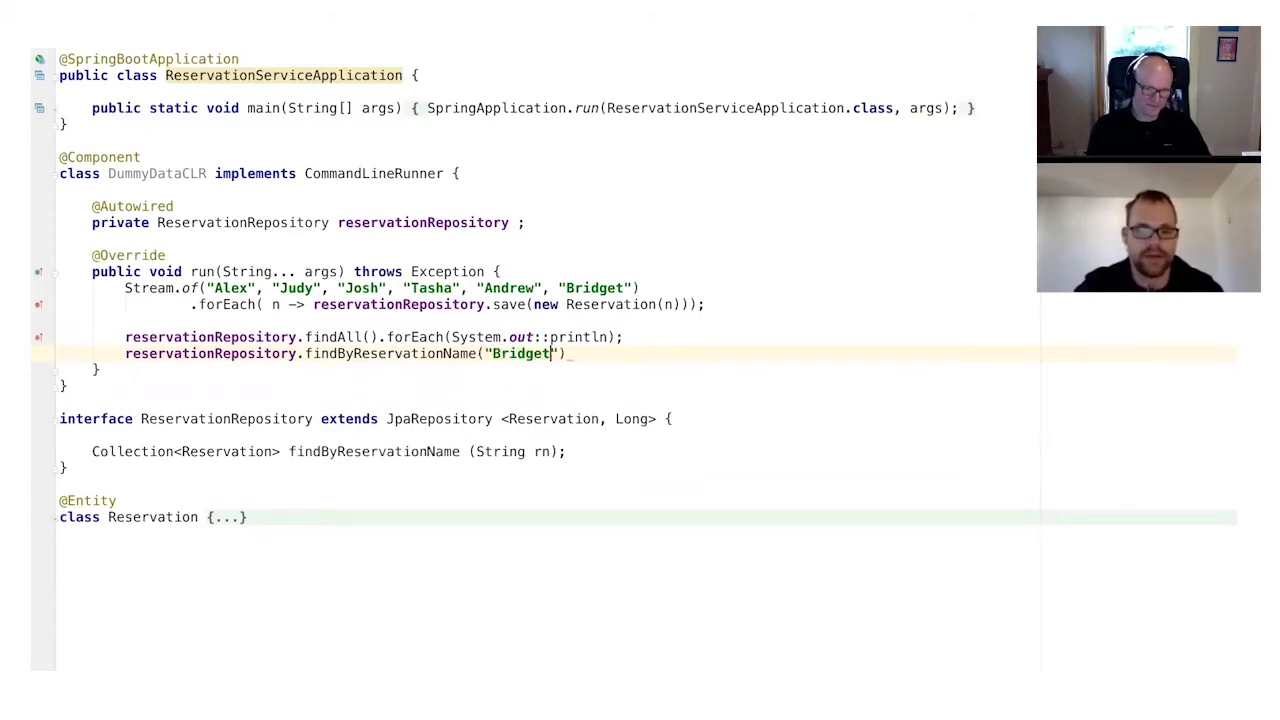
type(".forEach(System.out::println);")
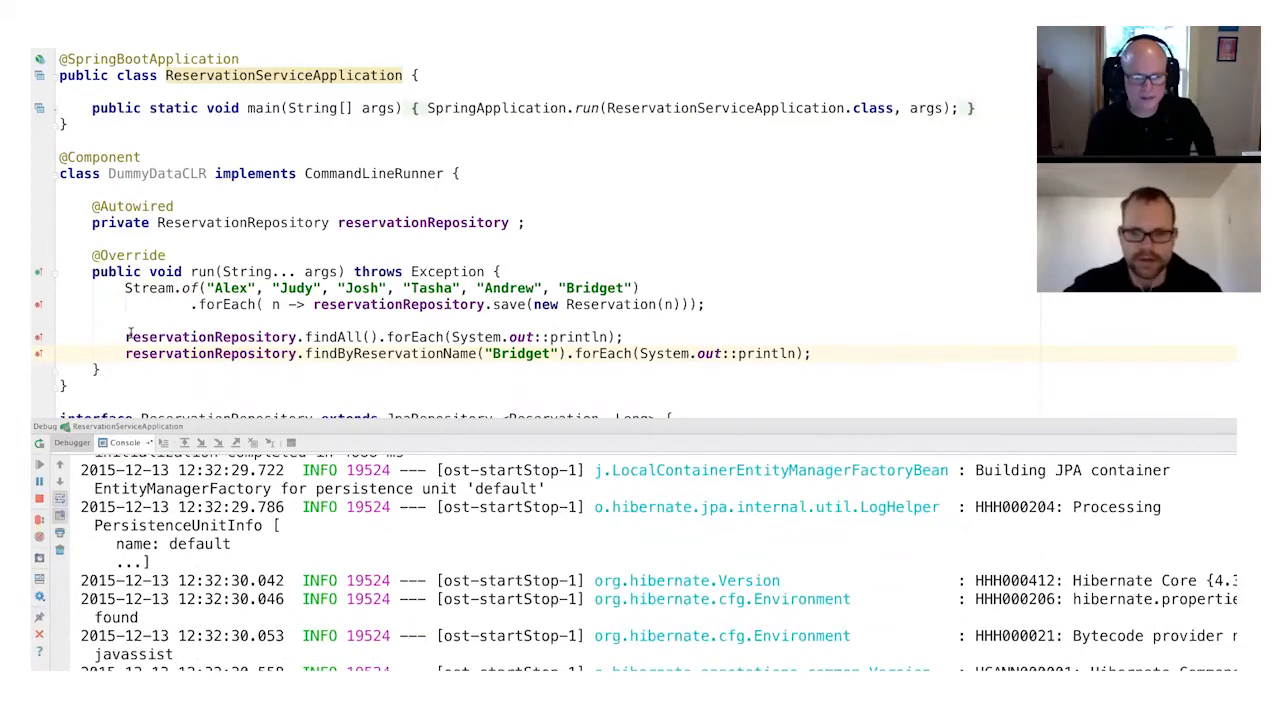
Step: Scroll the console output and highlight the printed Bridget reservation
scroll("down", 3)
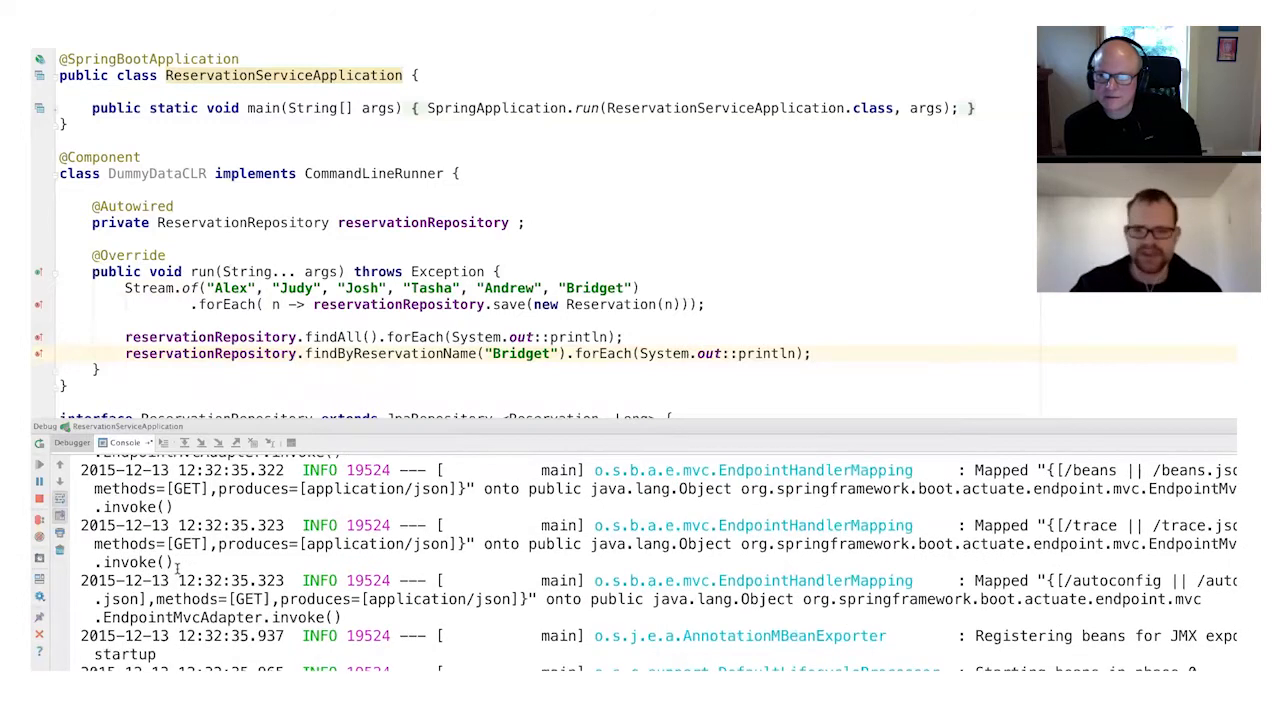
scroll("down", 3)
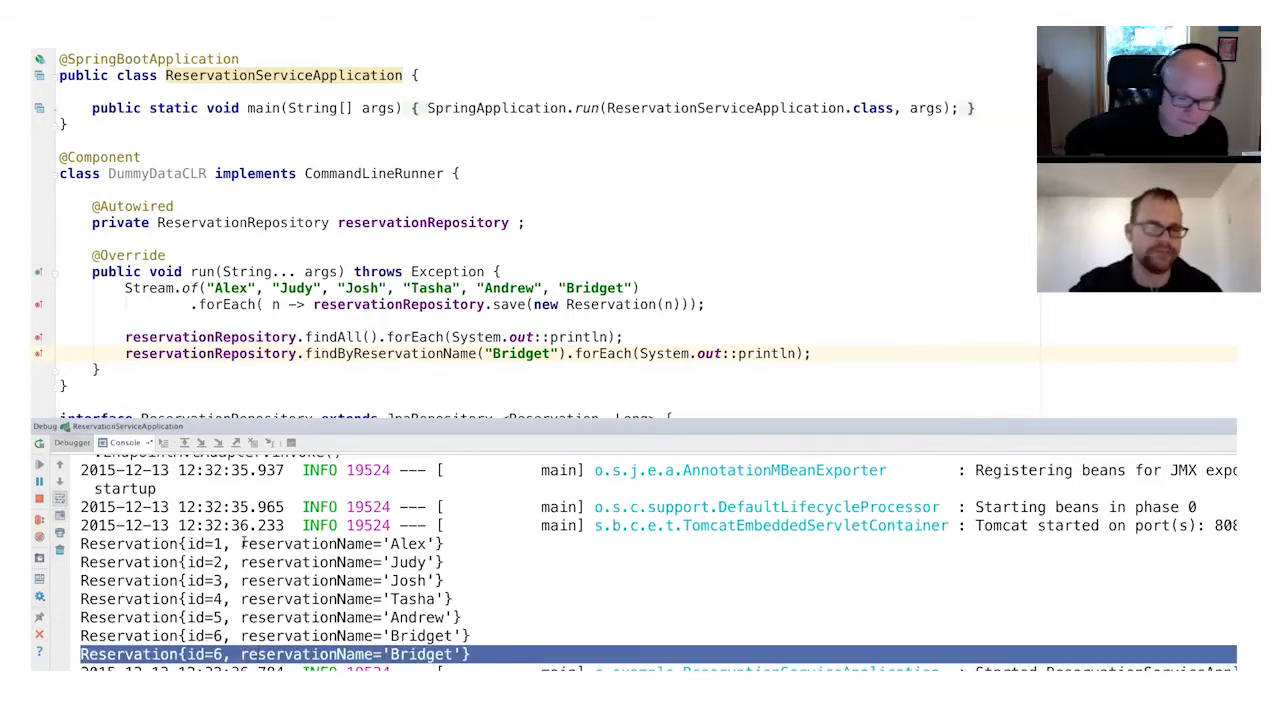
left_click_drag(85, 543, 470, 636)
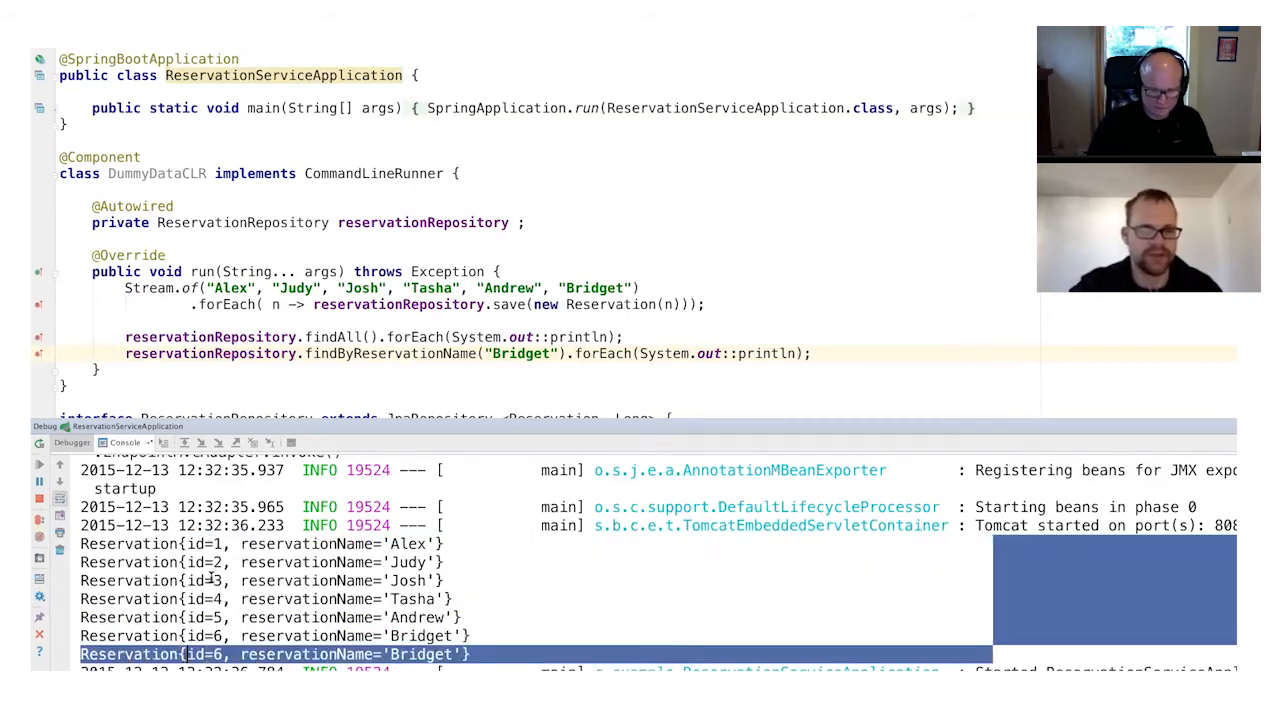
scroll("down", 3)
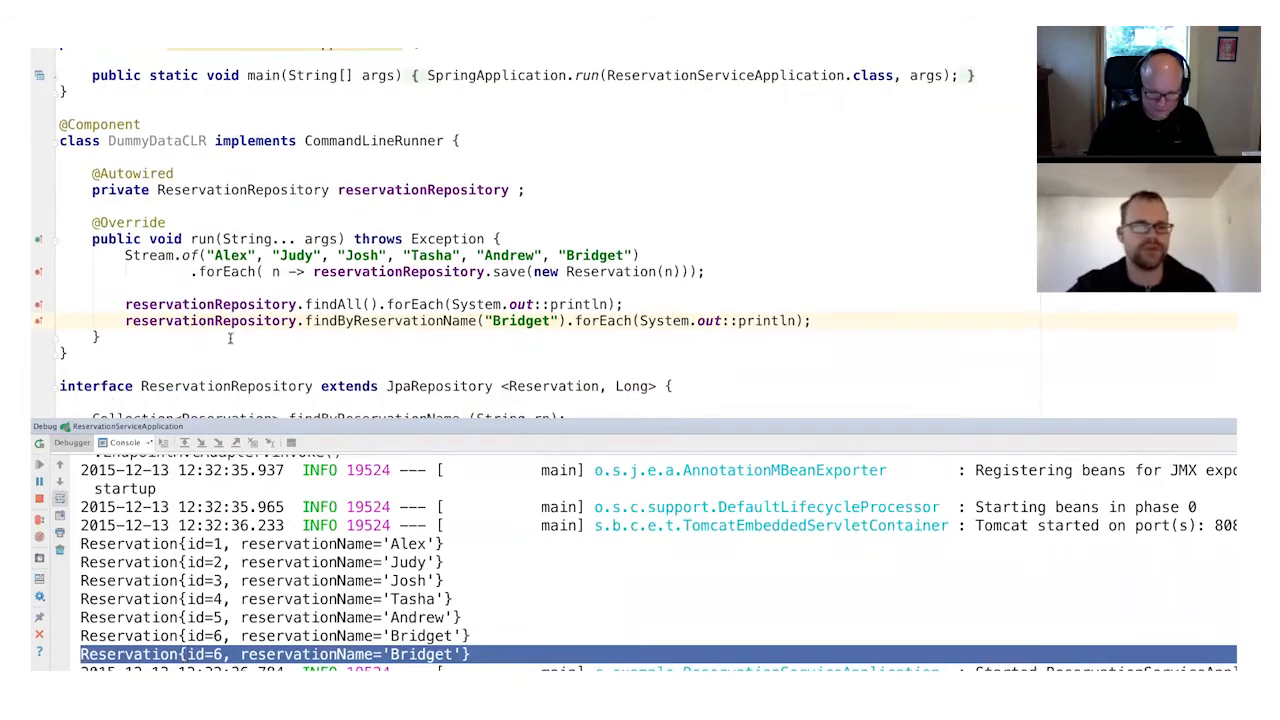
scroll("down", 3)
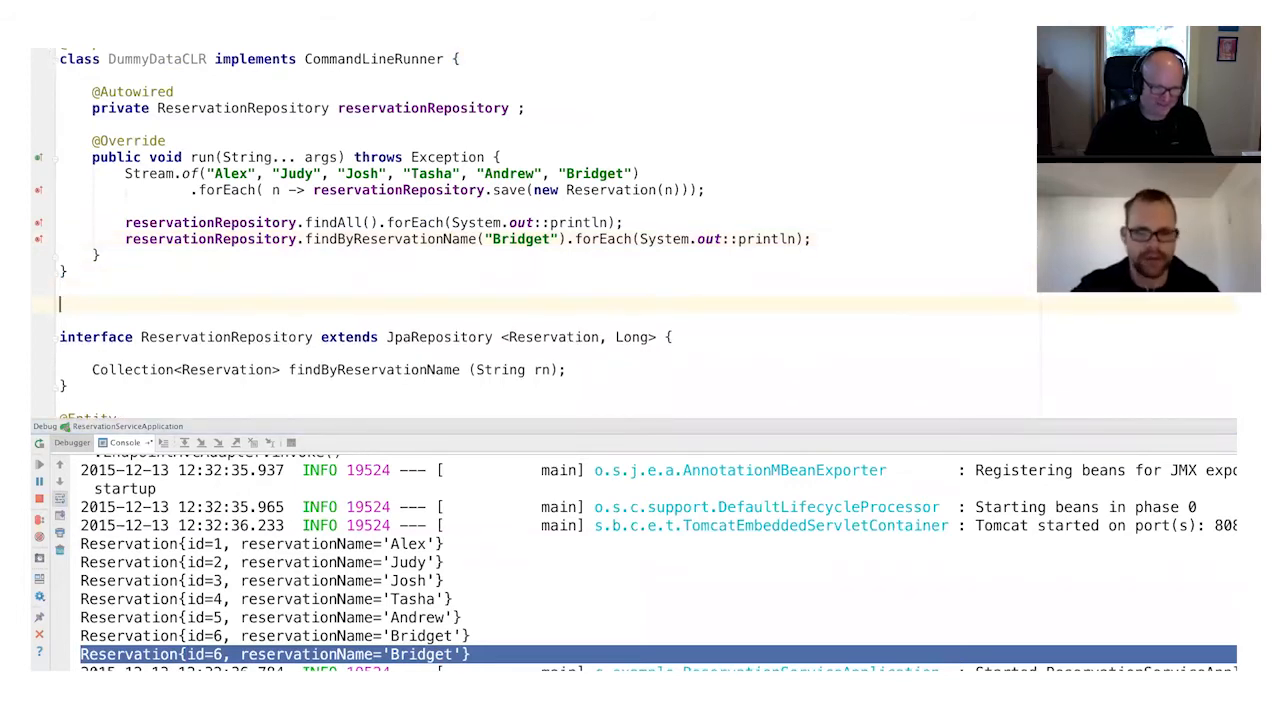
type("@RestController")
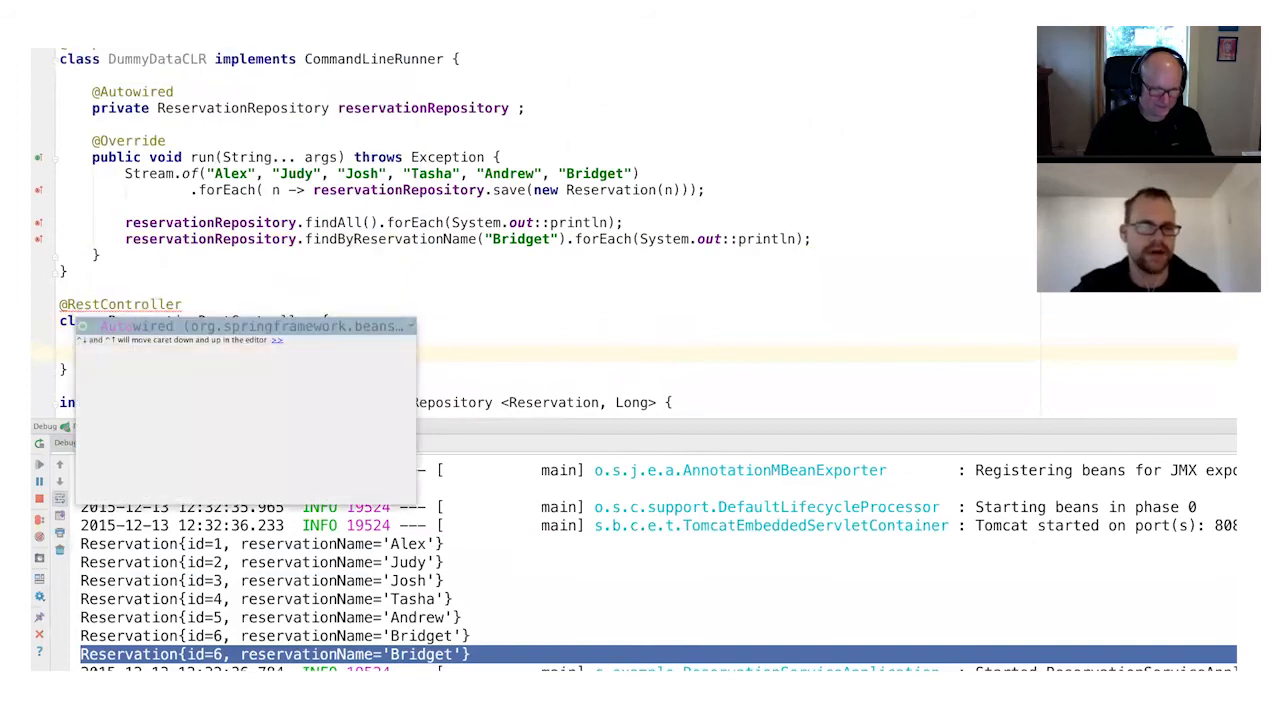
type("Res")
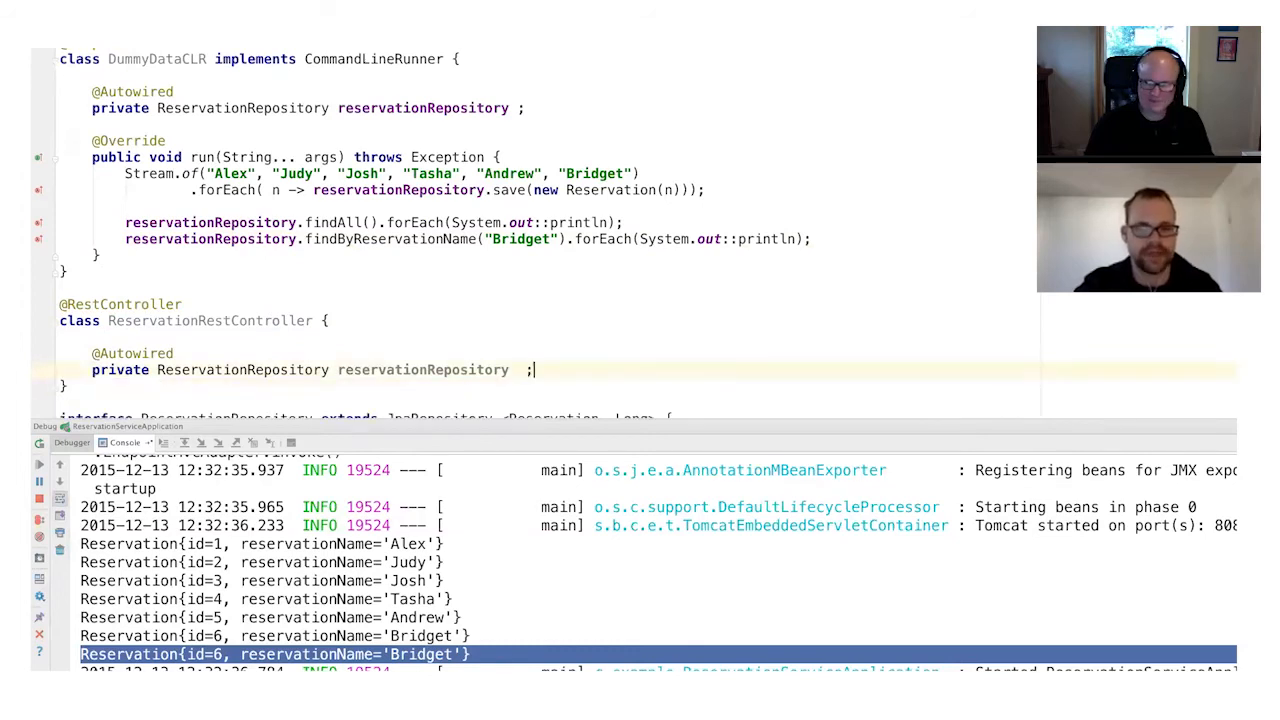
type("@RequestMapping (method = RequestMethod.GET , value = \"")
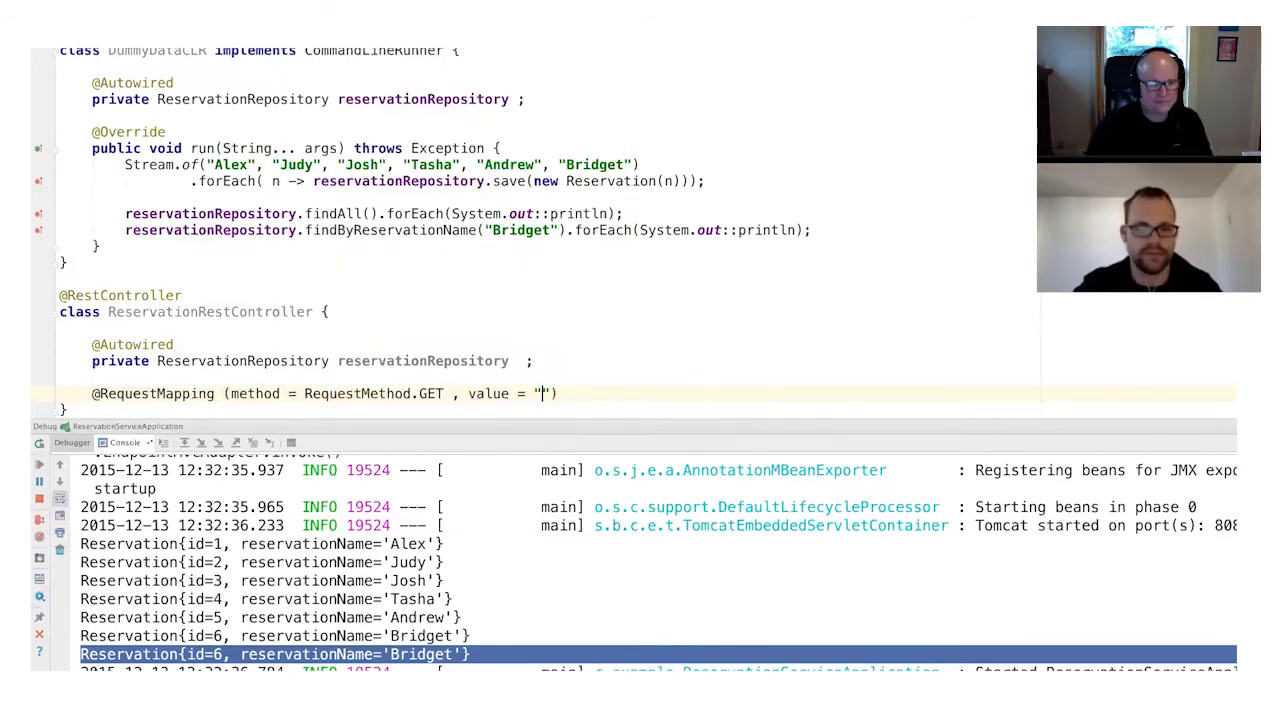
type("/reservations")
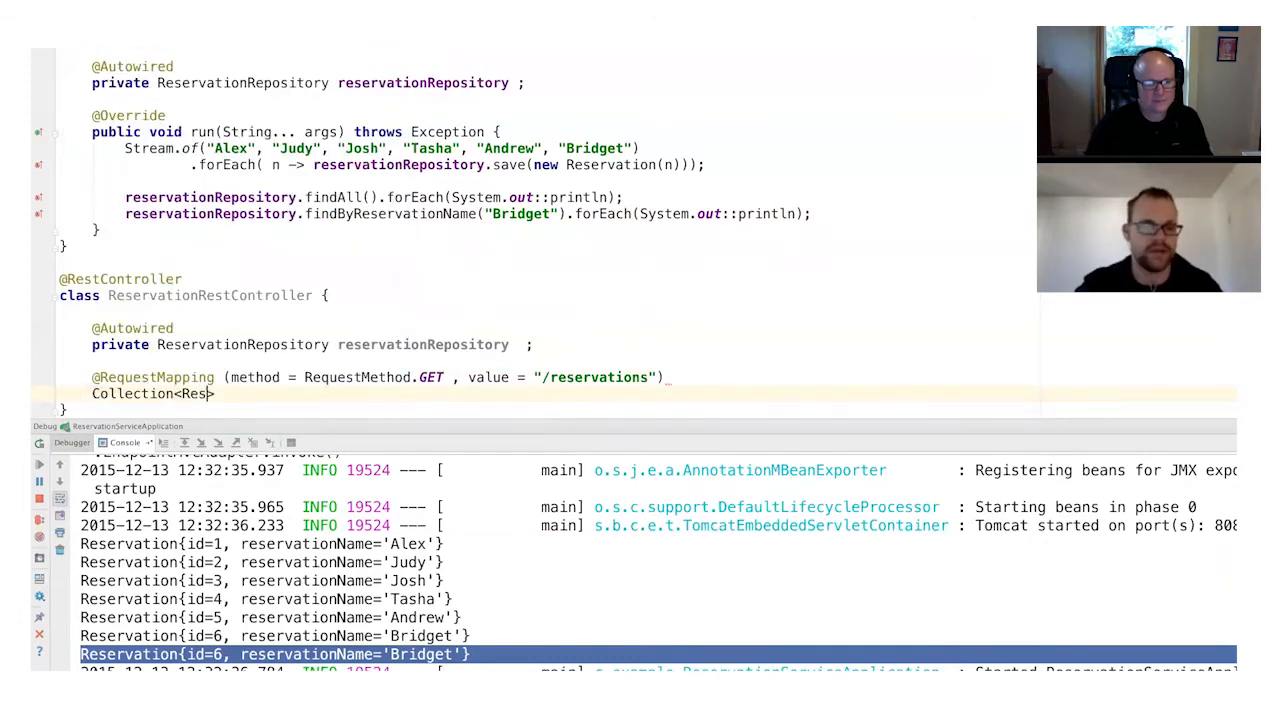
type("ervation> getReservations(){")
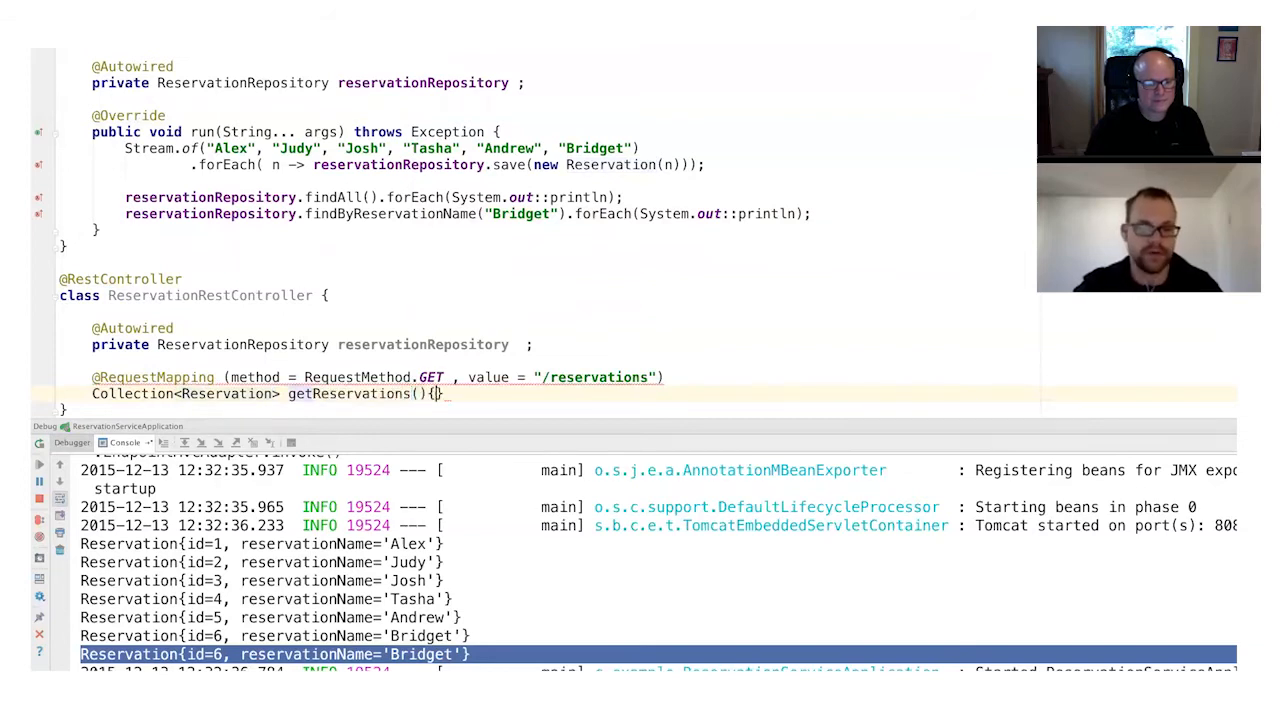
type("return this.reservationRepository.")
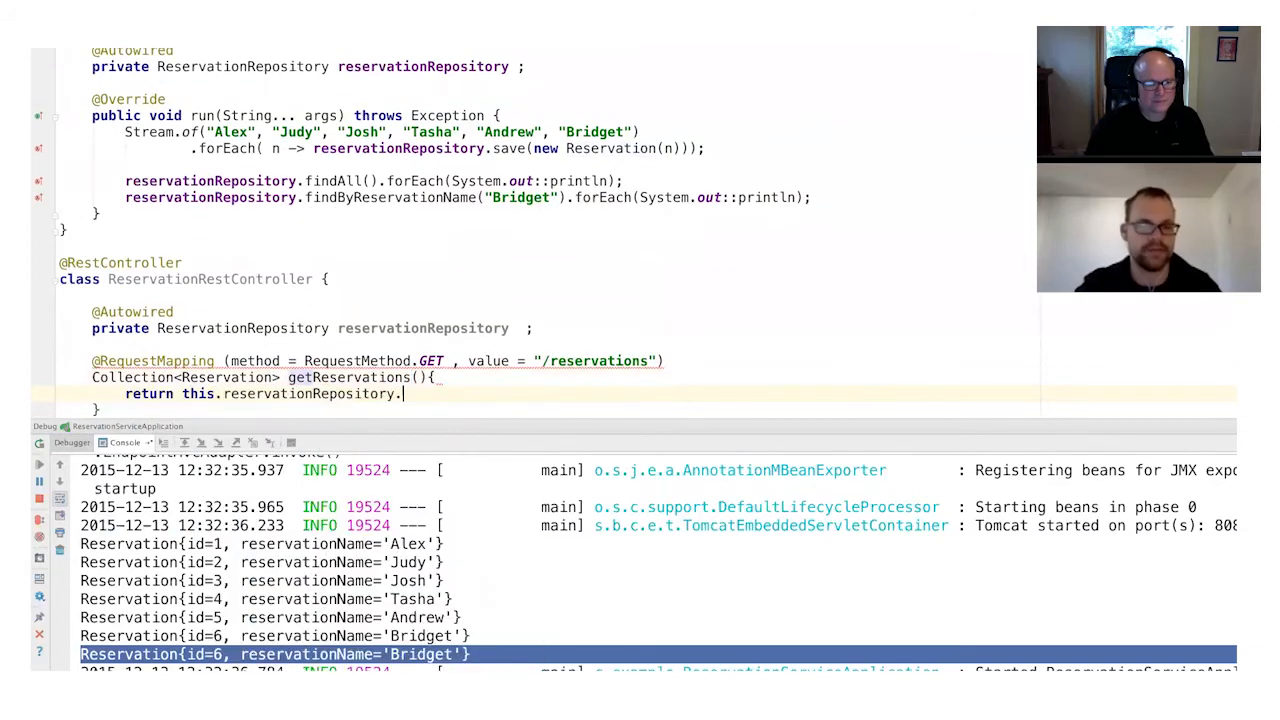
type("findAll();")
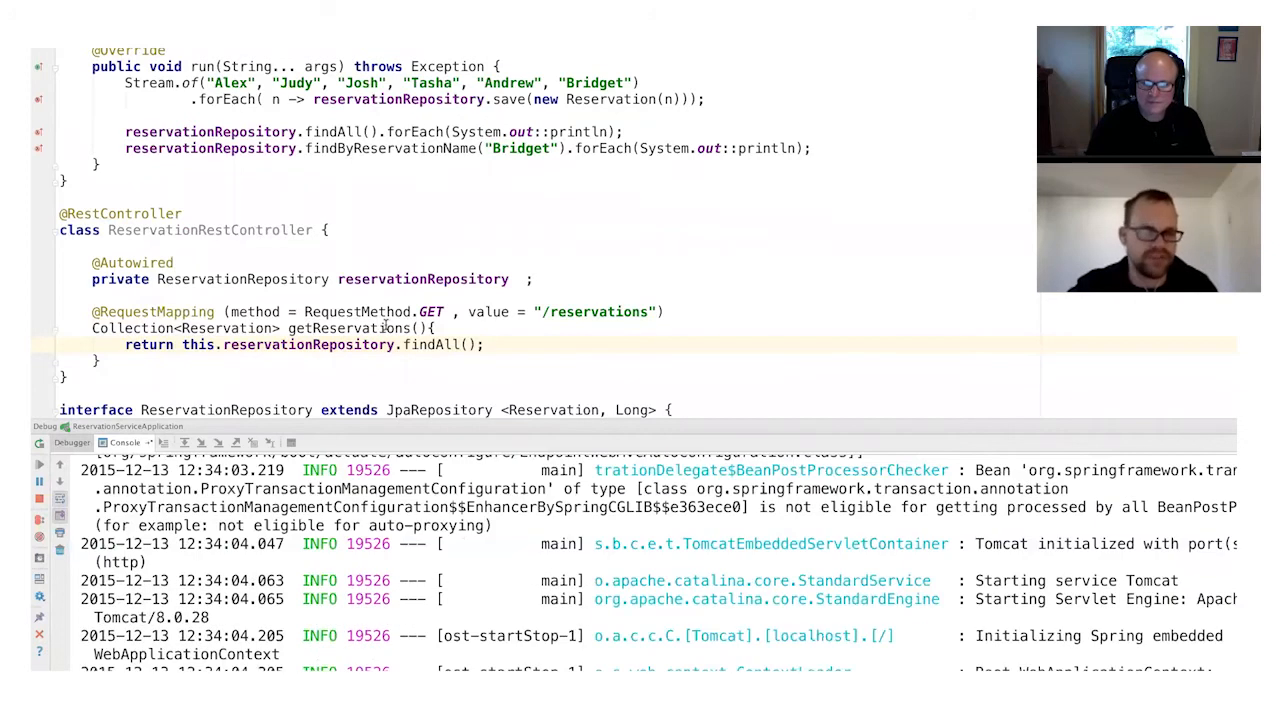
scroll("down", 3)
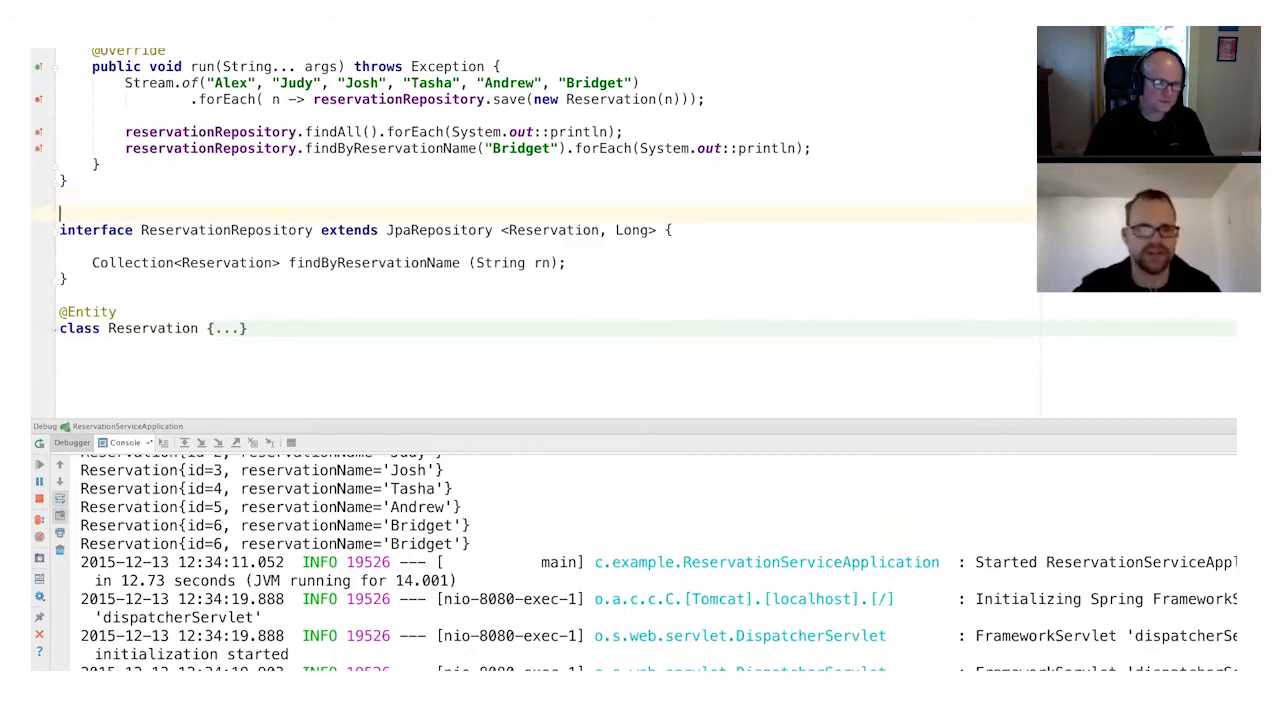
type("!")
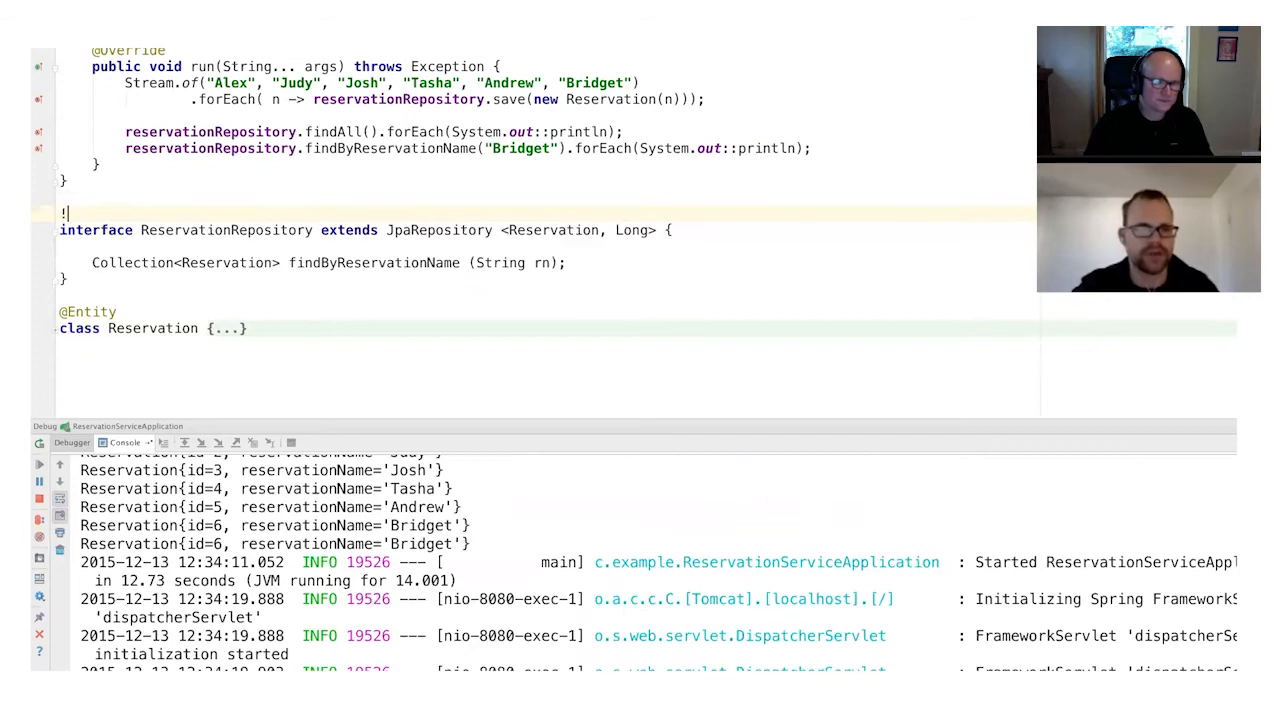
type("@Rest")
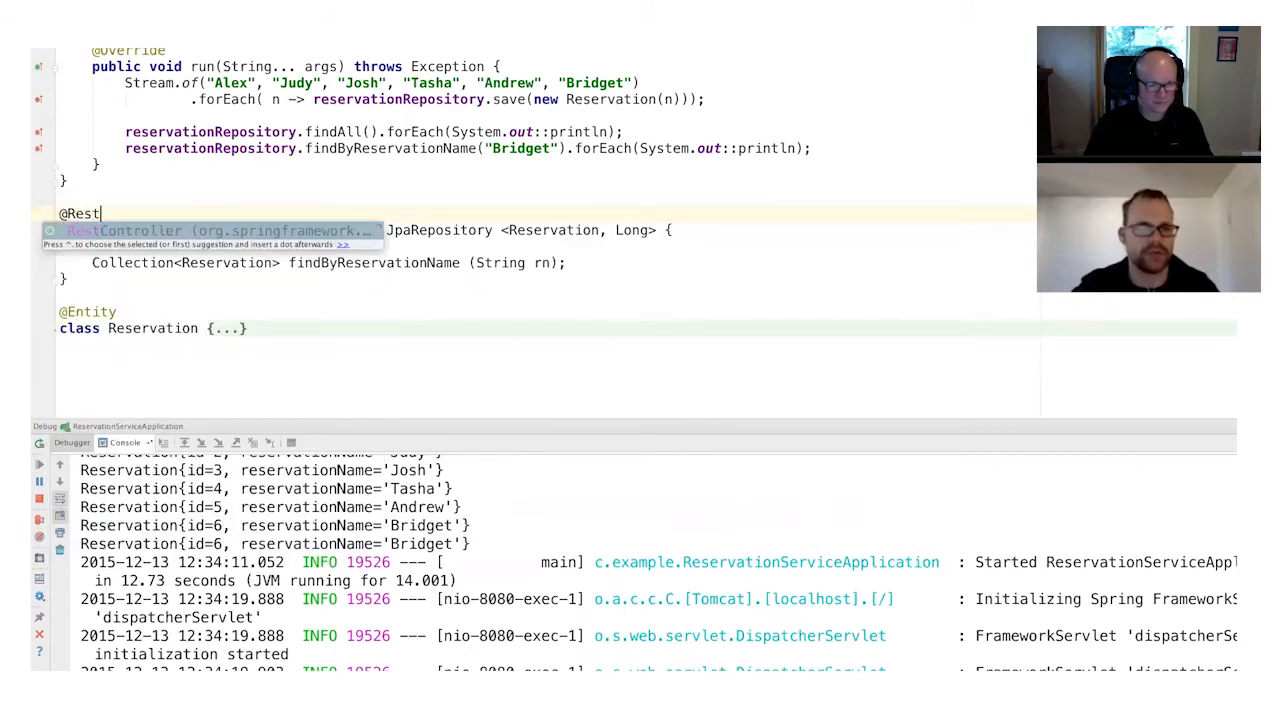
type("RepositoryRestResource")
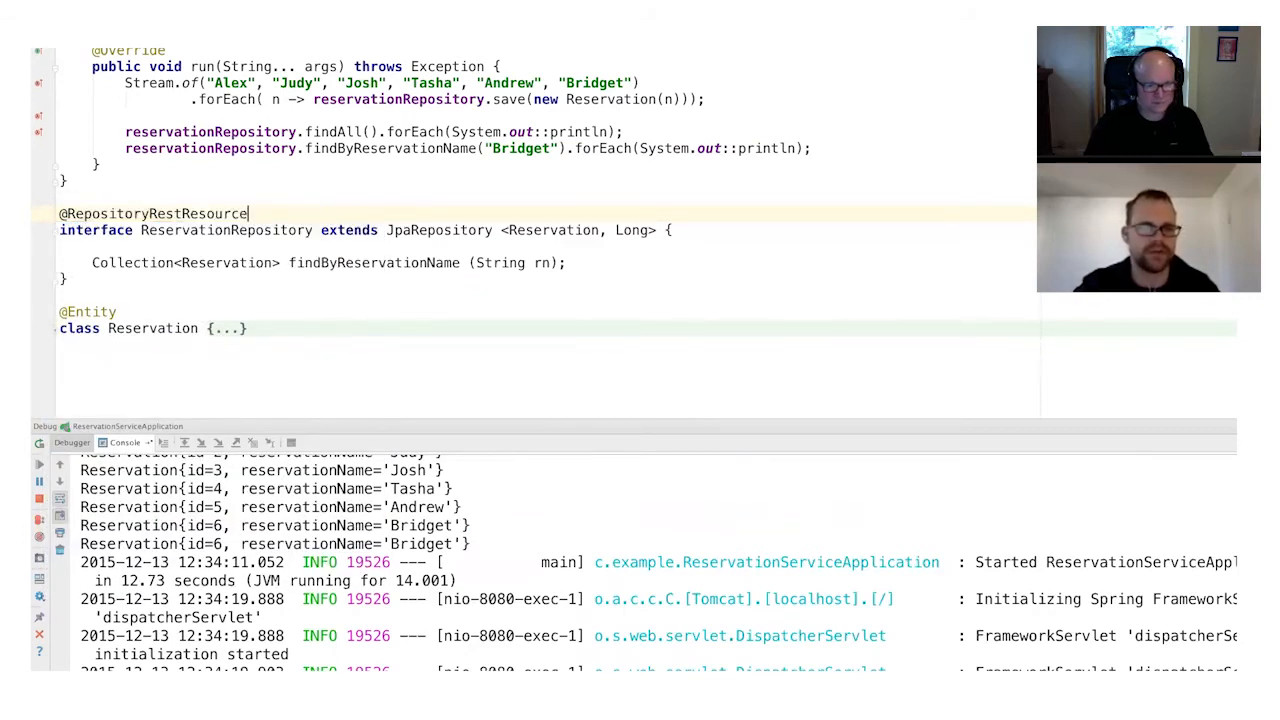
type("@RestResource (path = \"by-name")
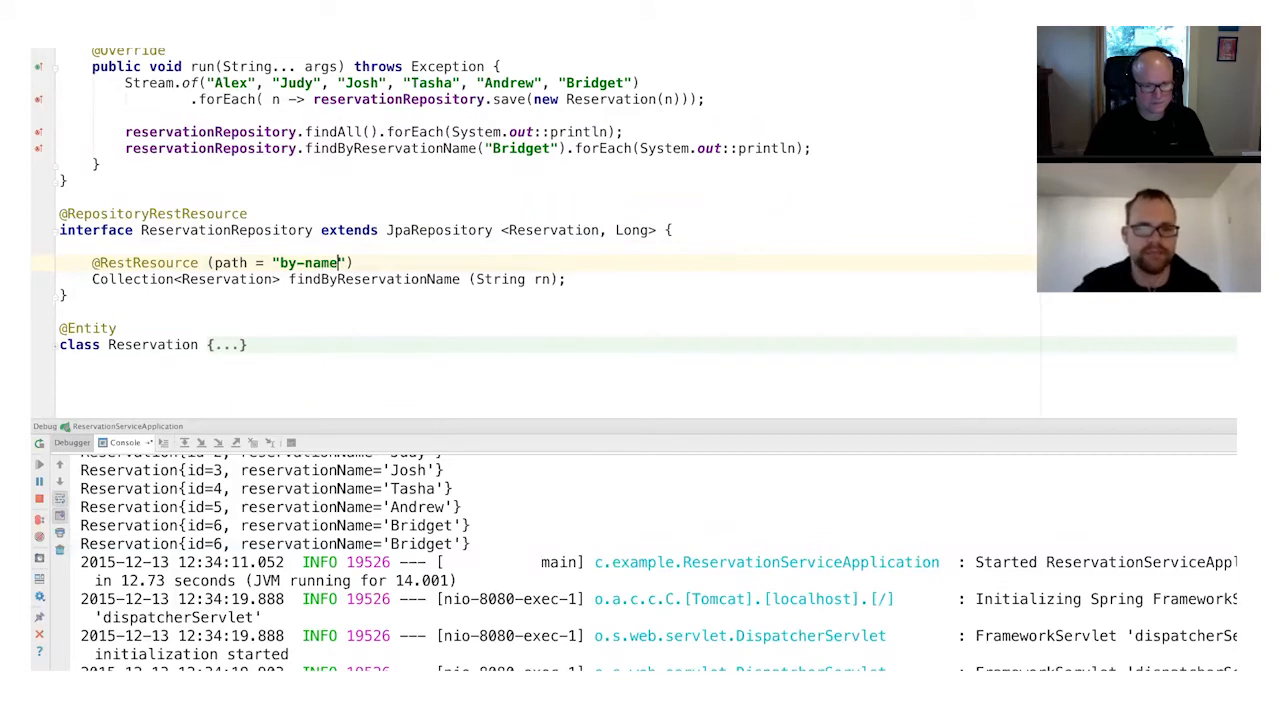
type("@P")
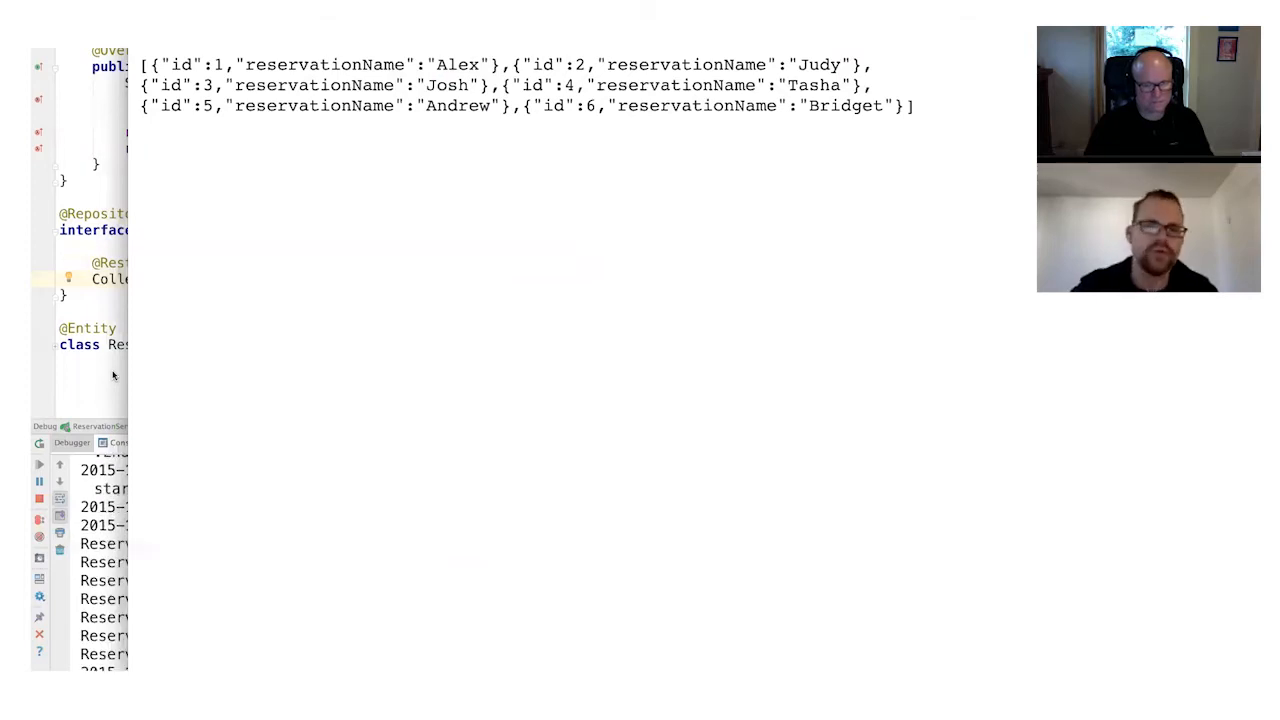
Step: Review the HAL reservations JSON and highlight Josh's _links and self link URL
scroll("down", 3)
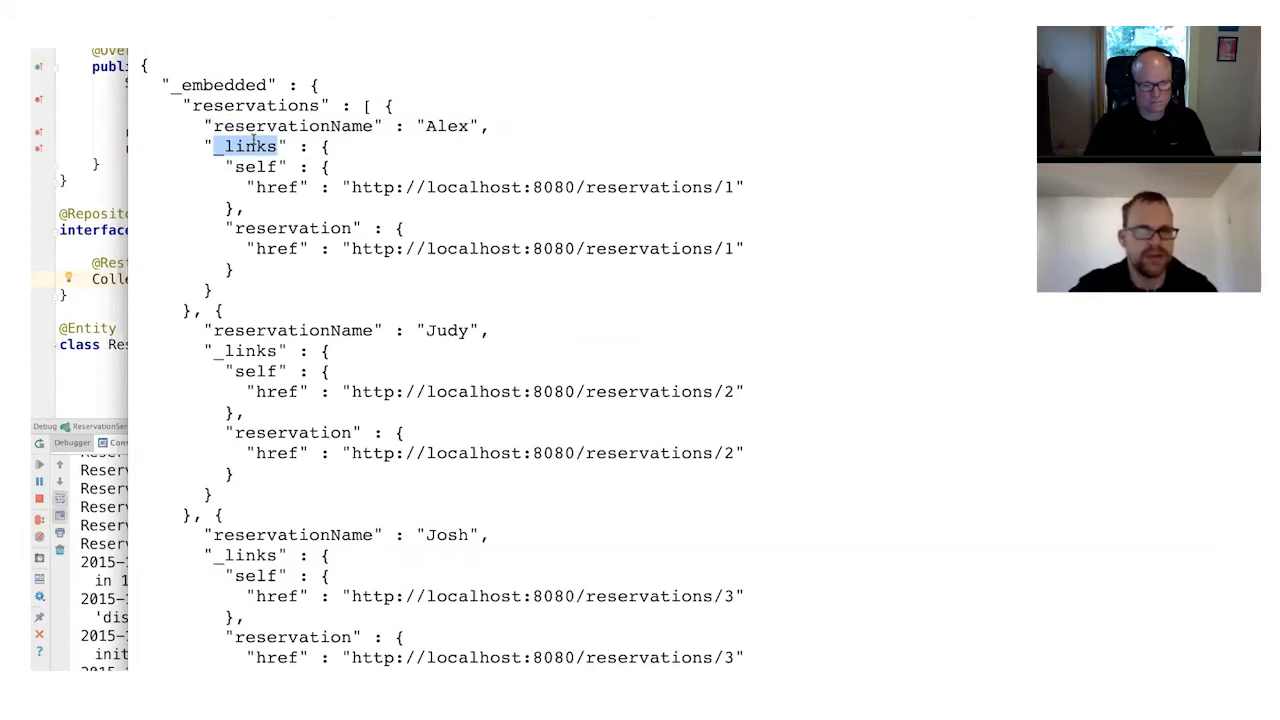
mouse_move(318, 166)
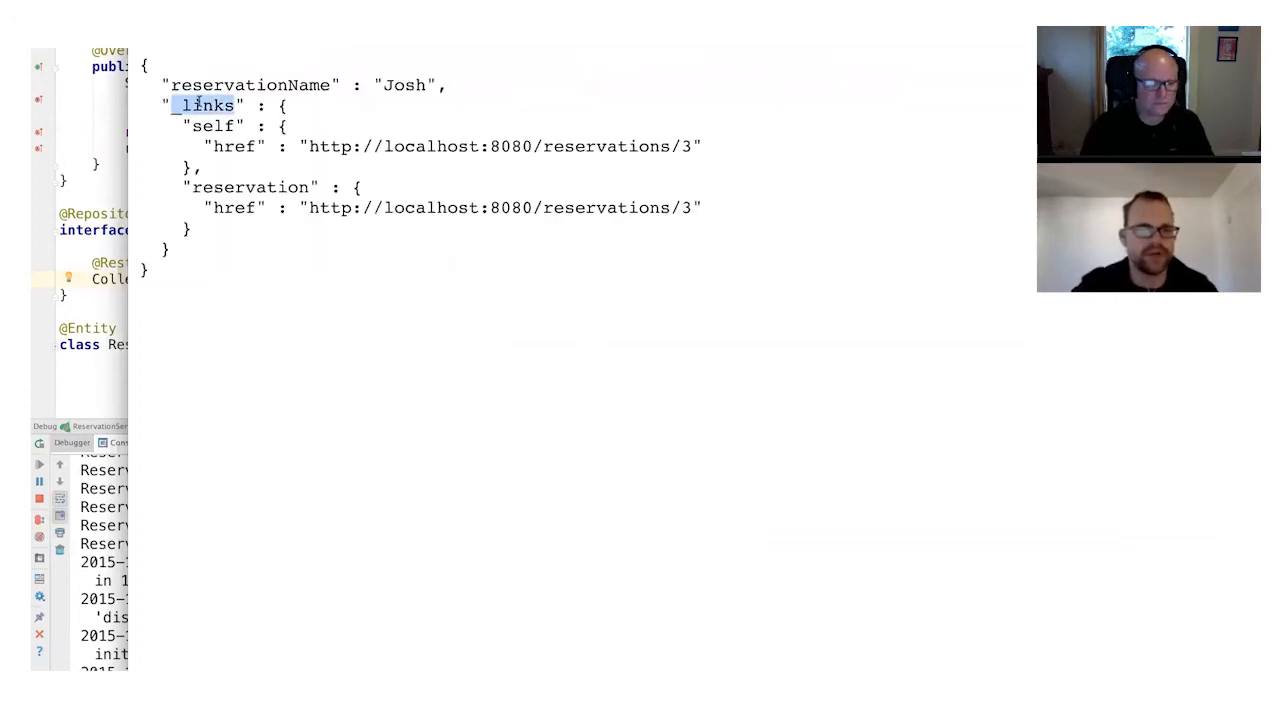
left_click_drag(175, 105, 200, 228)
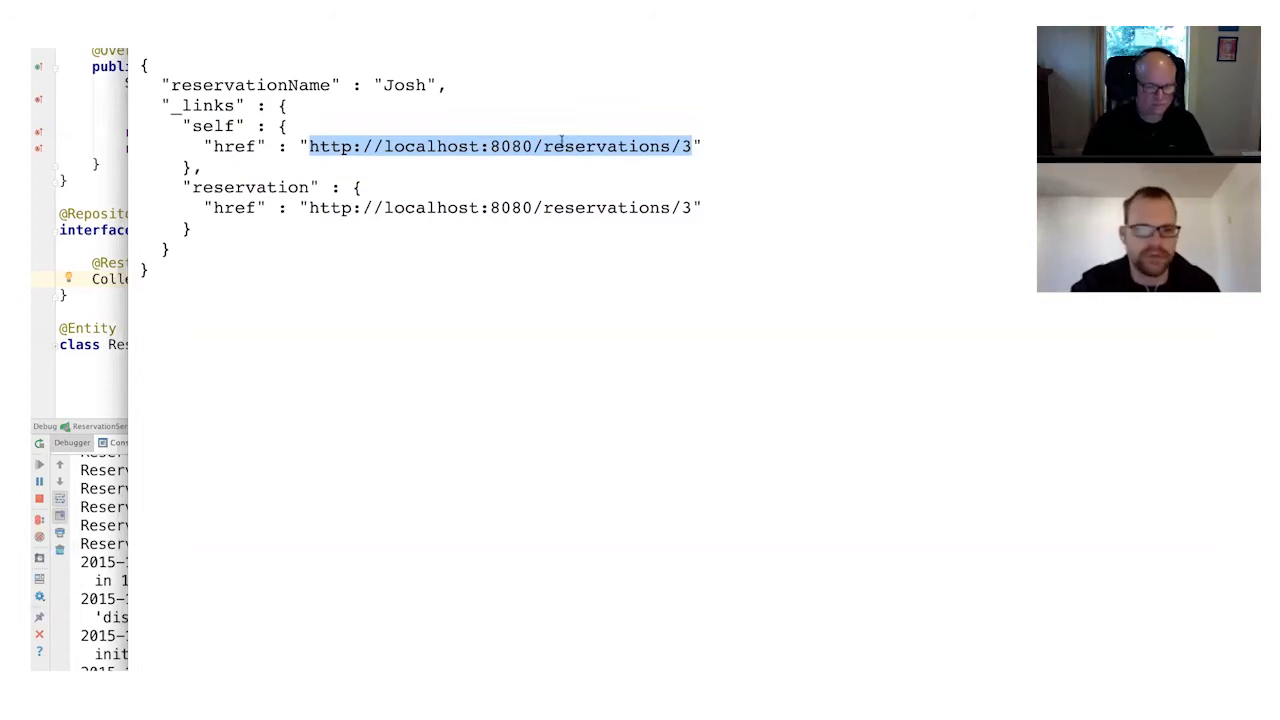
double_click(604, 146)
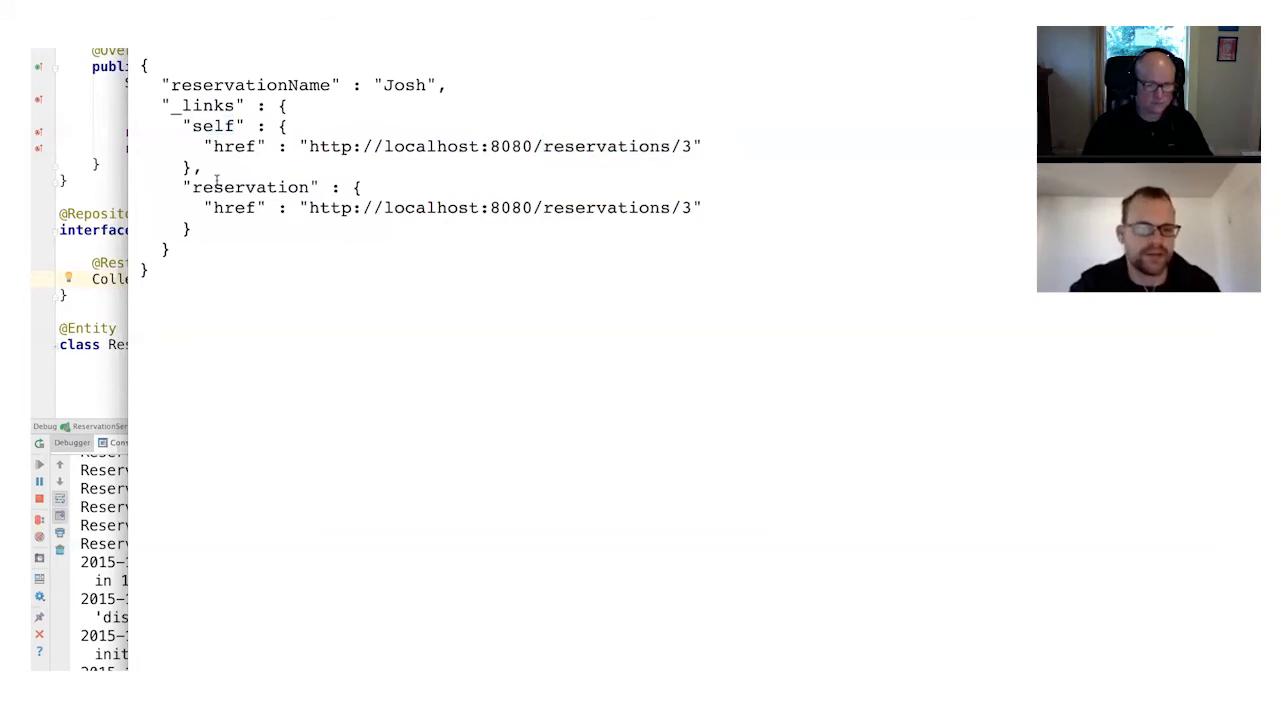
double_click(249, 187)
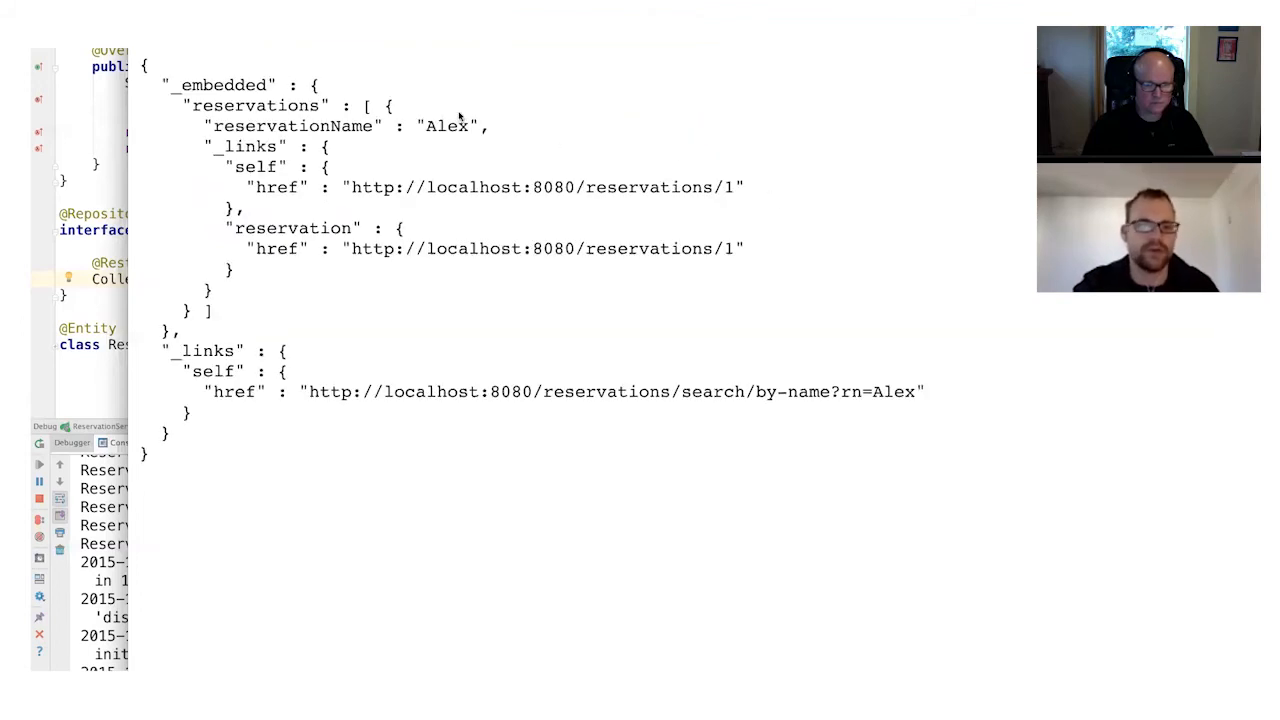
Step: Select Alex in the by-name search result and type 'HATEOAS'
double_click(446, 125)
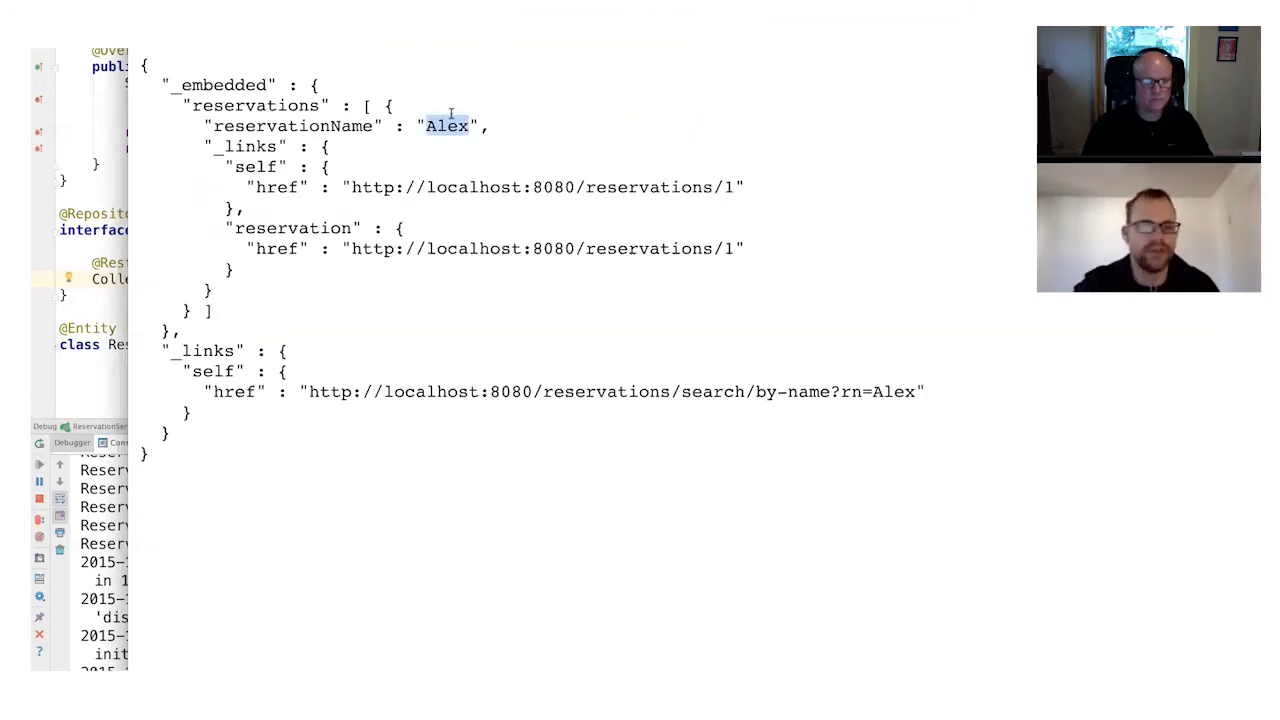
type("HATEO")
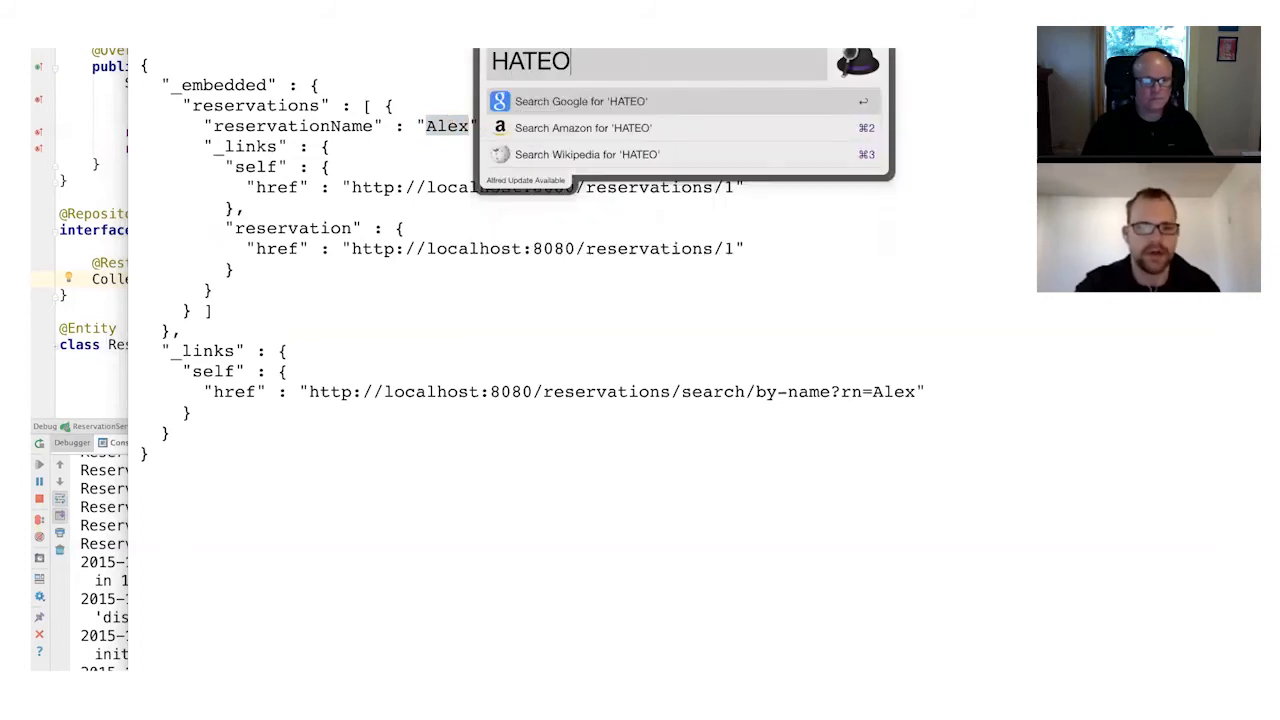
type("AS")
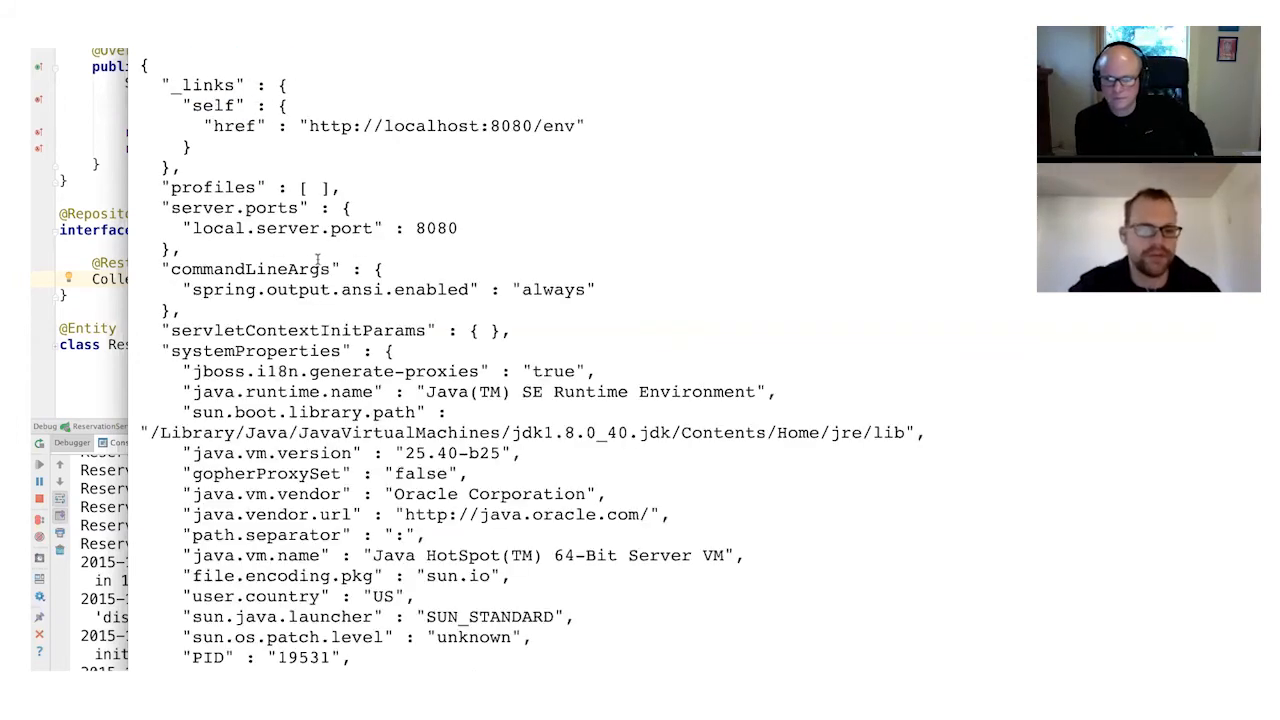
Step: Scroll through the /env JSON's system properties, classpath and masked environment variables
scroll("down", 3)
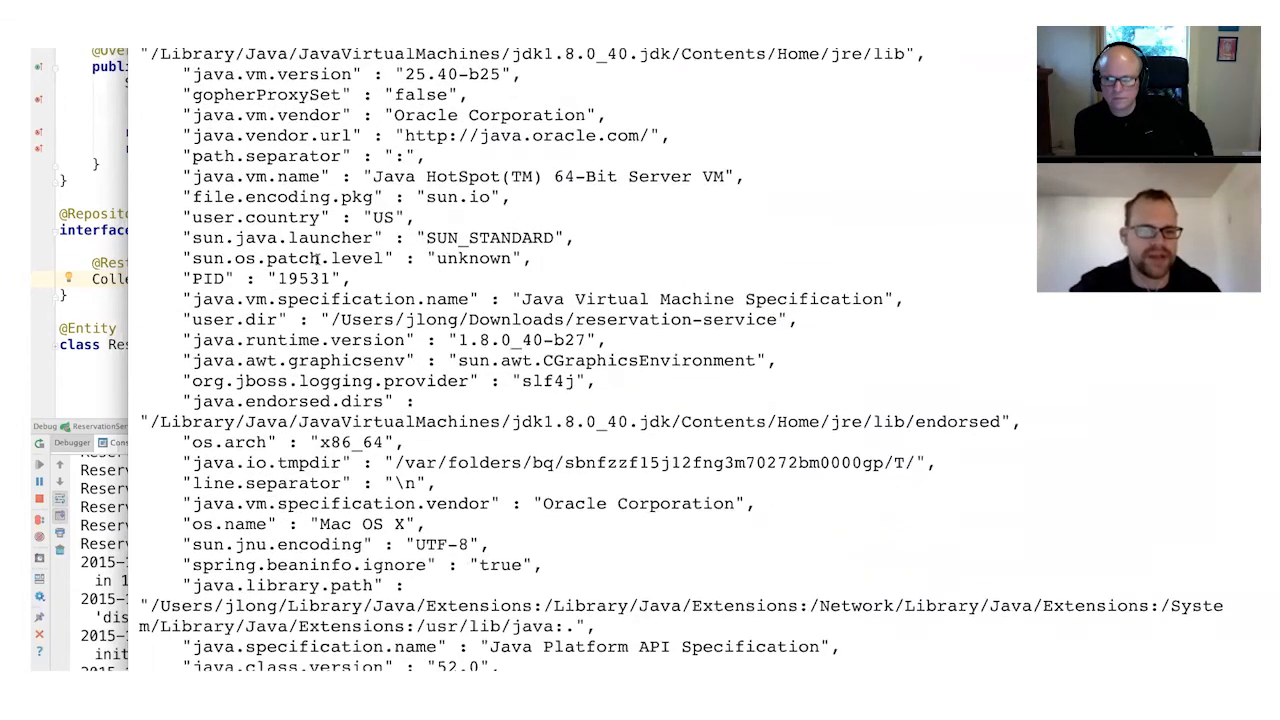
scroll("down", 3)
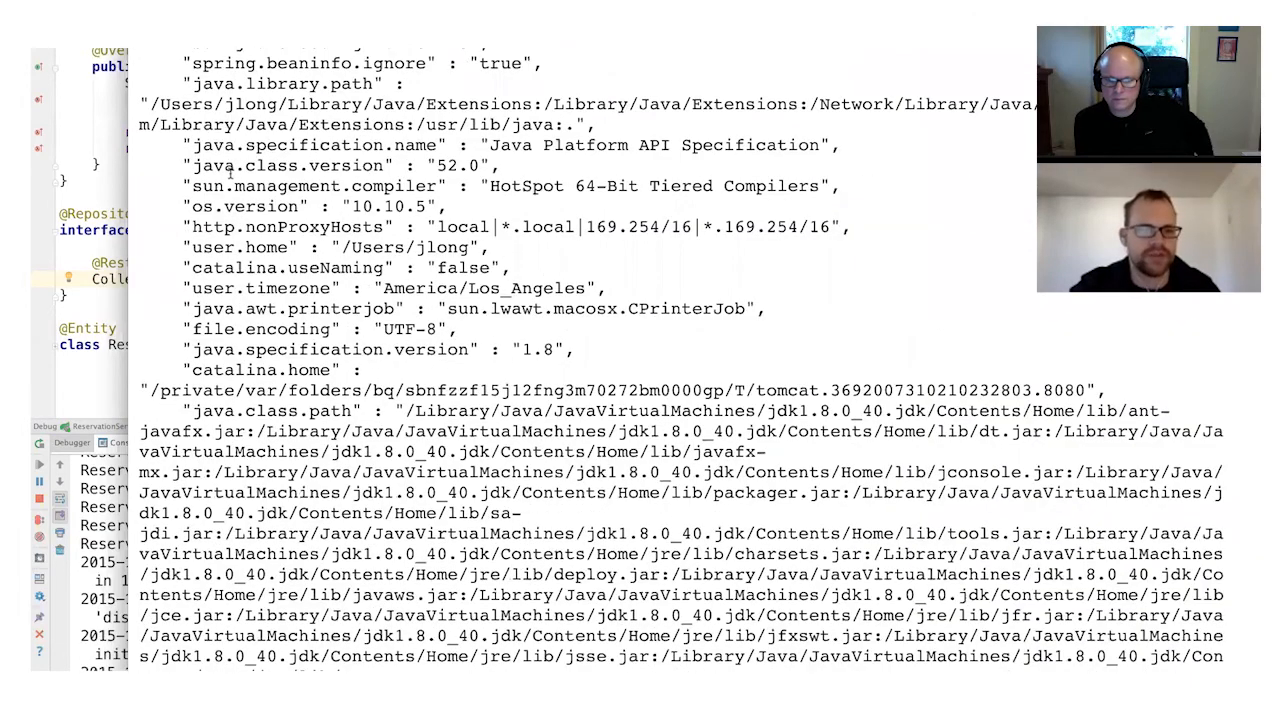
scroll("down", 3)
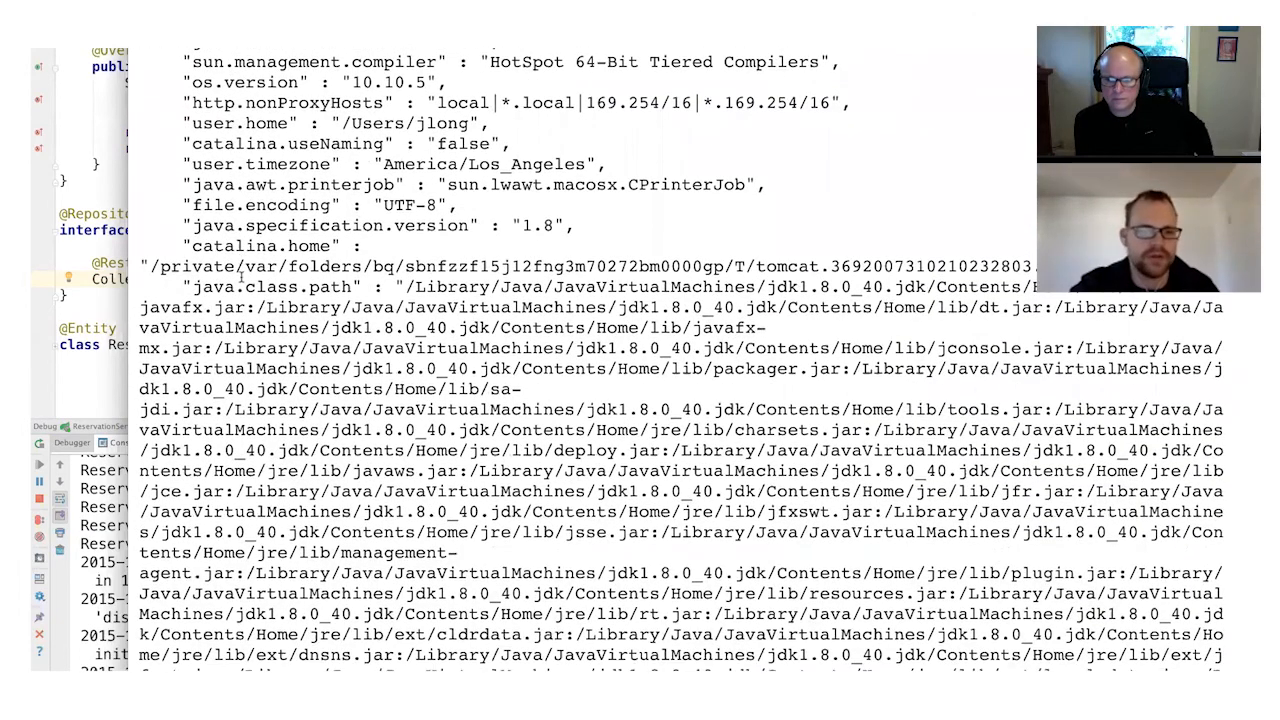
scroll("down", 3)
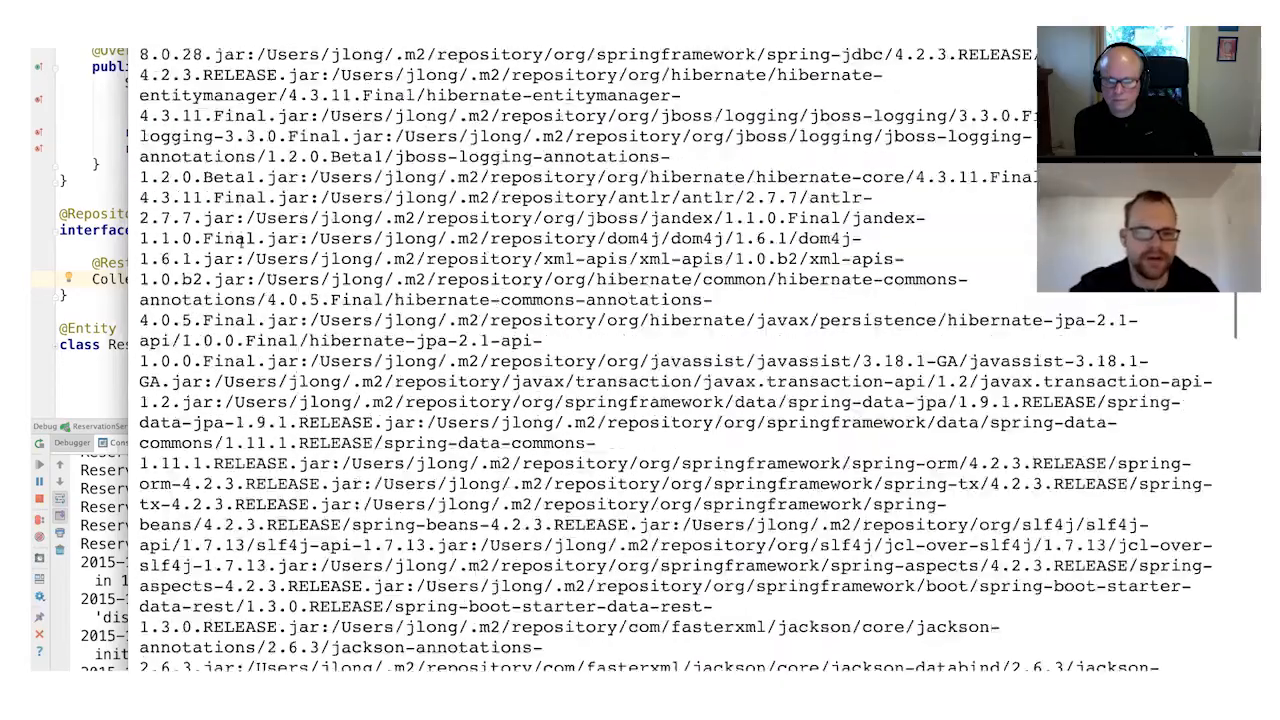
scroll("down", 3)
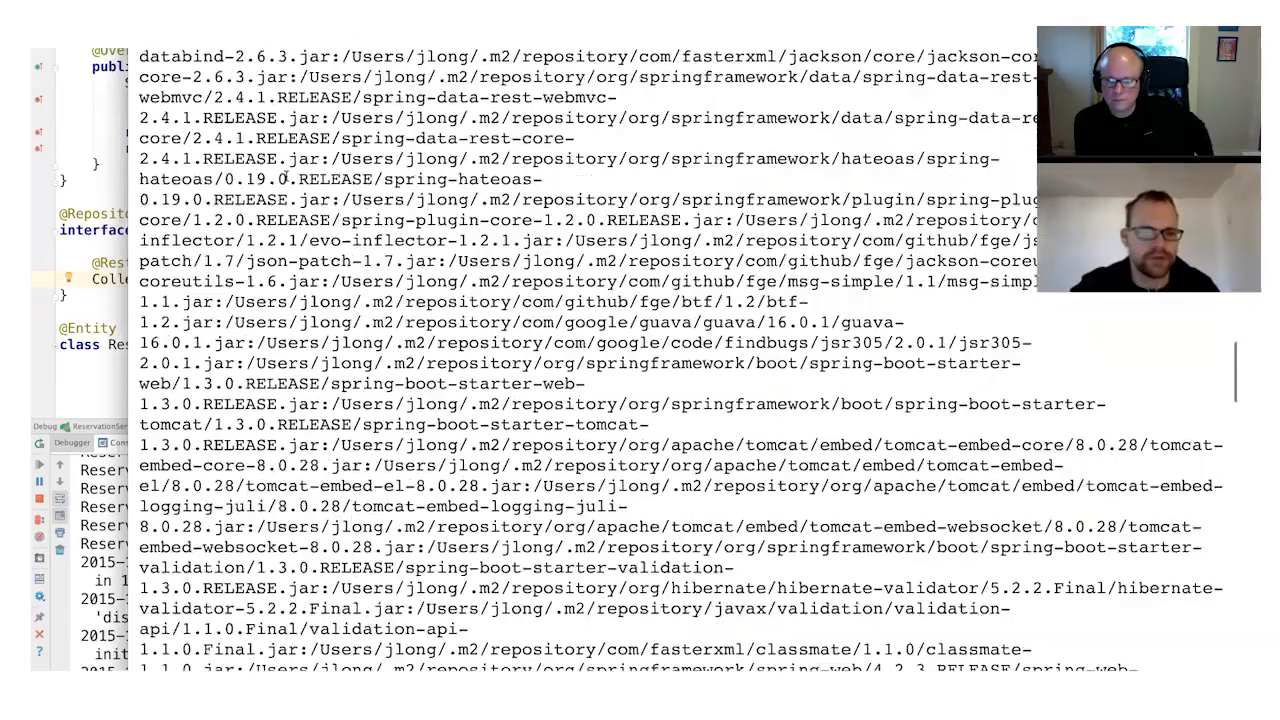
scroll("down", 3)
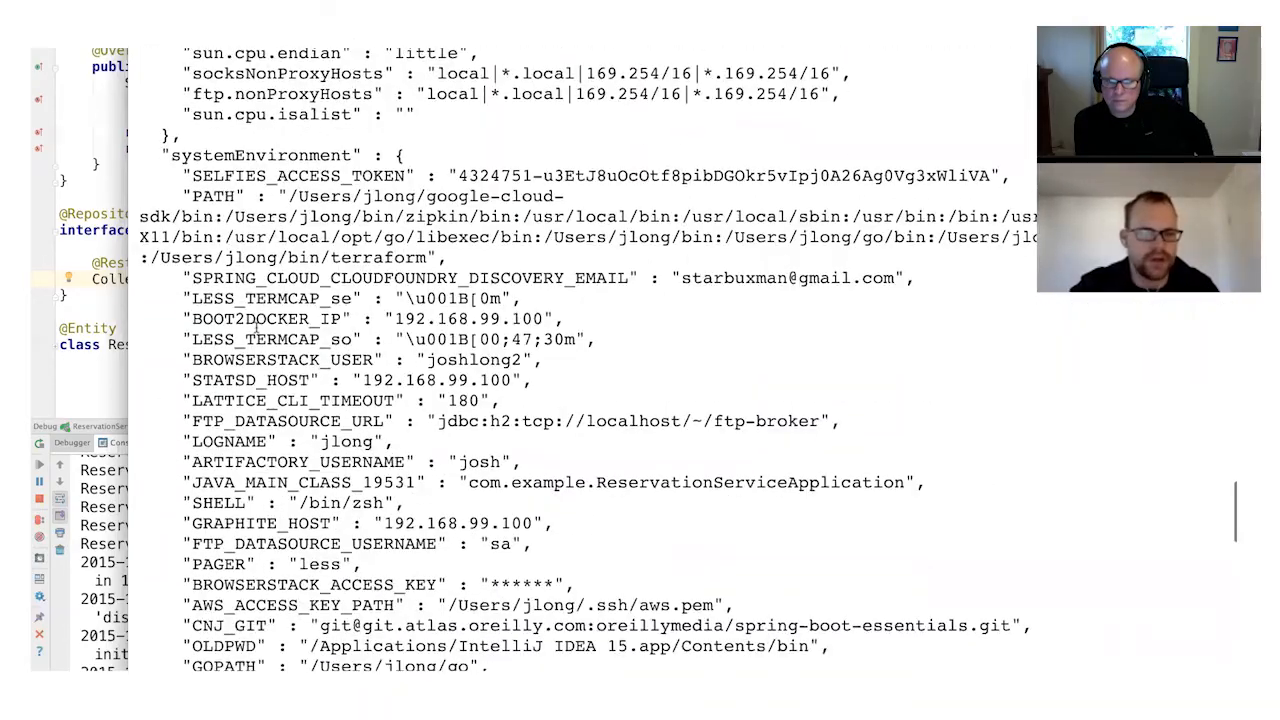
scroll("down", 3)
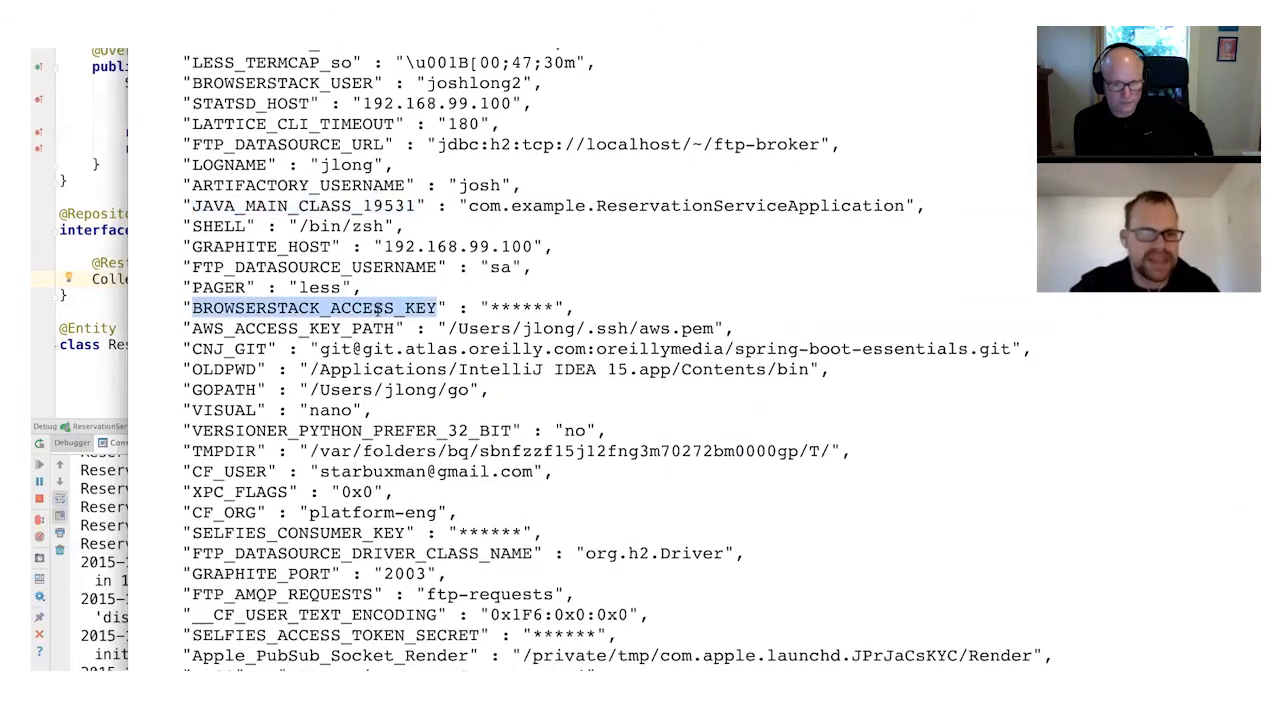
scroll("down", 3)
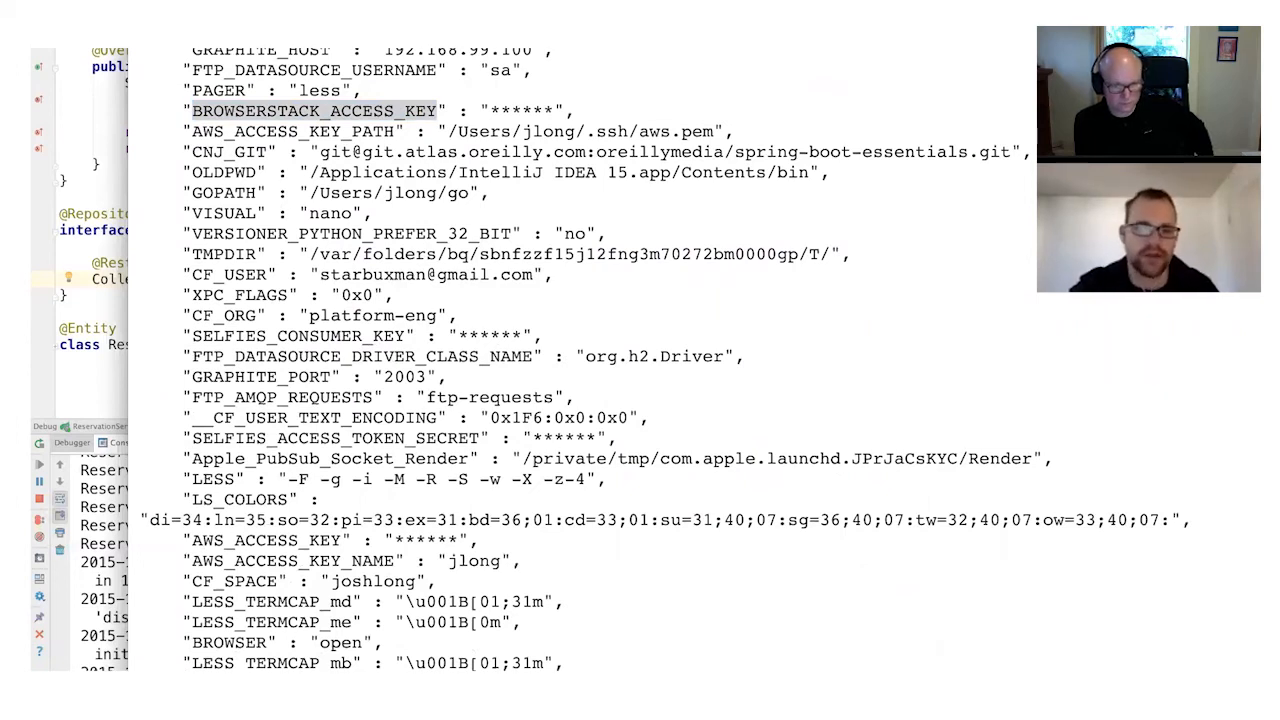
scroll("down", 3)
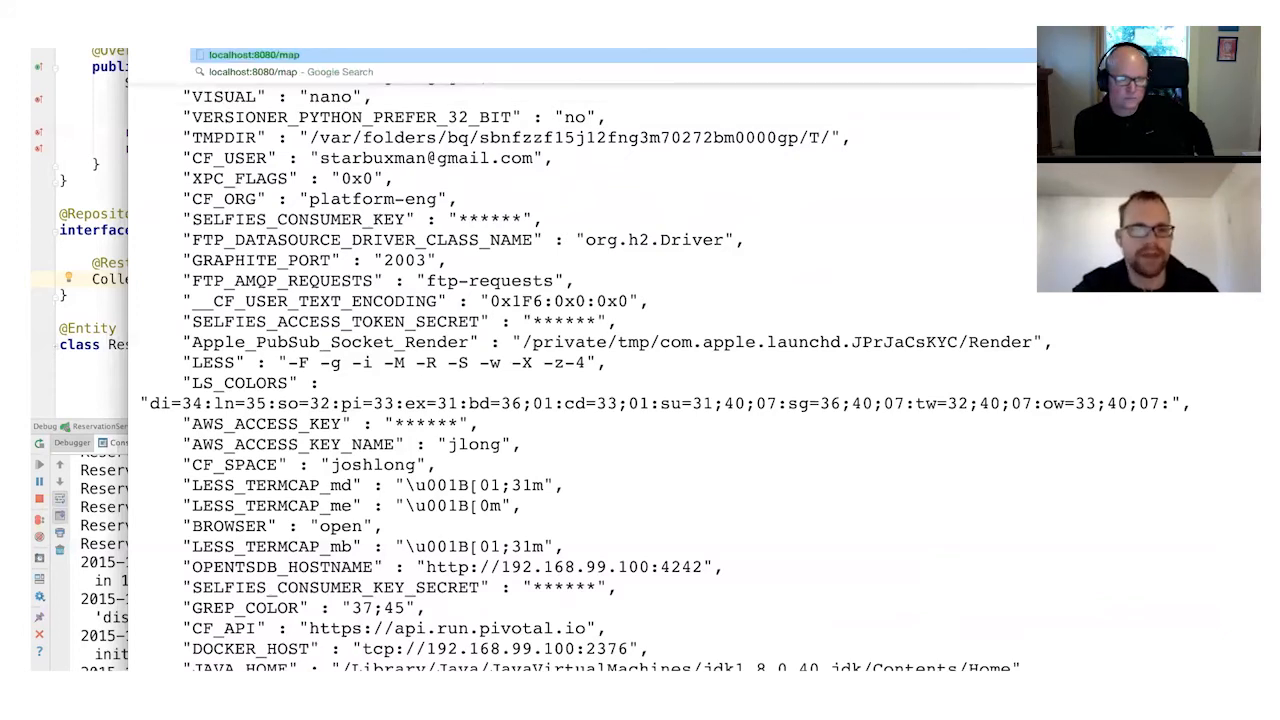
Step: Load localhost:8080/mappings and scroll through the listed actuator request mappings
key("Return")
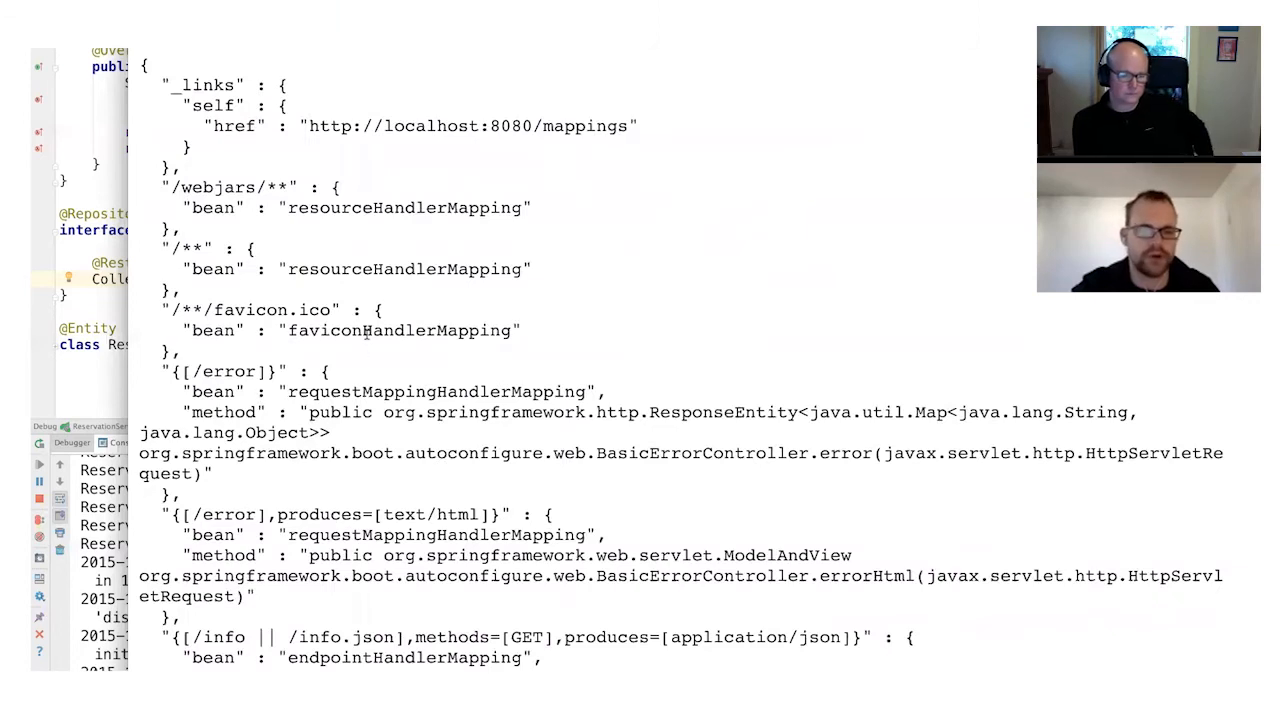
scroll("down", 3)
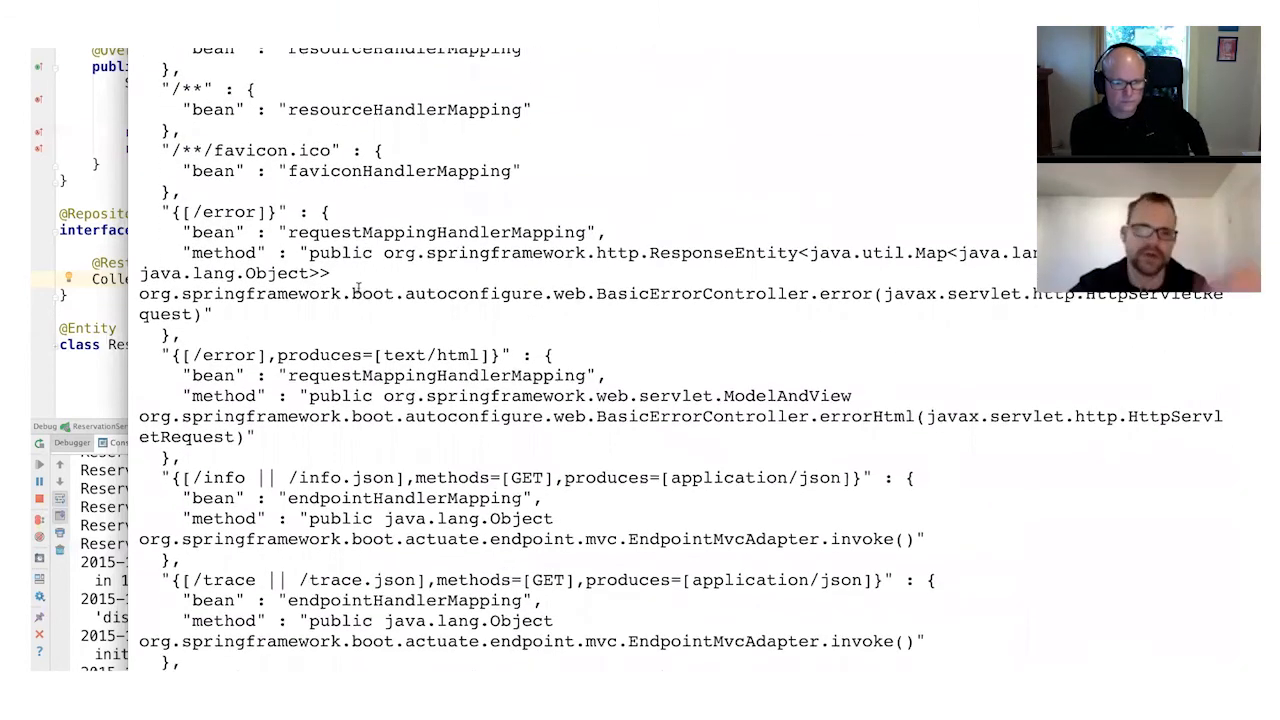
scroll("down", 3)
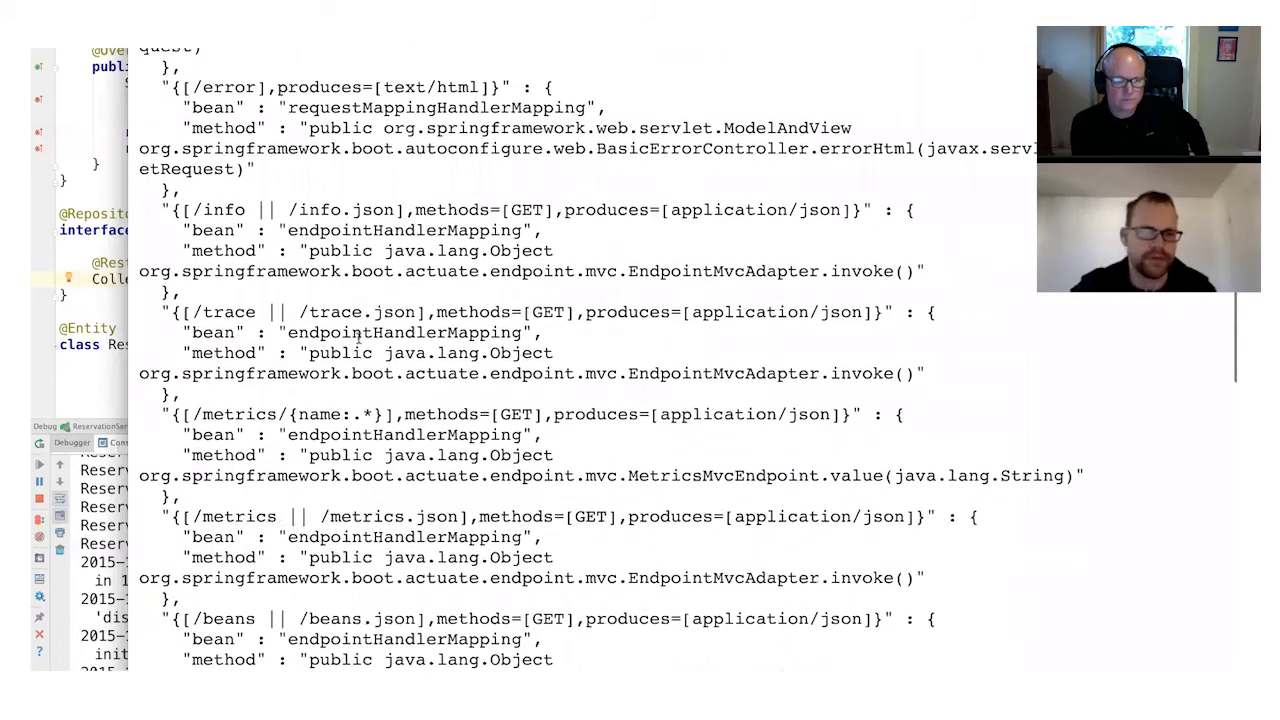
scroll("down", 3)
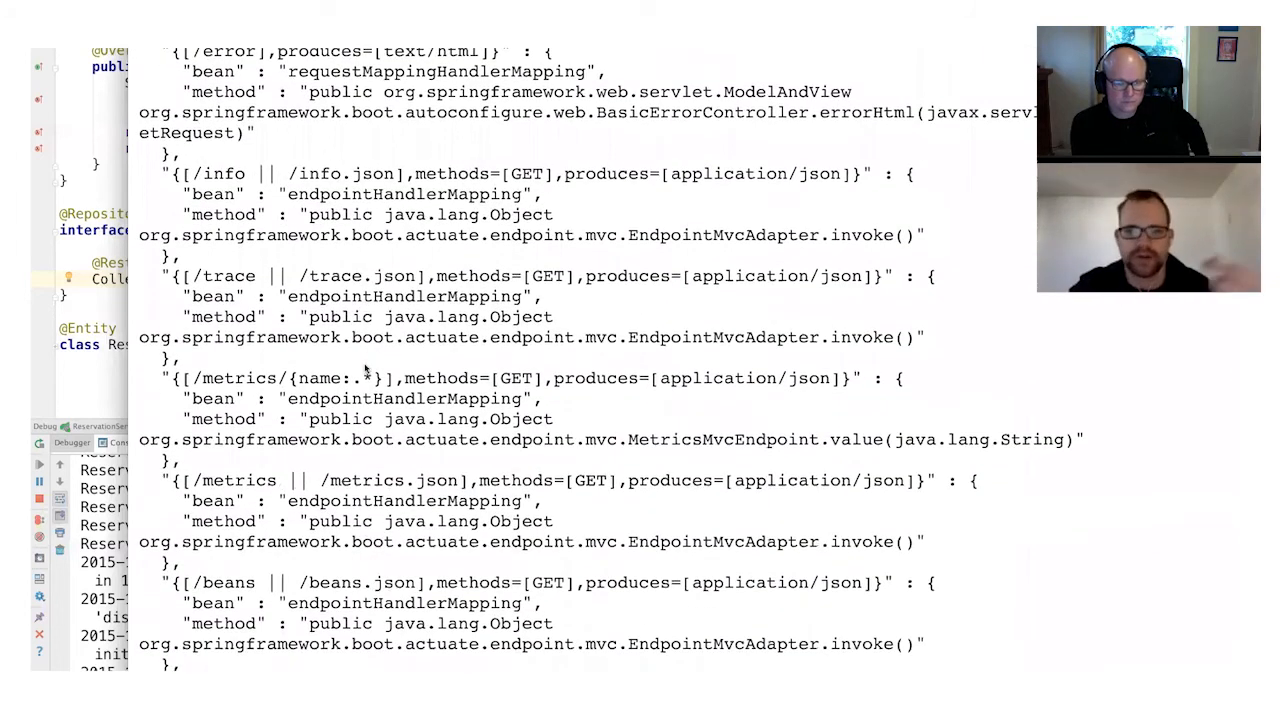
mouse_move(410, 458)
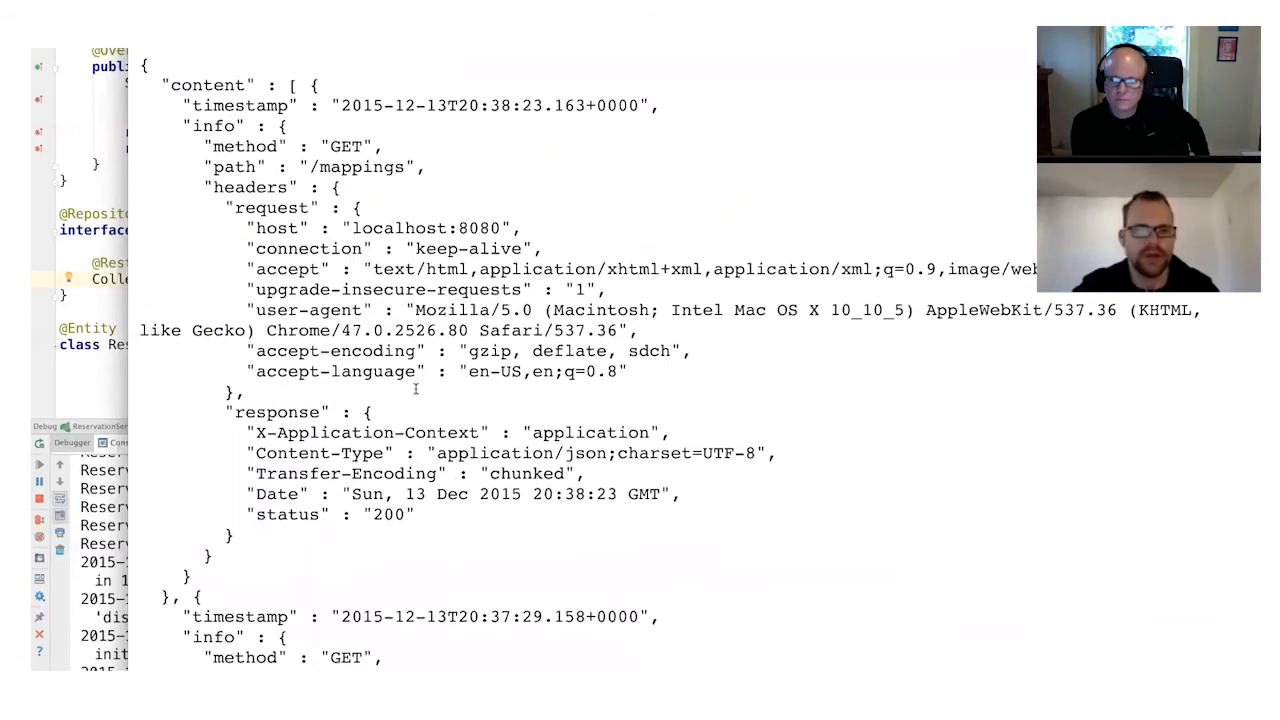
mouse_move(355, 118)
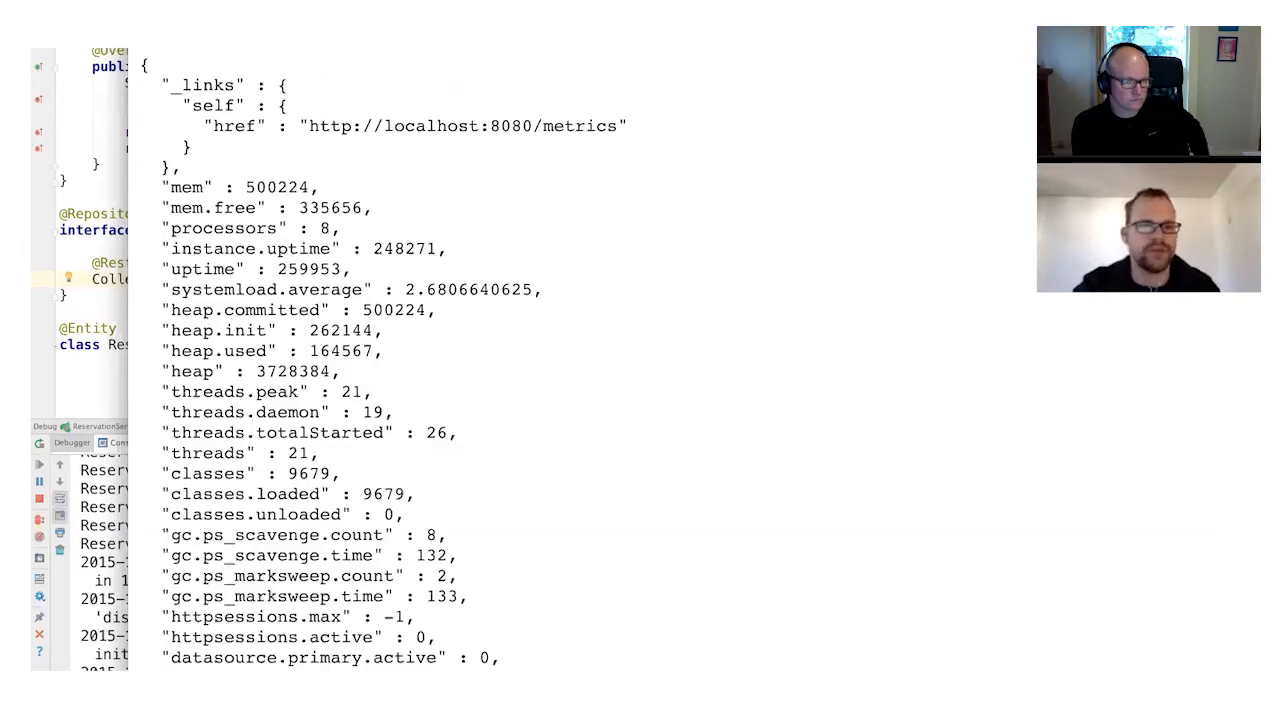
Step: Scroll the /metrics JSON and highlight the repository request counter name and value
scroll("down", 3)
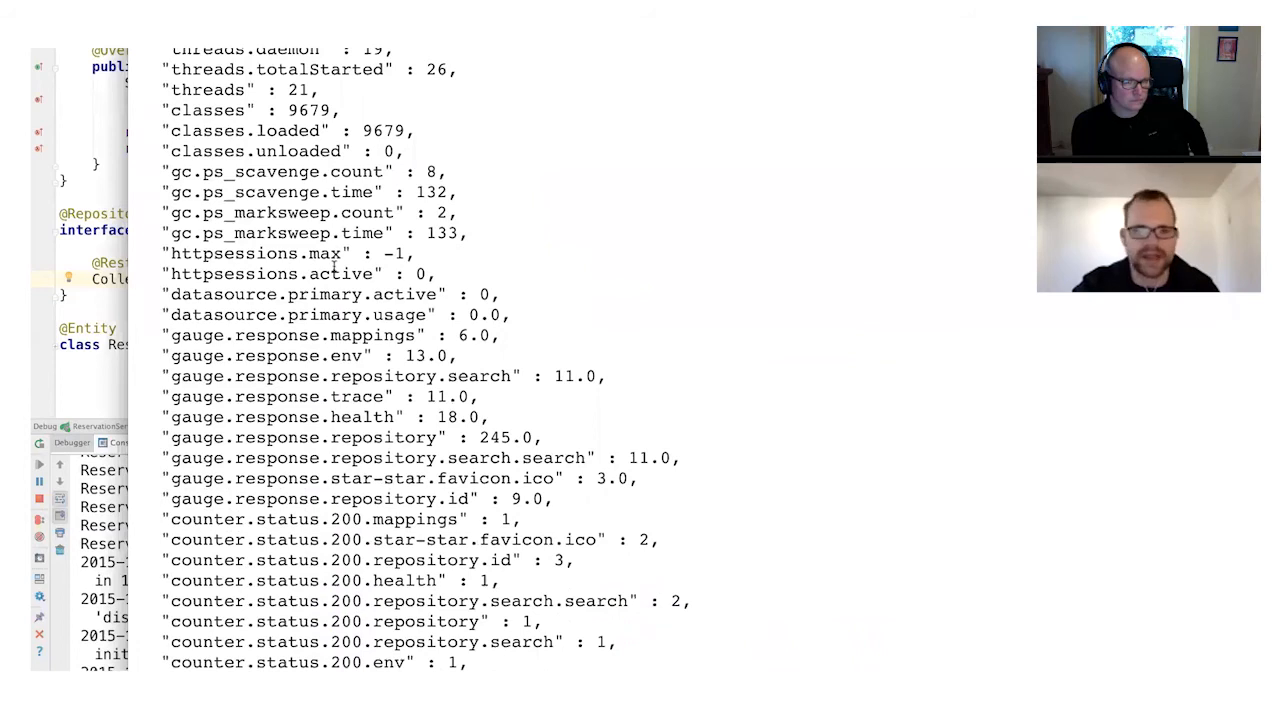
scroll("down", 3)
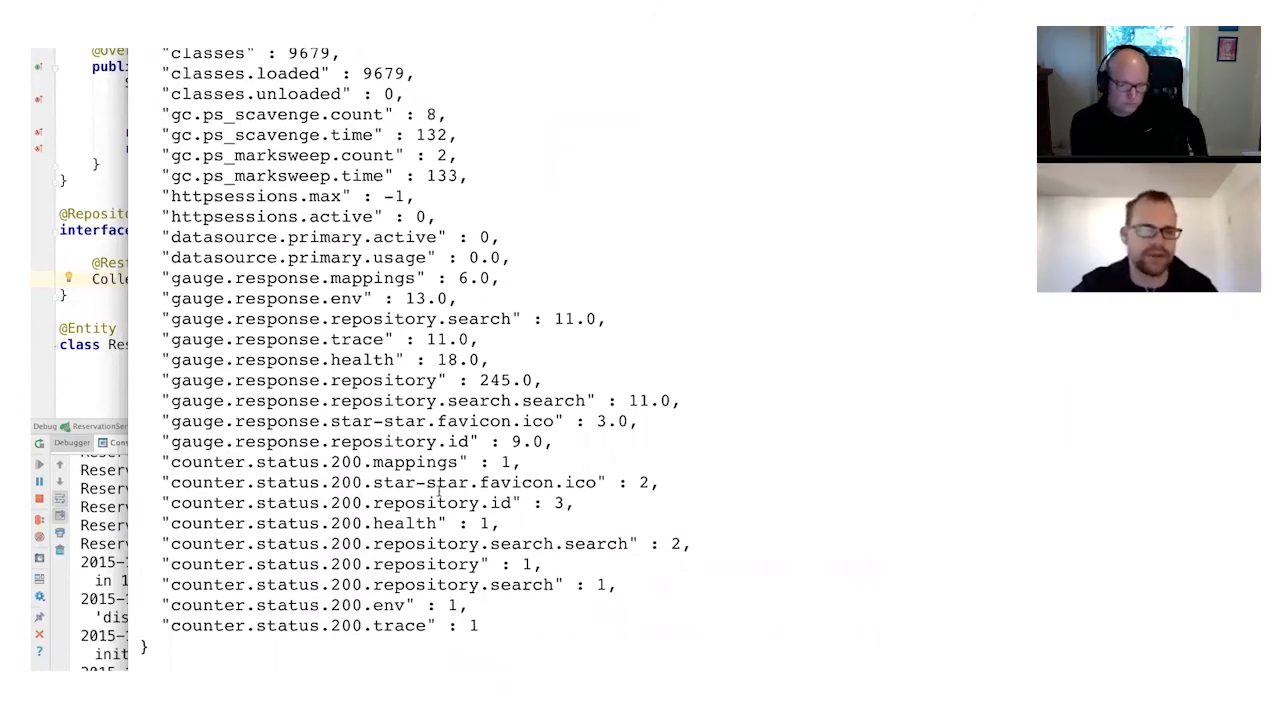
mouse_move(440, 563)
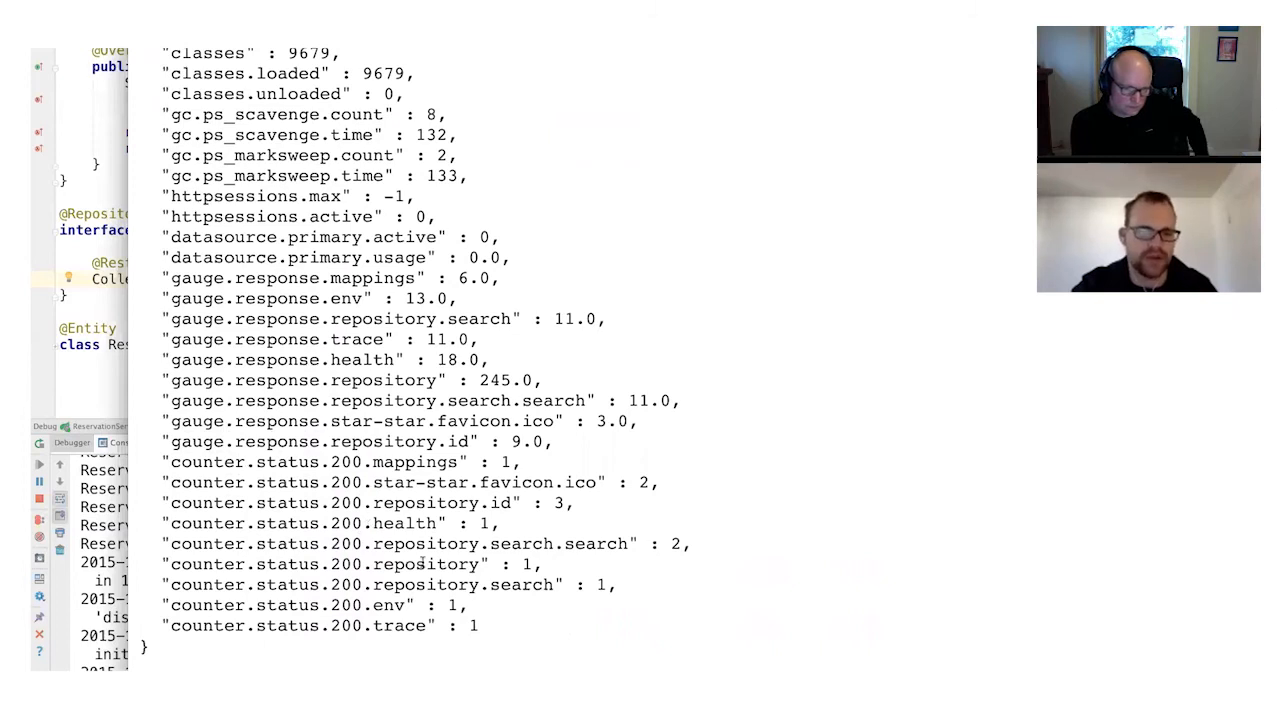
double_click(424, 564)
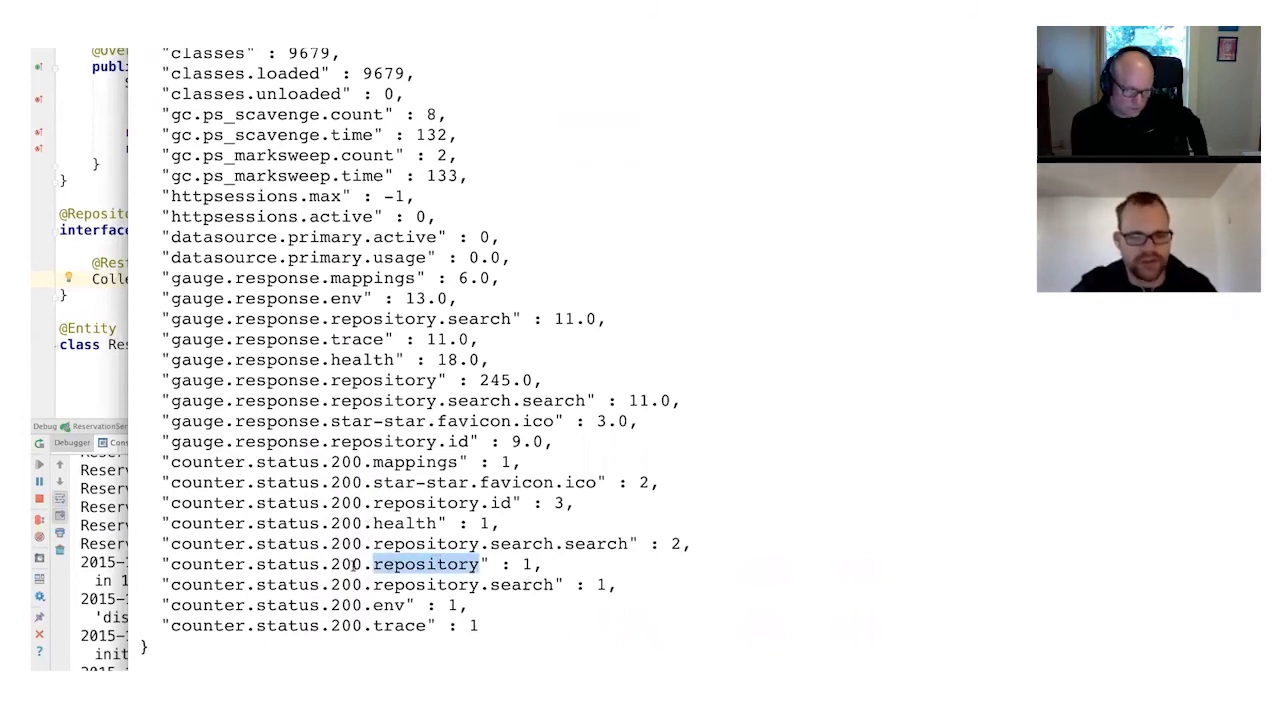
double_click(345, 563)
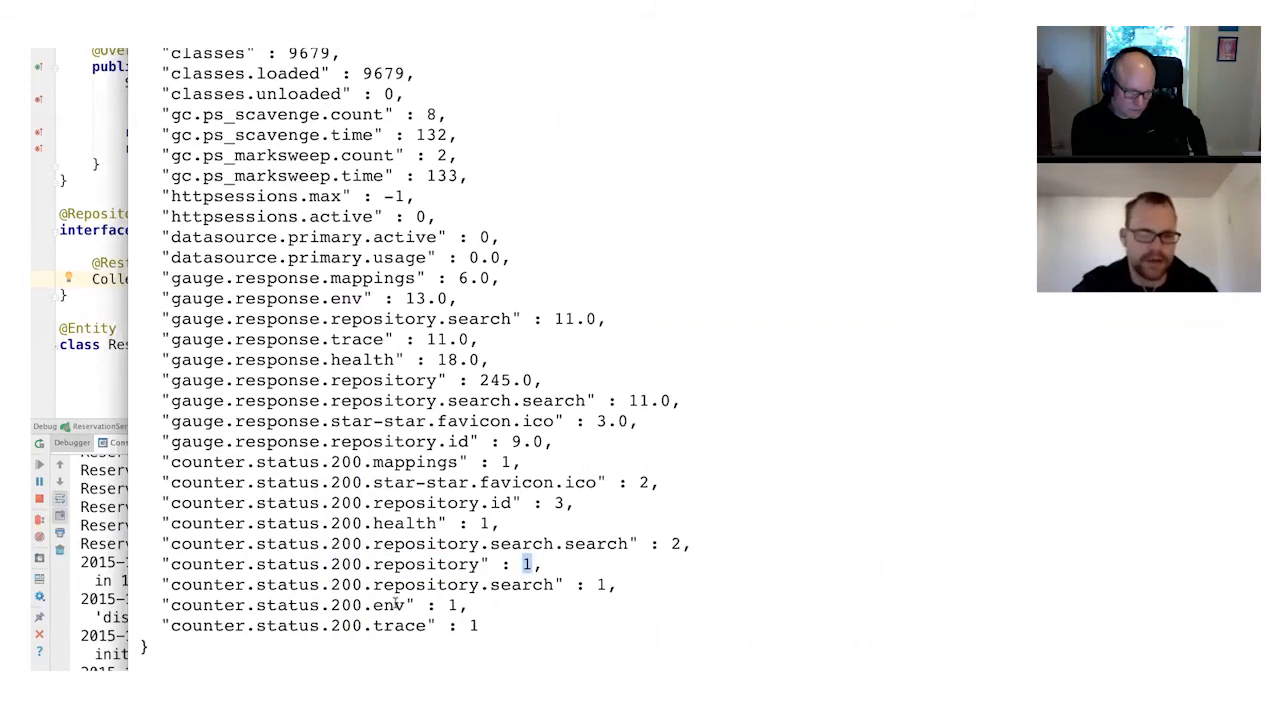
double_click(347, 605)
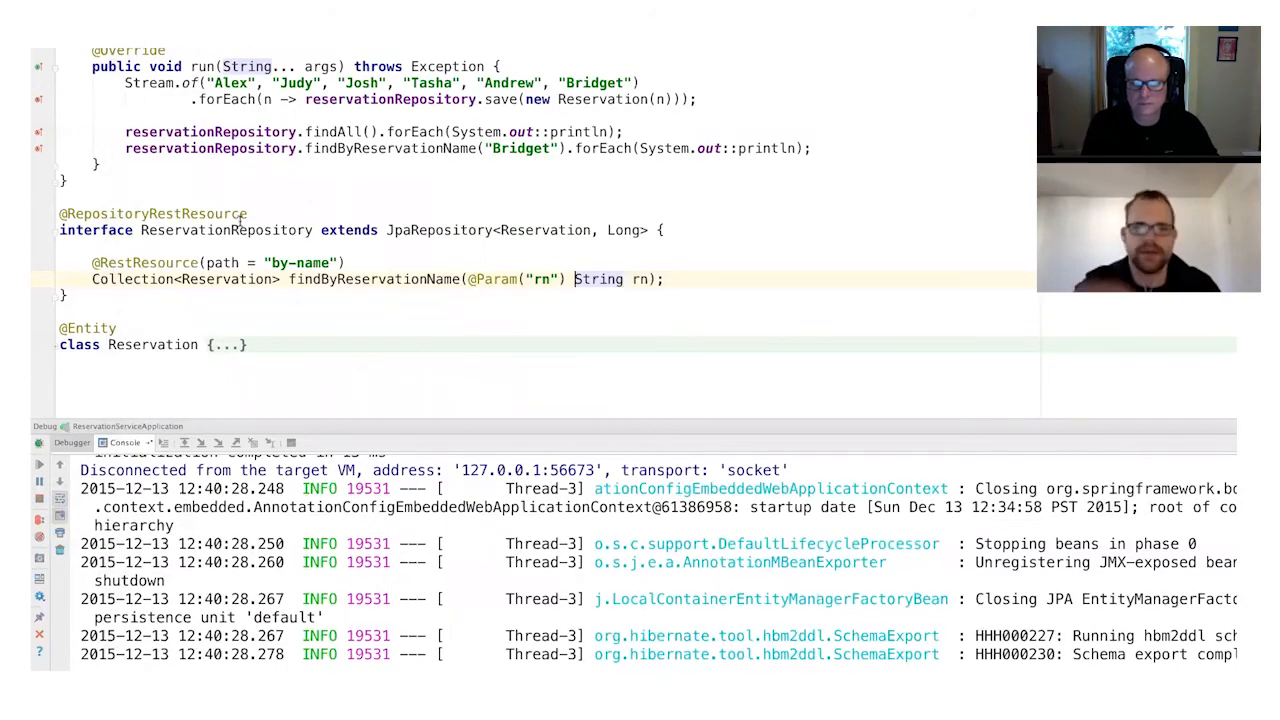
Step: Search 'ter' in the launcher to bring up a terminal window
type("y")
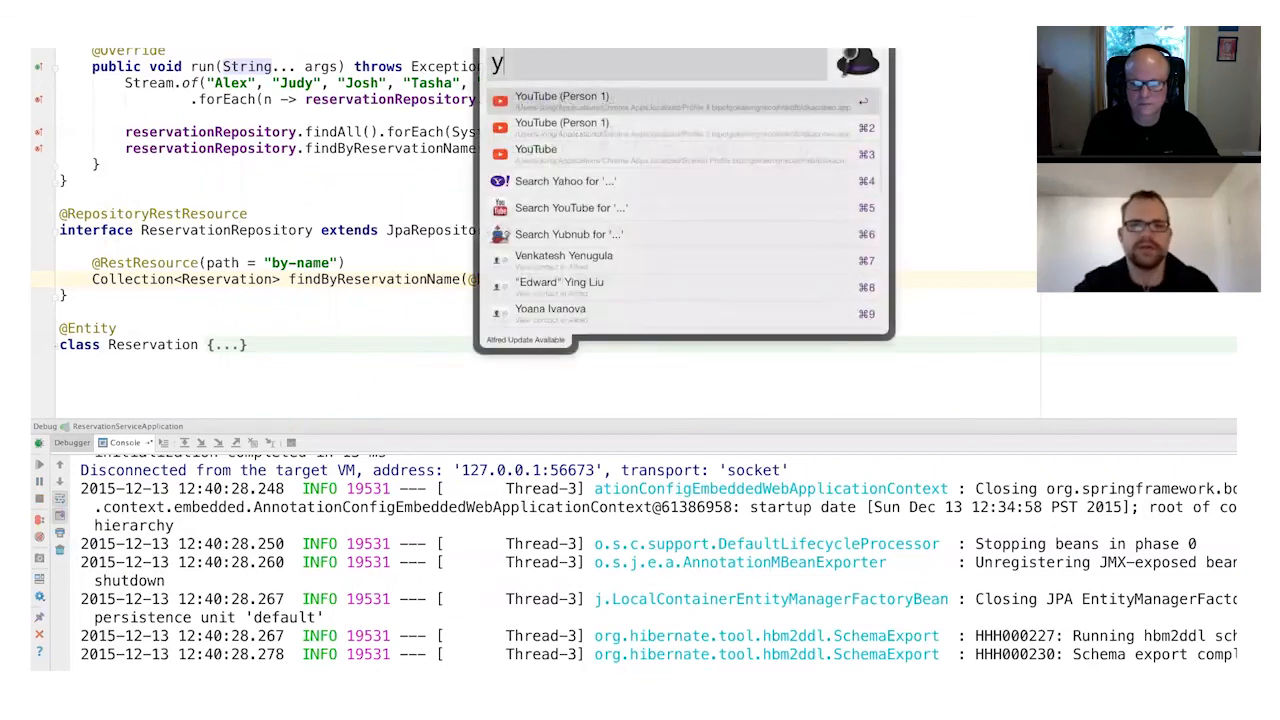
type("ter")
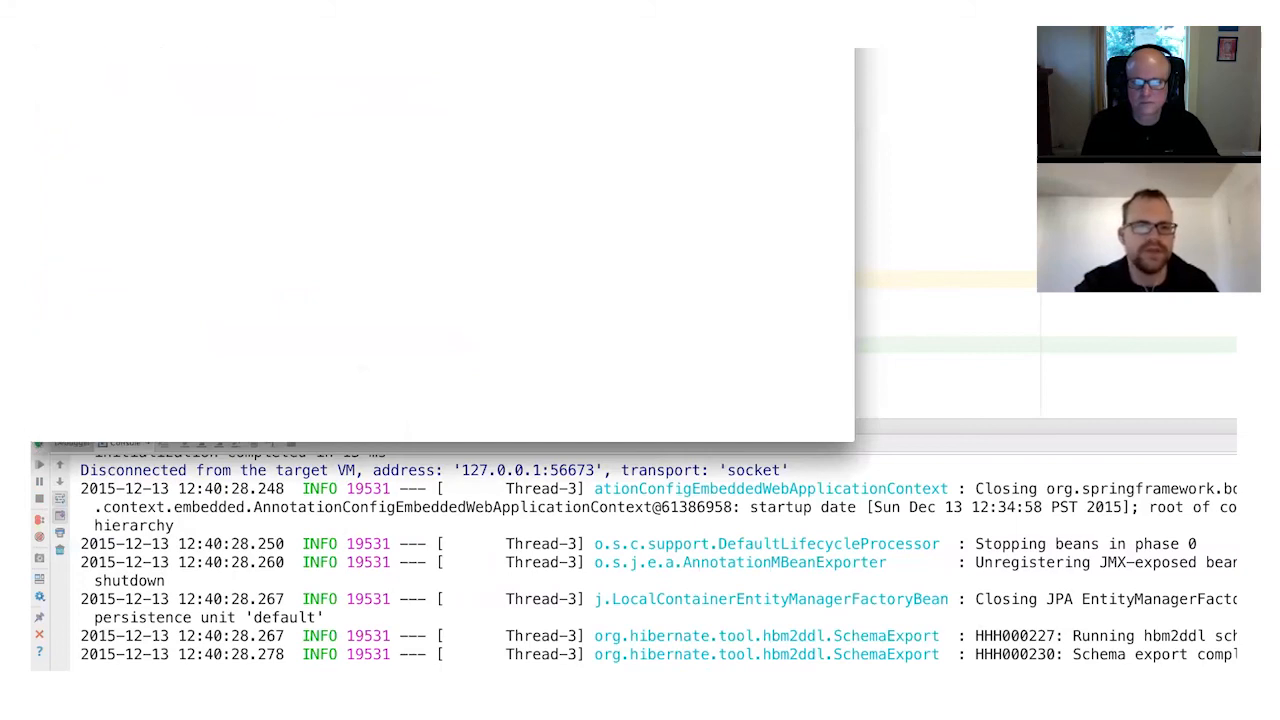
Step: Run 'mvn -DskipTests=true clean install' and confirm with du -hs the SNAPSHOT jar is 29M
type("mvn -")
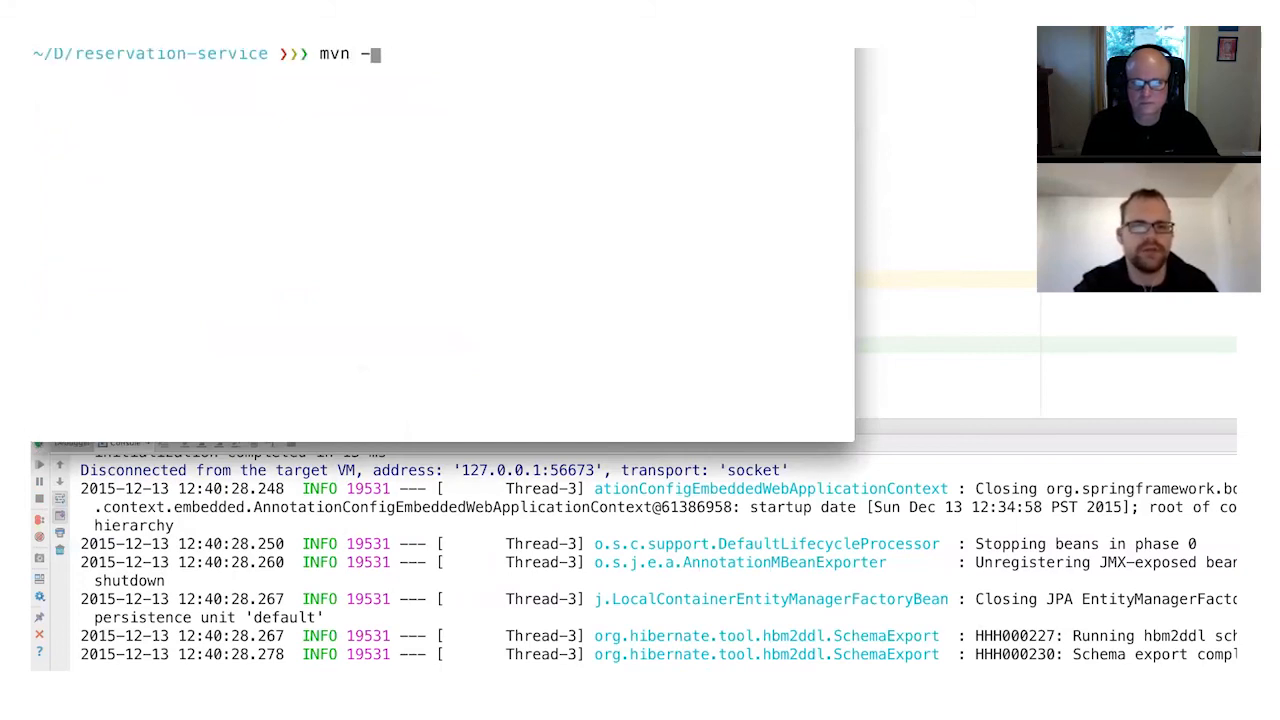
type("skipTests=")
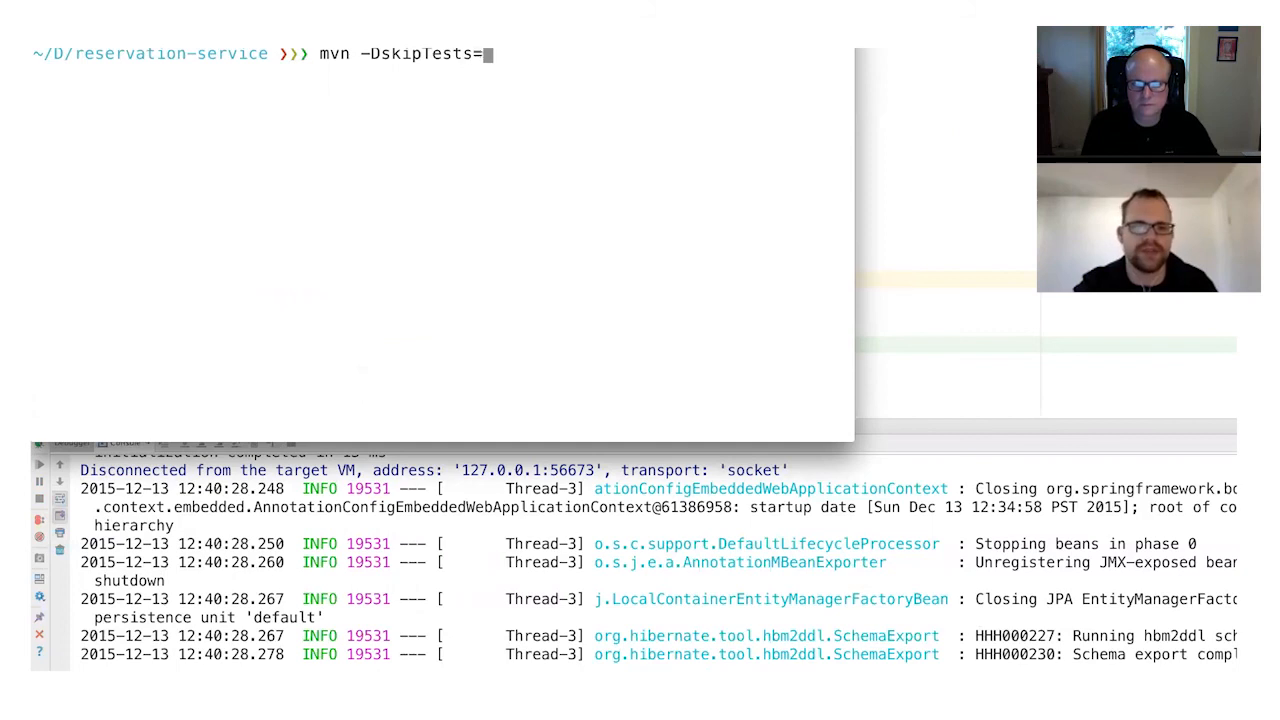
type("true clean install")
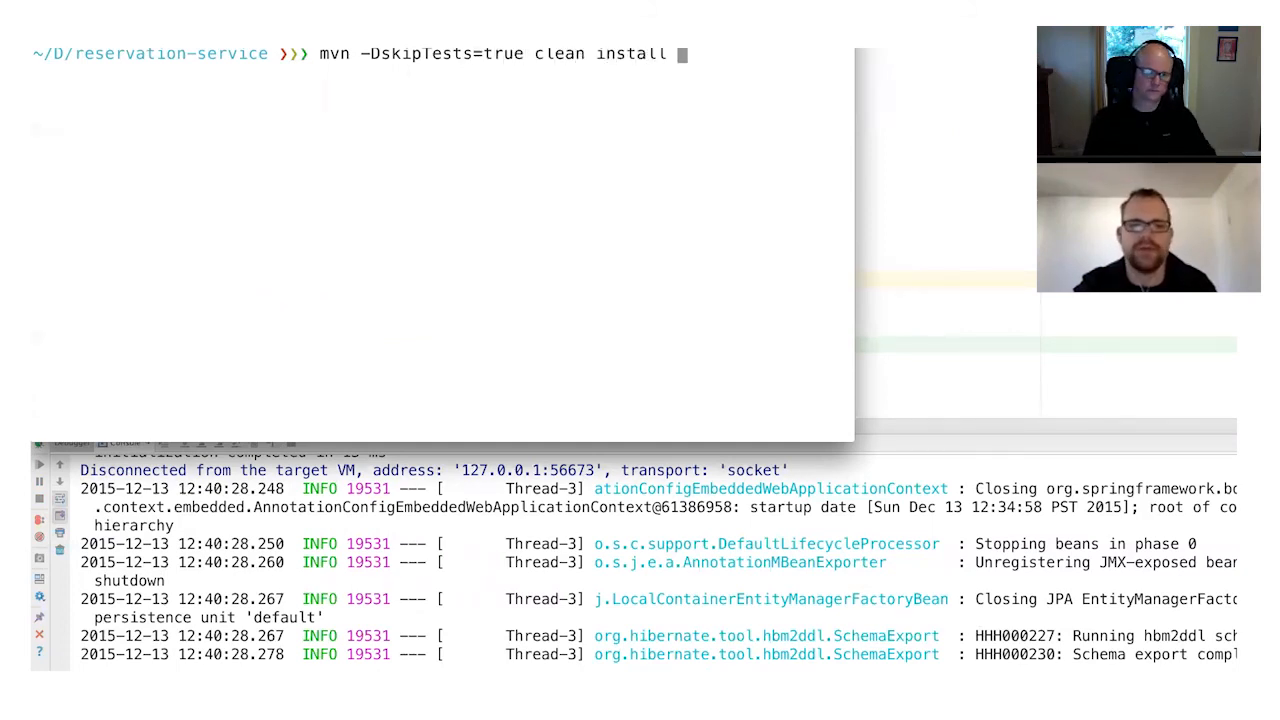
key("Return")
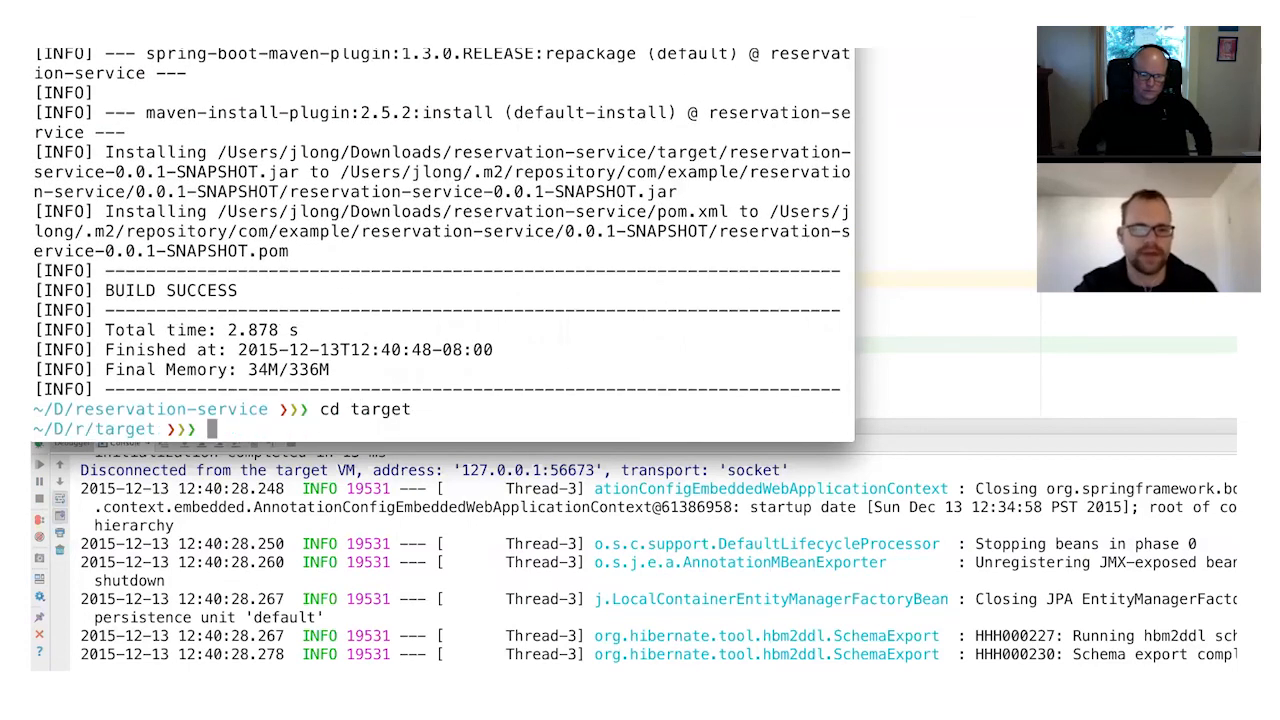
type("du -hs")
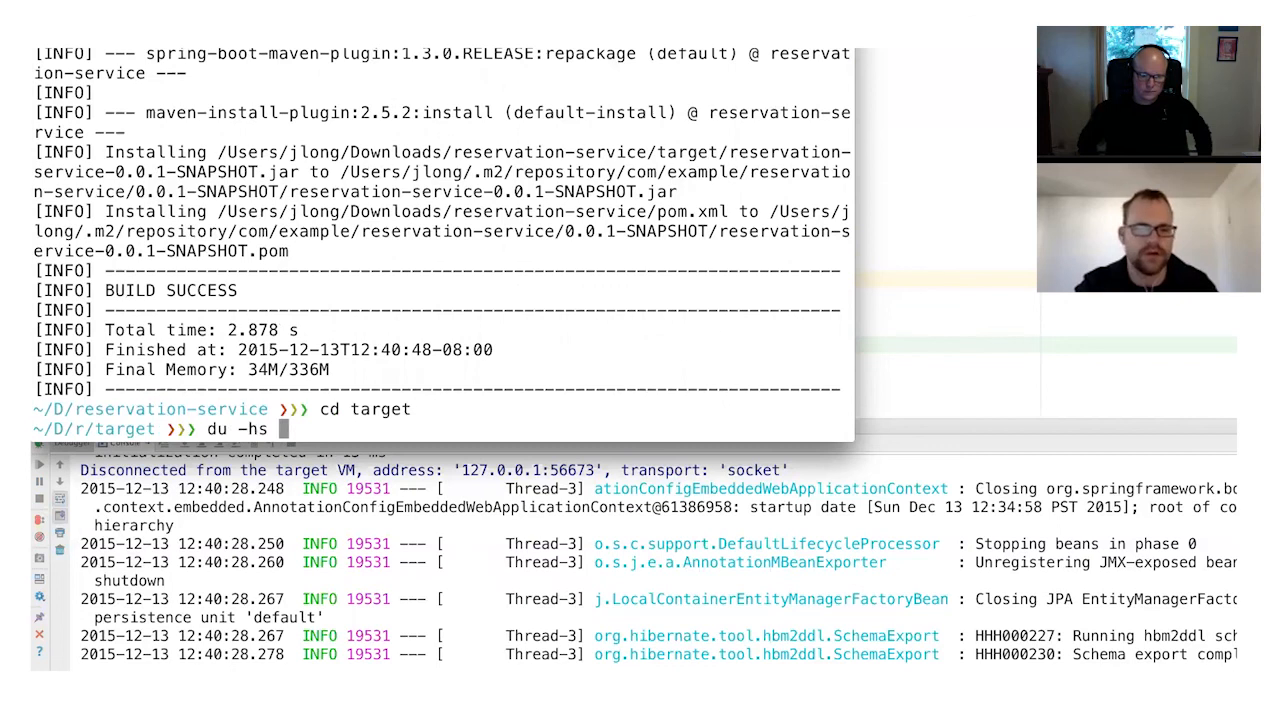
key("Return")
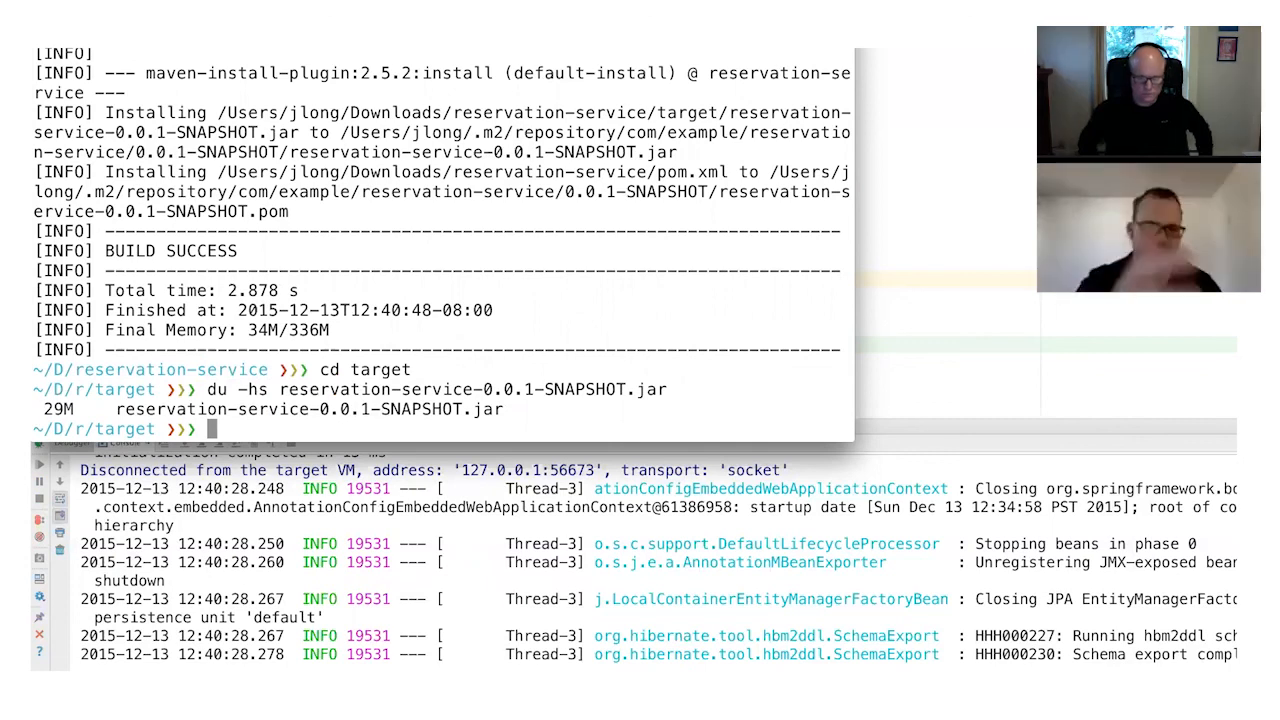
Step: Enter 'cf push -p reservation-service-0.0.1-SNAPSHOT.jar reservations' at the prompt without running it
type("c")
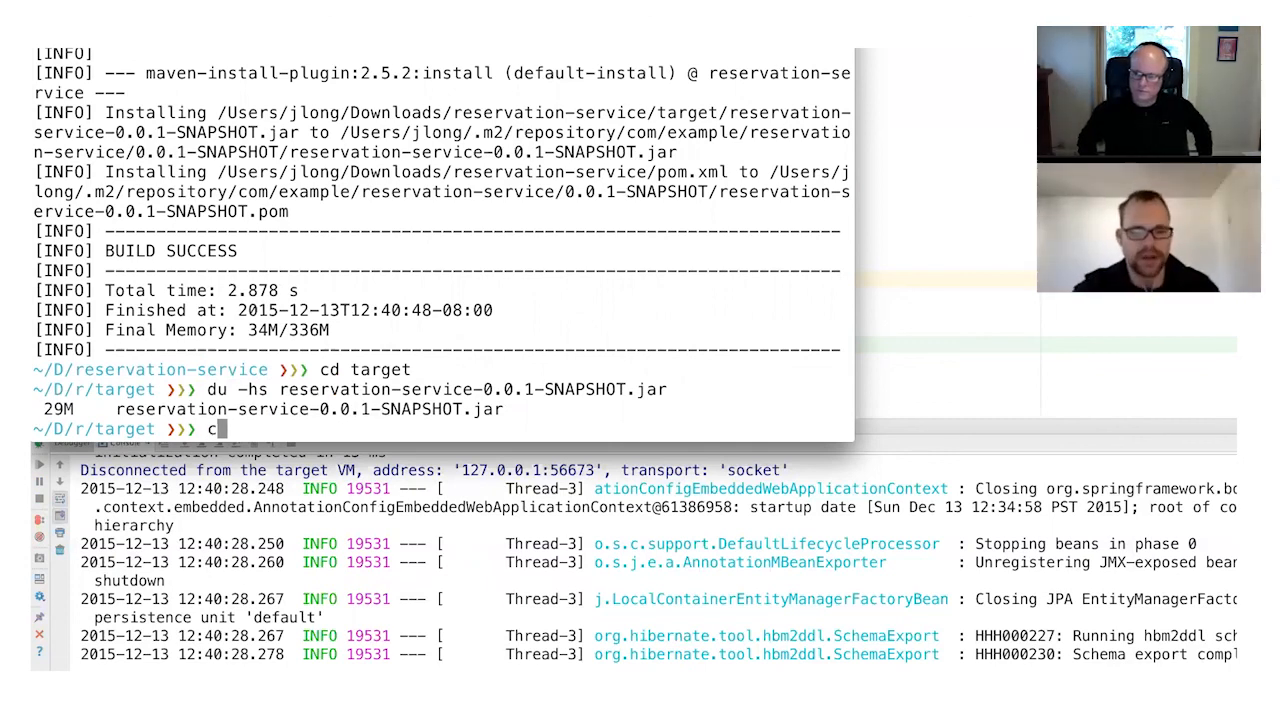
type("f")
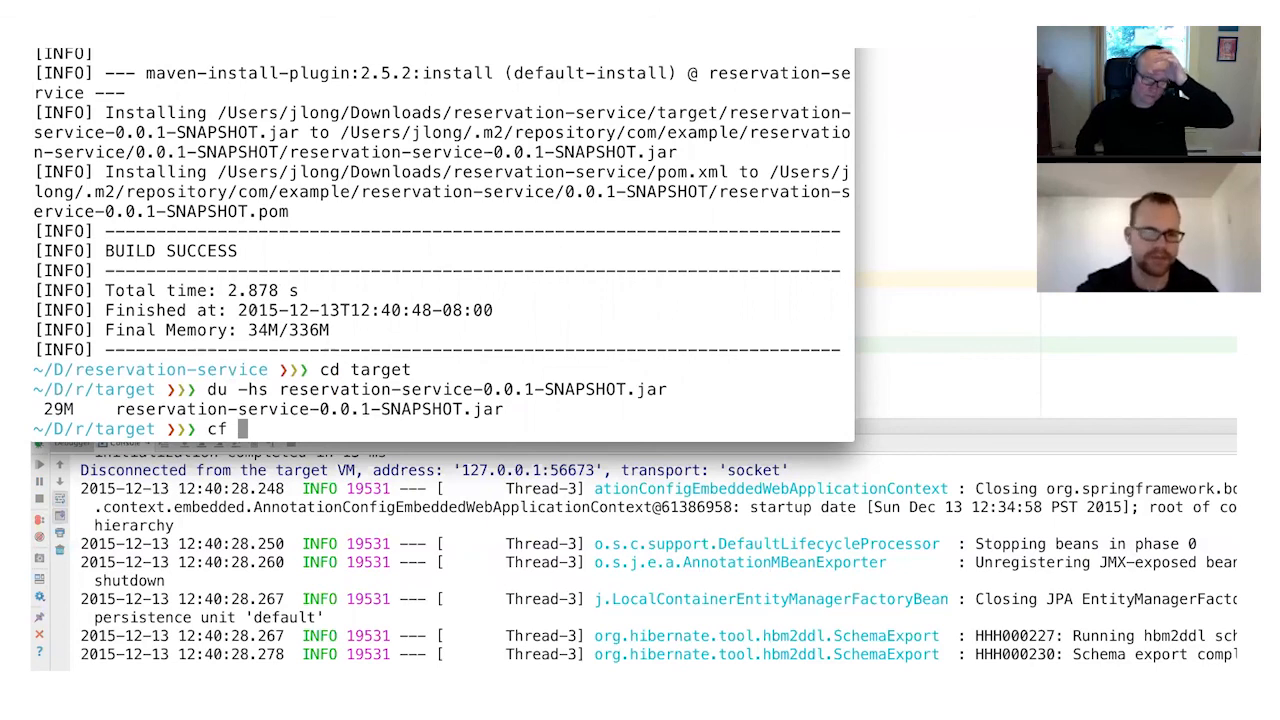
type("push")
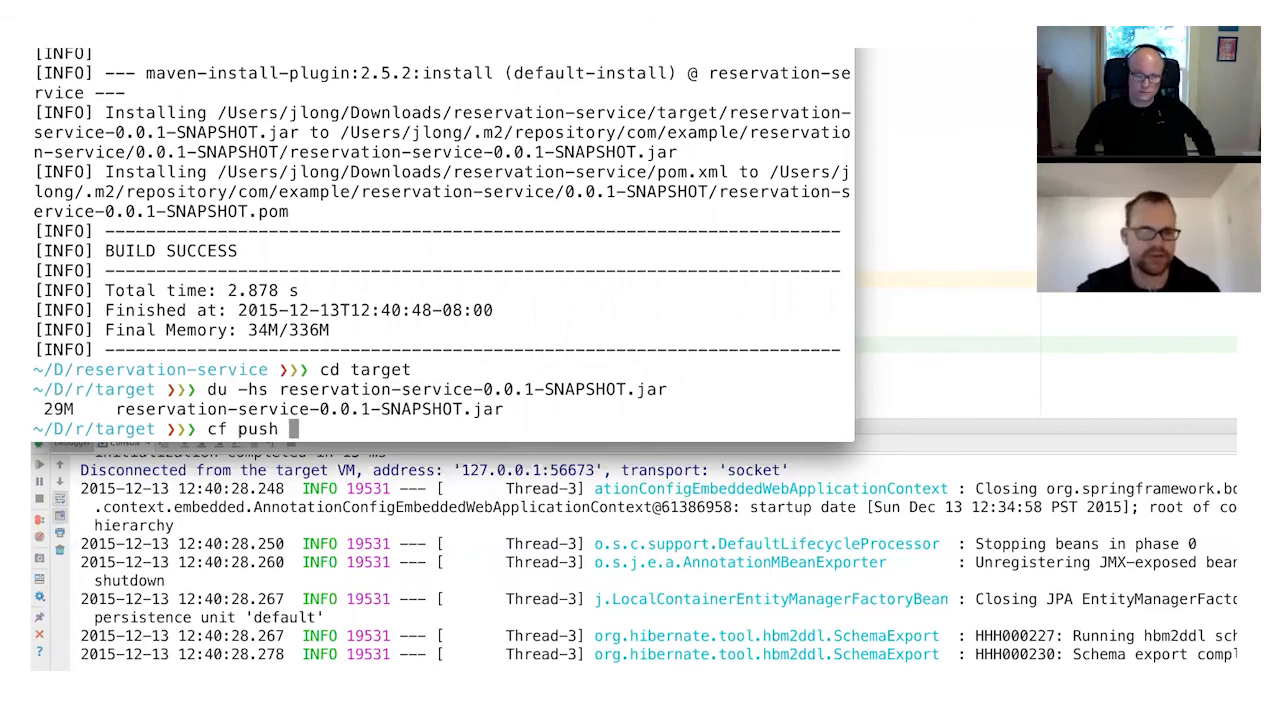
type("-p")
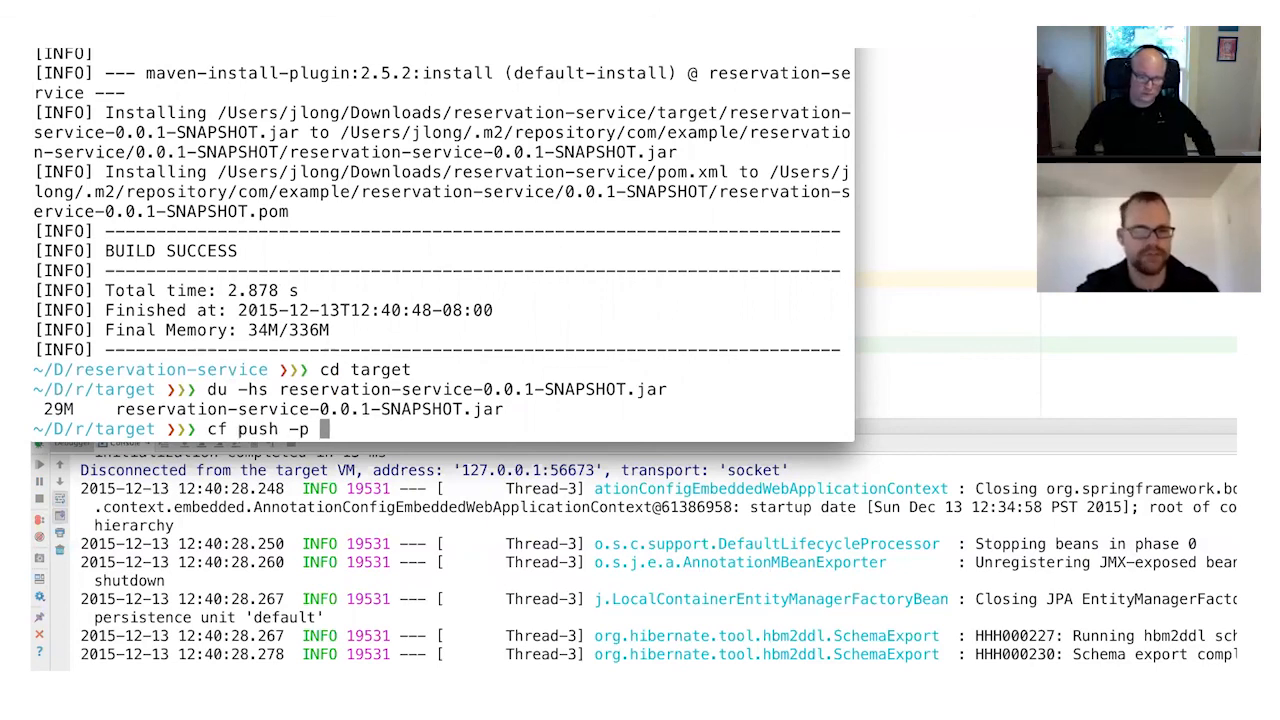
type("reservation-service-0.0.1-SNAPSHOT.jar r")
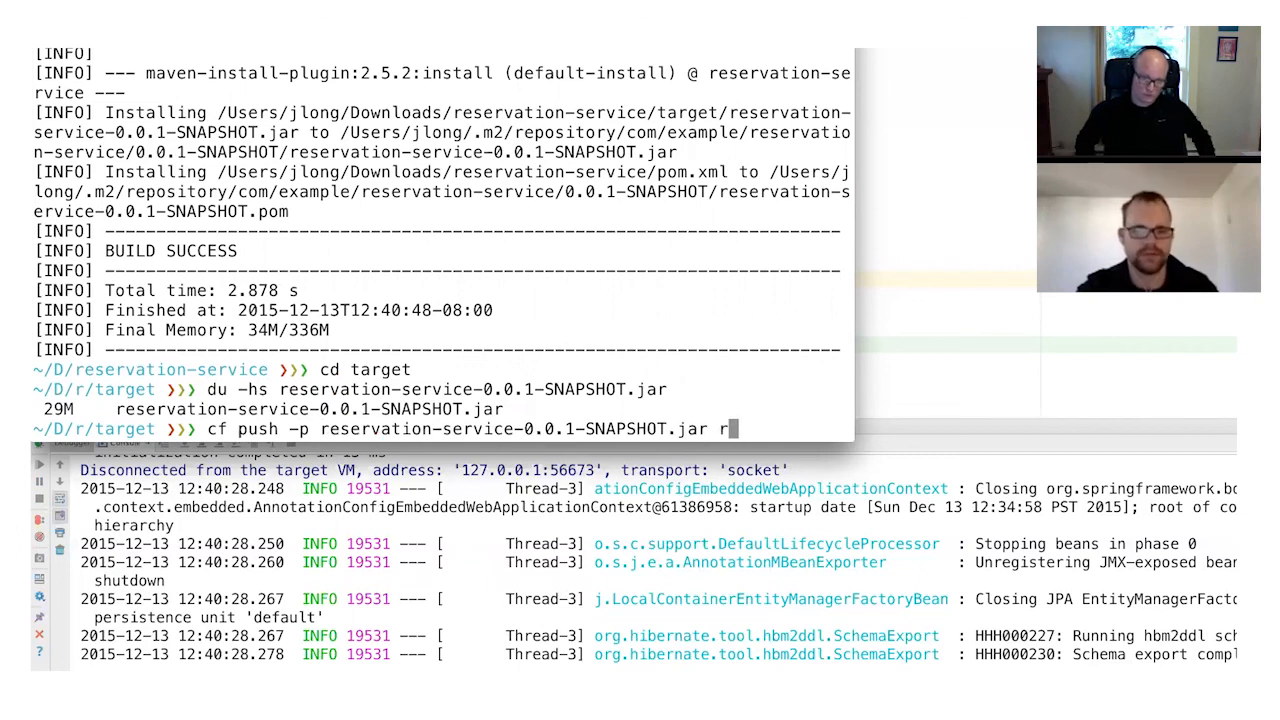
type("eservations")
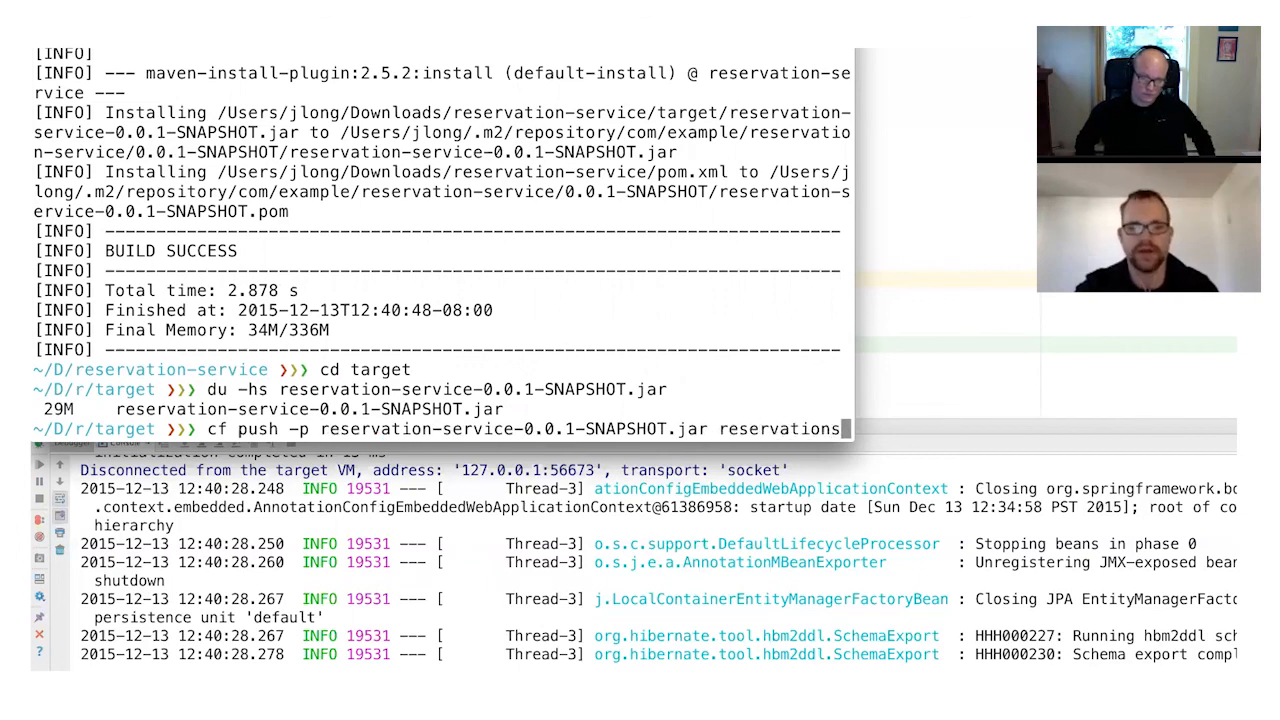